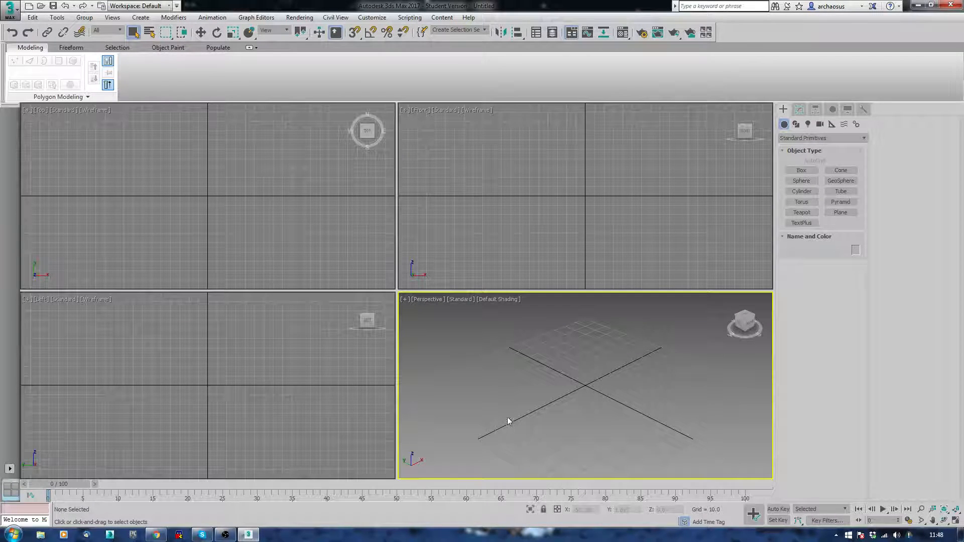
{"action": "mouse_move", "coordinate": [637, 389]}
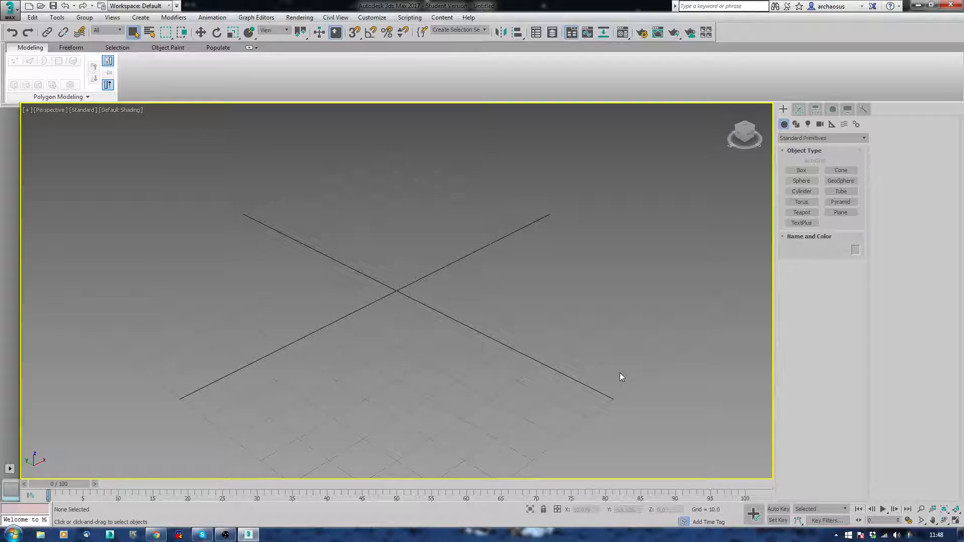
{"action": "mouse_move", "coordinate": [626, 370]}
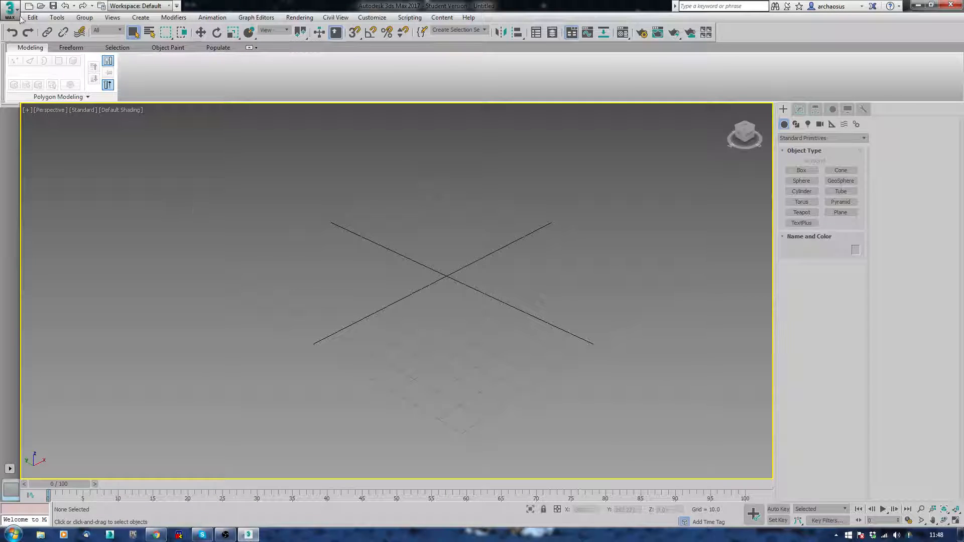
{"action": "left_click", "coordinate": [10, 12]}
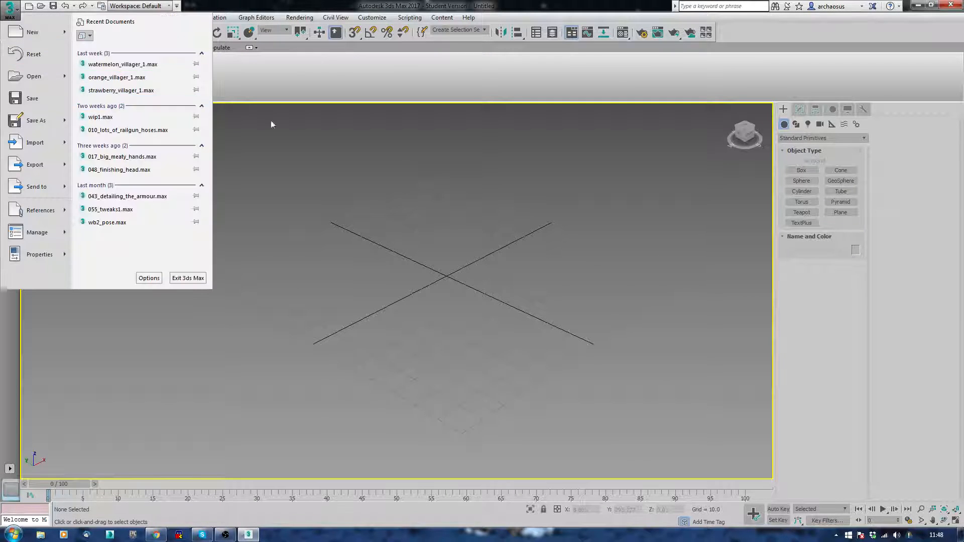
{"action": "left_click", "coordinate": [34, 76]}
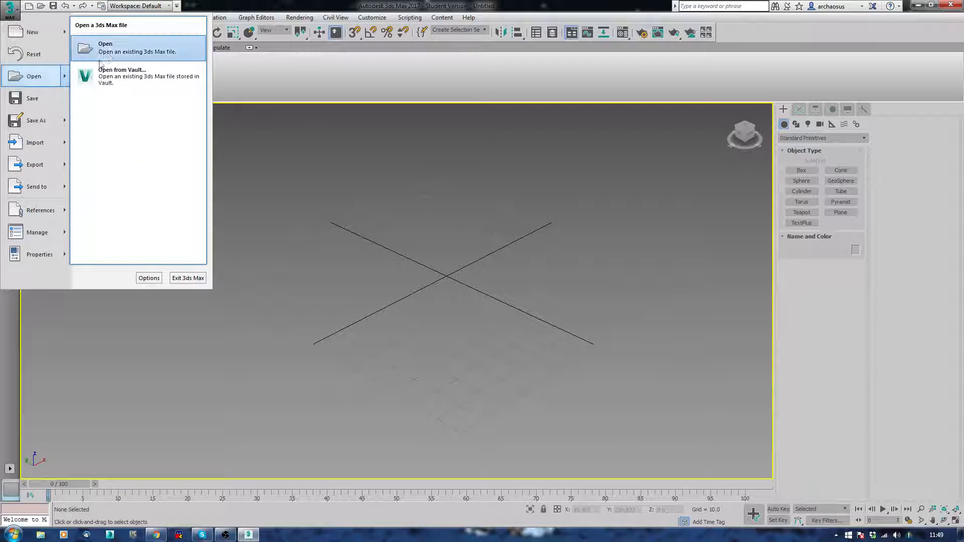
{"action": "left_click", "coordinate": [105, 48]}
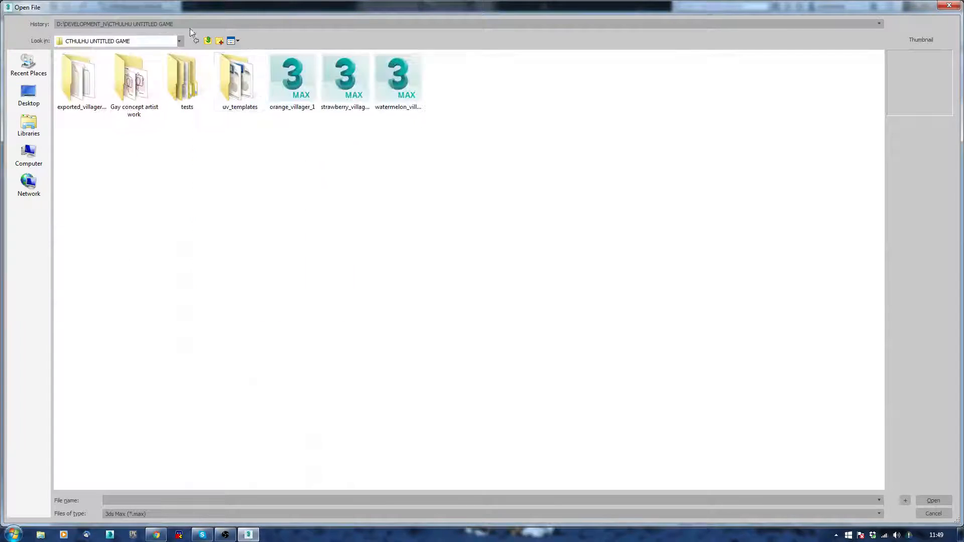
{"action": "left_click", "coordinate": [196, 41]}
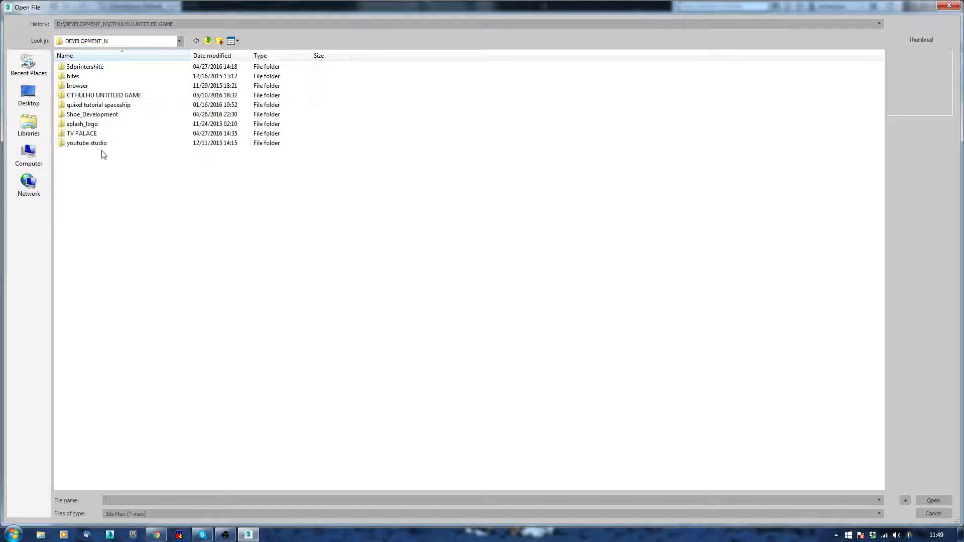
{"action": "mouse_move", "coordinate": [458, 94]}
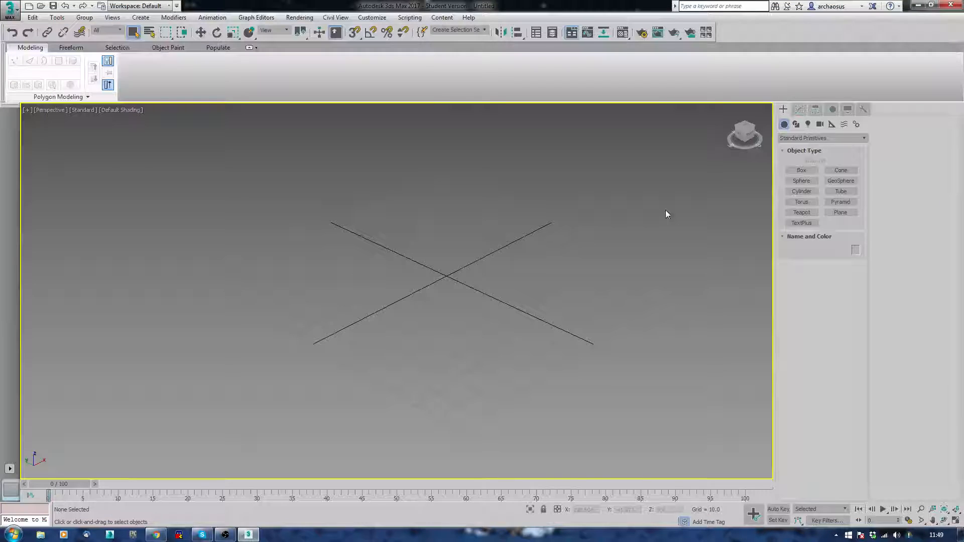
{"action": "mouse_move", "coordinate": [518, 239]}
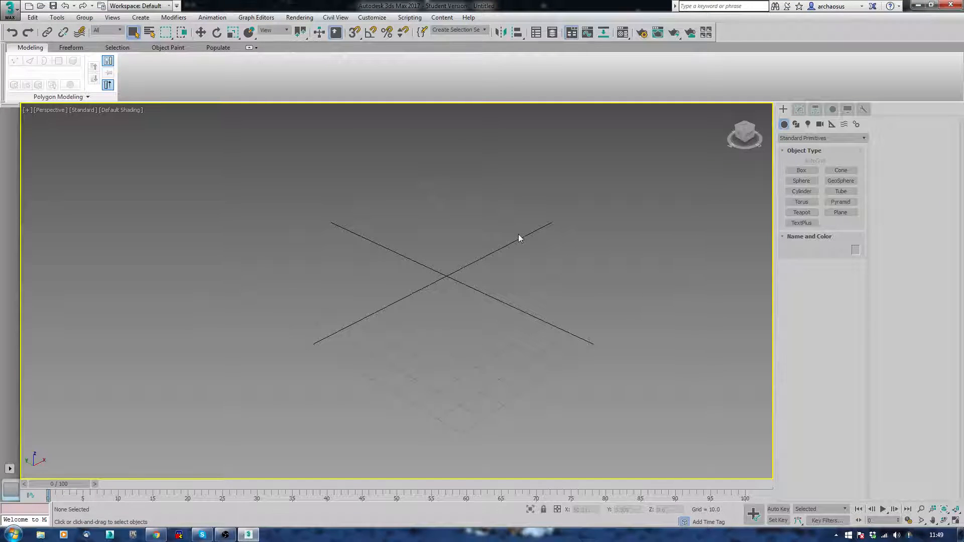
{"action": "mouse_move", "coordinate": [553, 255]}
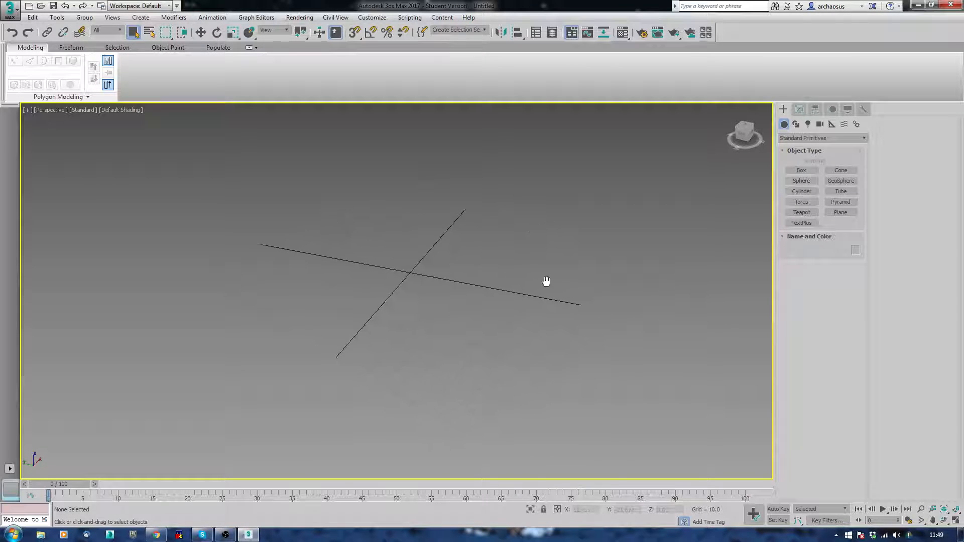
Create a box with increased length, width and height segments
{"action": "left_click", "coordinate": [801, 170]}
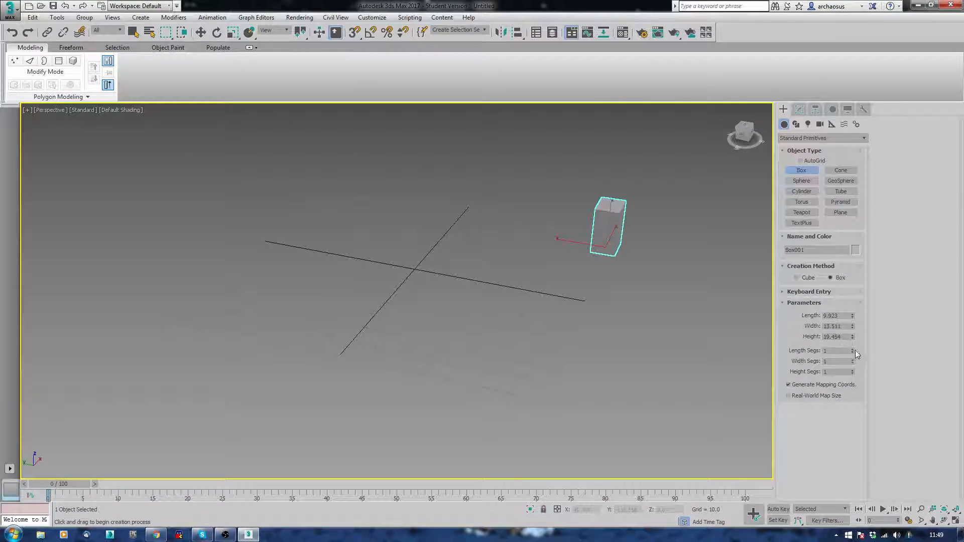
{"action": "left_click", "coordinate": [851, 348]}
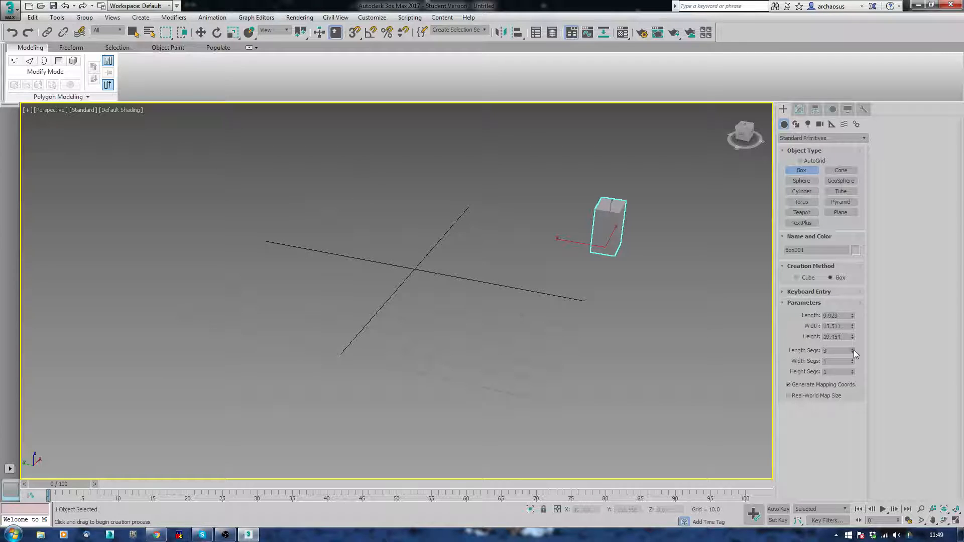
{"action": "left_click", "coordinate": [852, 359]}
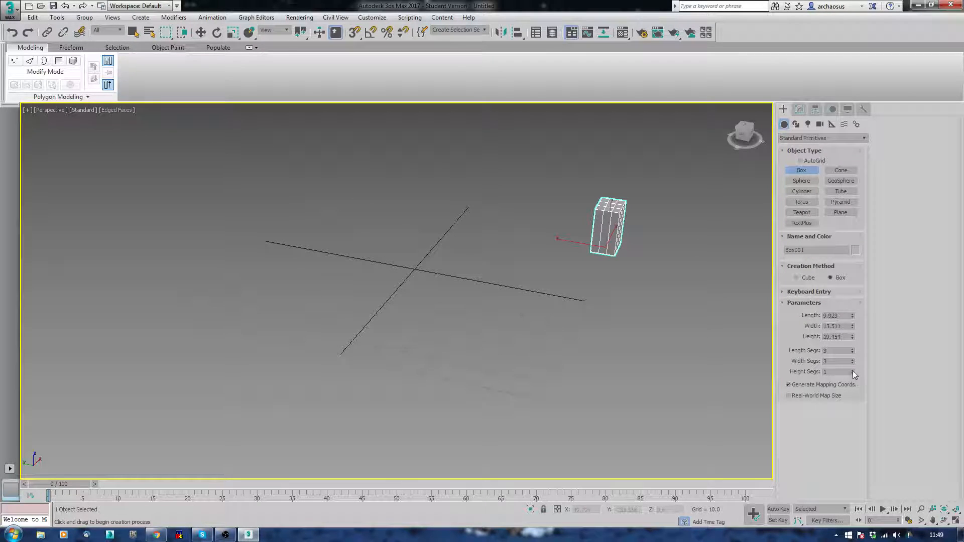
{"action": "left_click", "coordinate": [852, 369]}
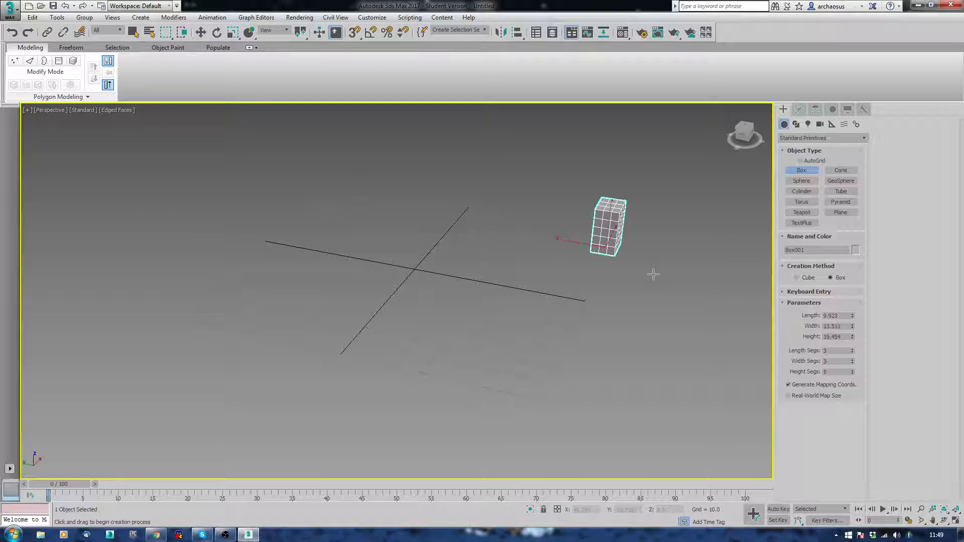
Add a sphere, a cylinder and a teapot to the scene
{"action": "left_click", "coordinate": [801, 180]}
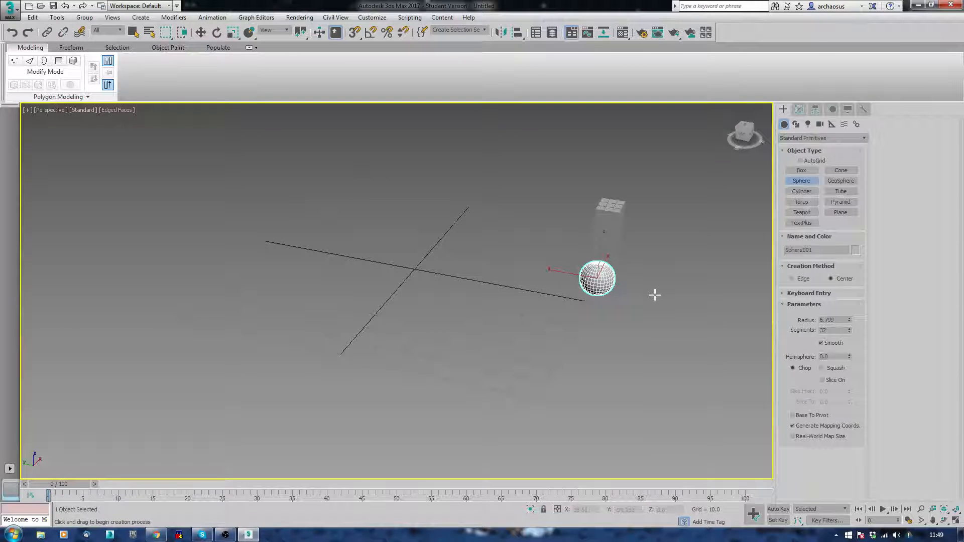
{"action": "left_click", "coordinate": [802, 191]}
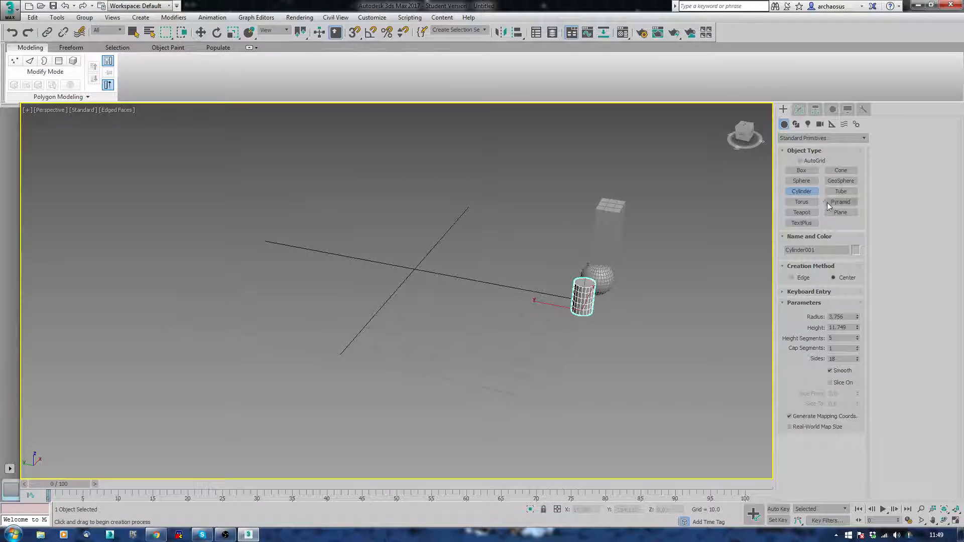
{"action": "left_click", "coordinate": [801, 212]}
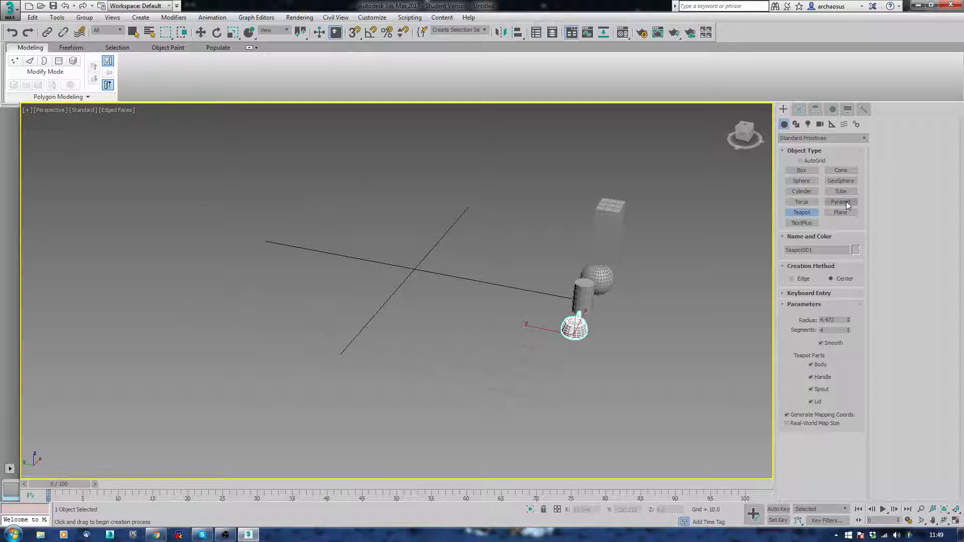
Create a pyramid with increased width, depth and height segments
{"action": "left_click", "coordinate": [840, 201]}
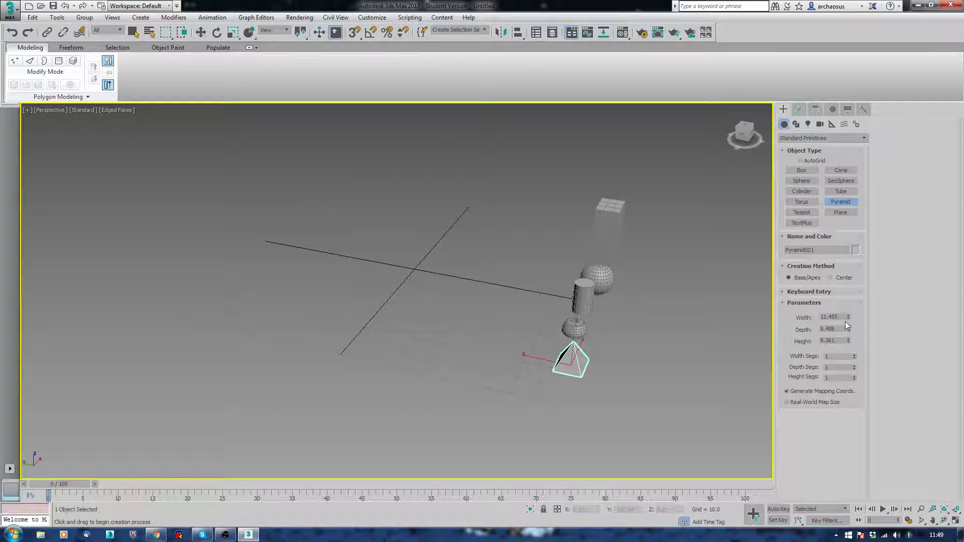
{"action": "left_click", "coordinate": [853, 353]}
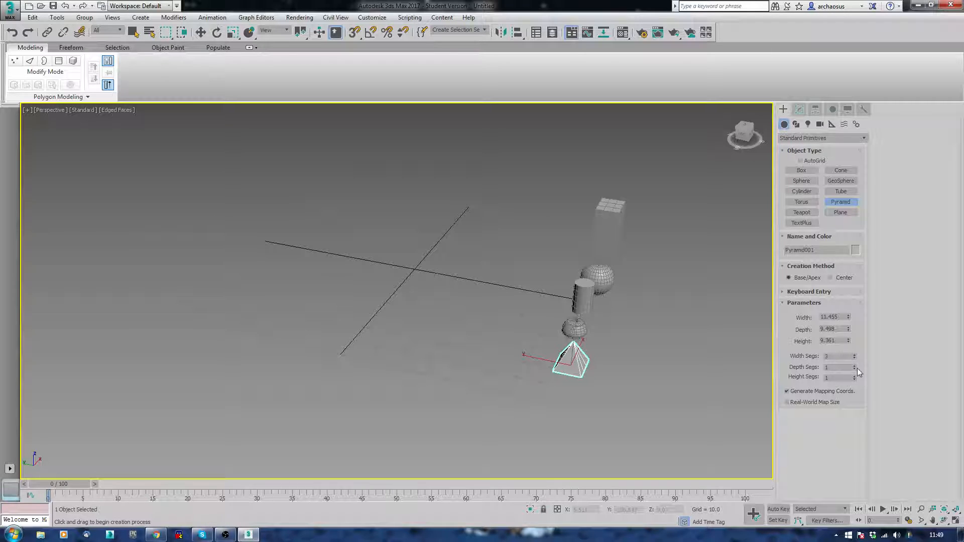
{"action": "left_click", "coordinate": [854, 364]}
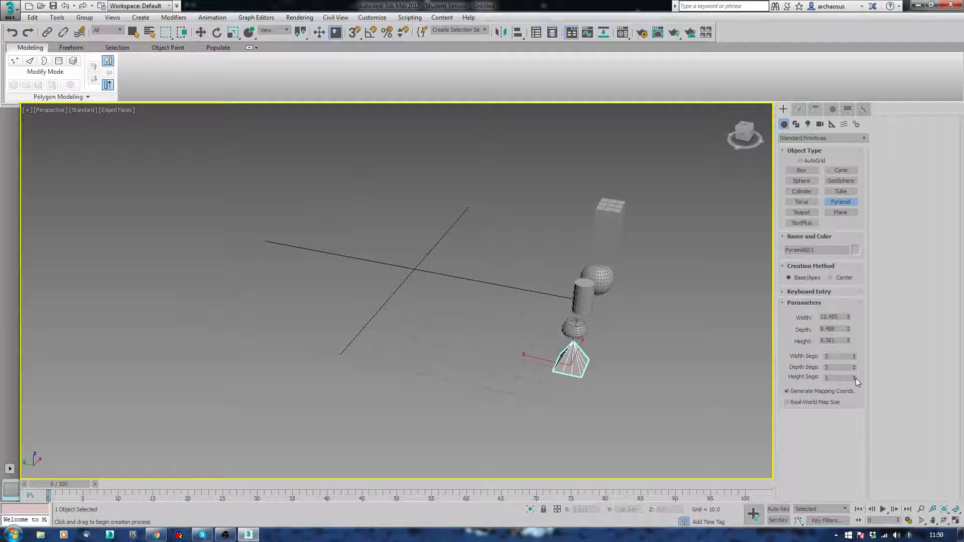
{"action": "left_click", "coordinate": [854, 375]}
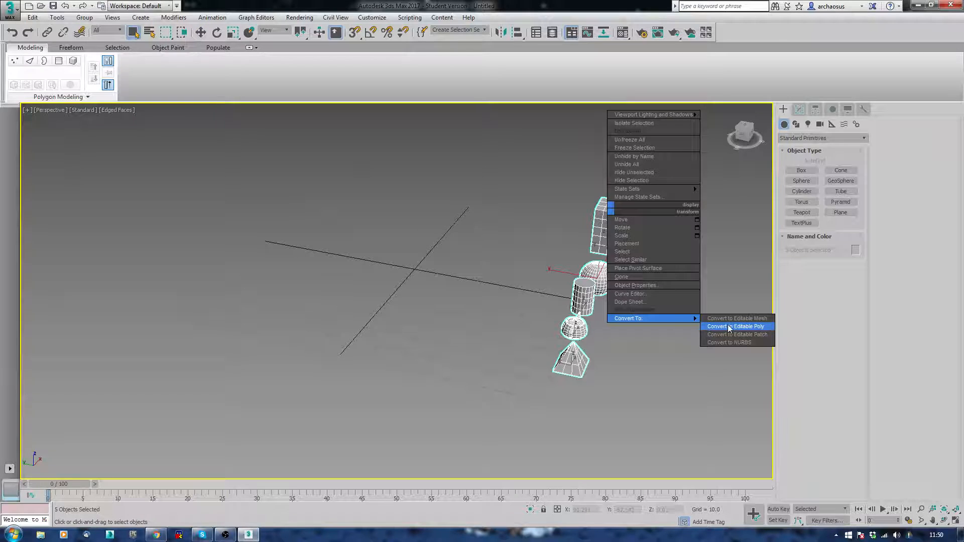
Convert the primitives to editable poly and save as 'pflow_' in a new workbench1 folder
{"action": "left_click", "coordinate": [734, 326]}
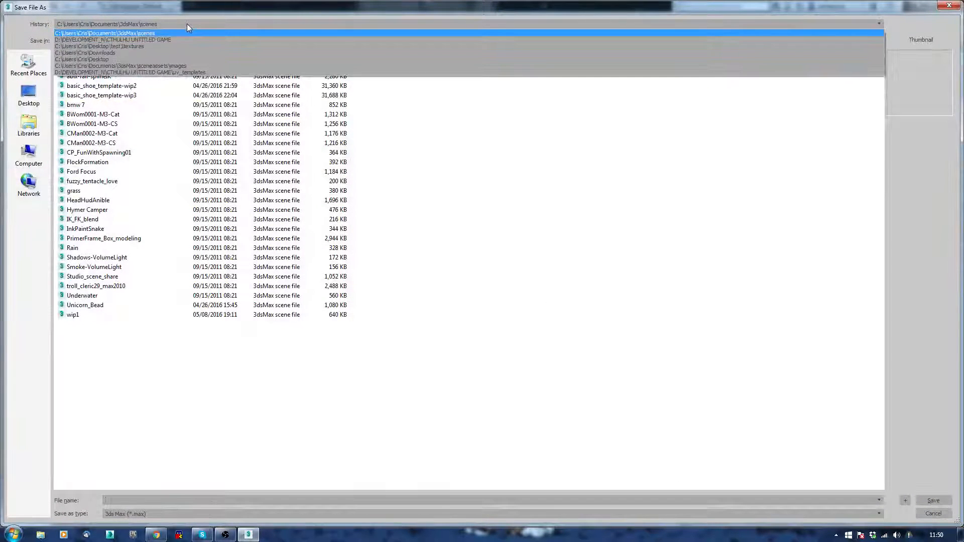
{"action": "left_click", "coordinate": [114, 39]}
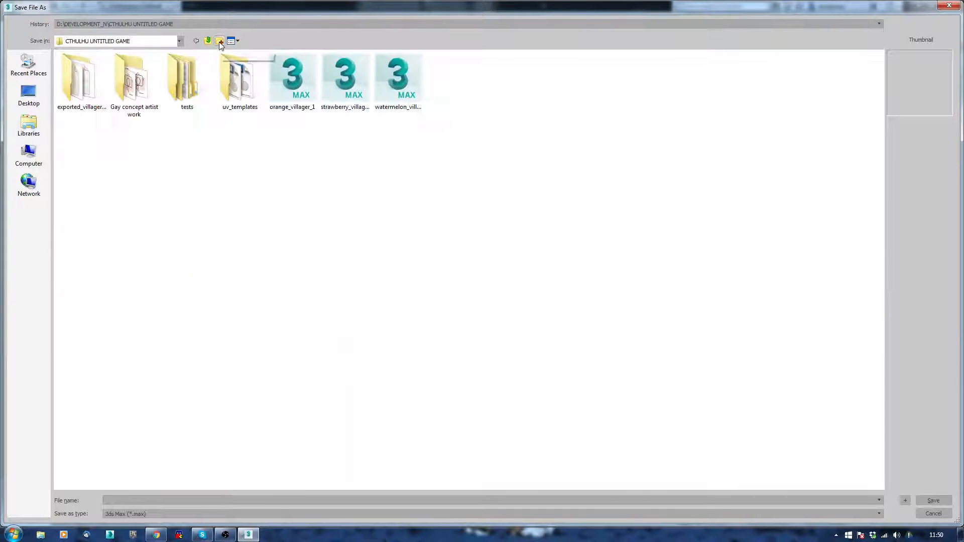
{"action": "left_click", "coordinate": [219, 41]}
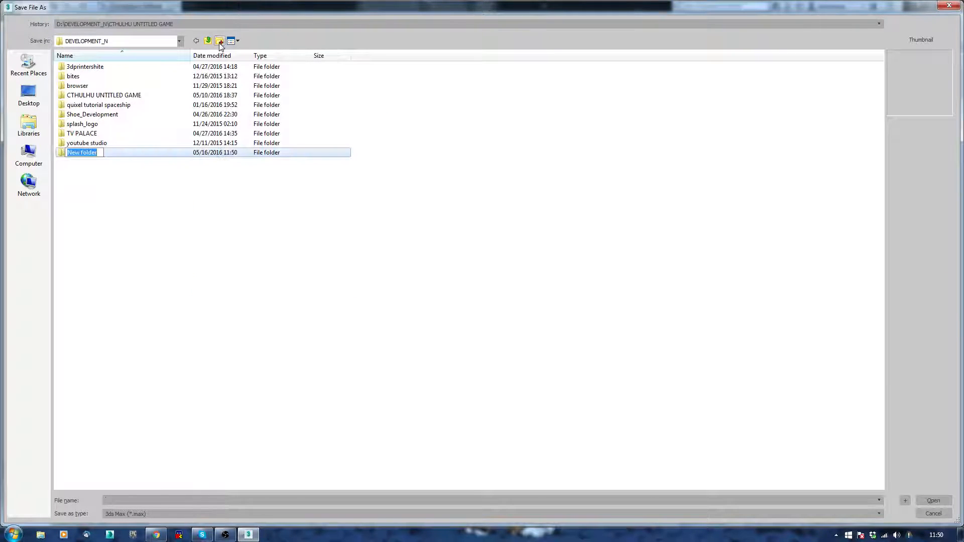
{"action": "type", "text": "workbench"}
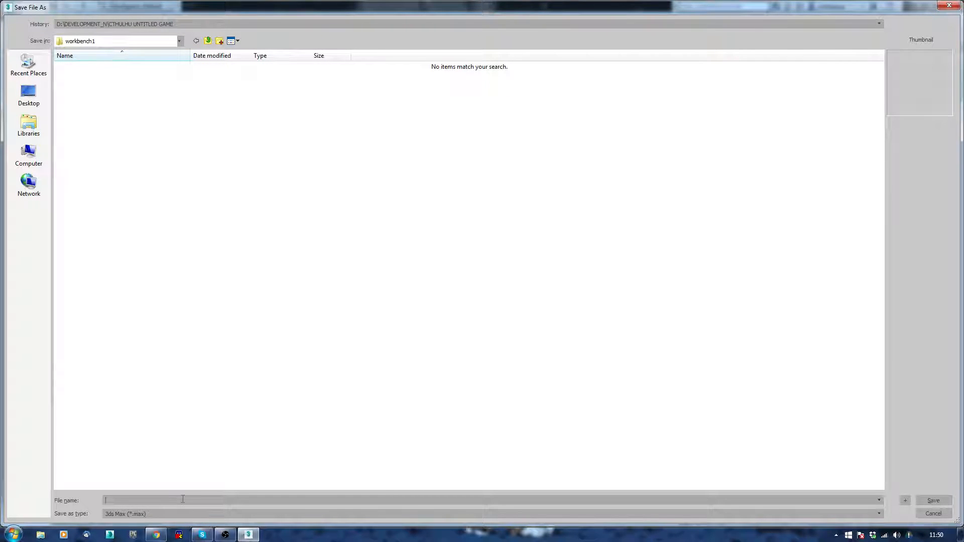
{"action": "type", "text": "pflow_tut_1"}
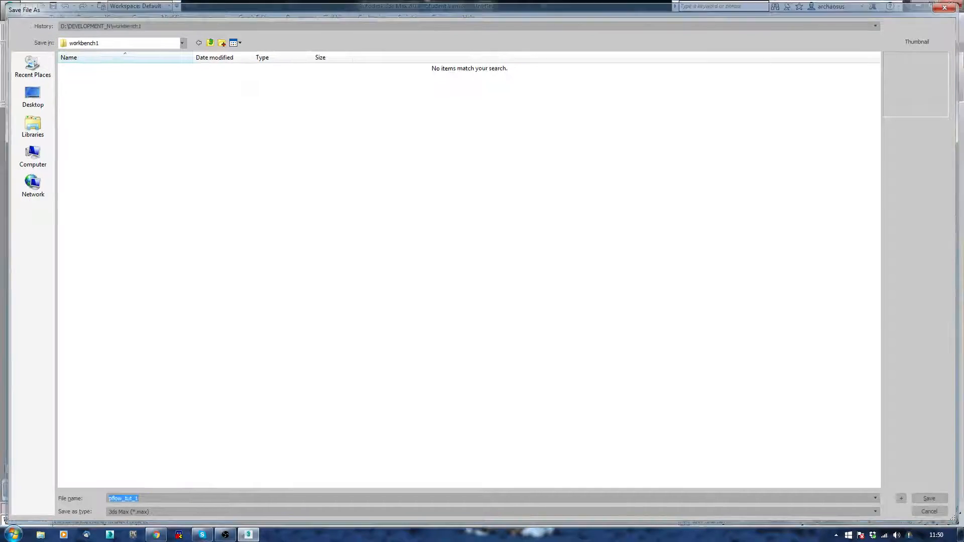
{"action": "left_click", "coordinate": [929, 498]}
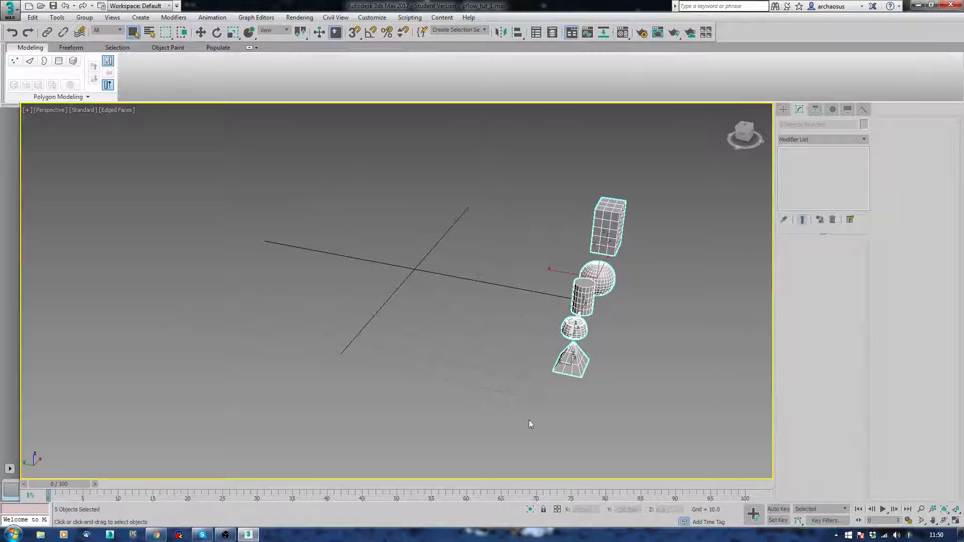
Apply a fractal Noise modifier with strength 8.0, then collapse the objects to editable poly
{"action": "left_click", "coordinate": [698, 194]}
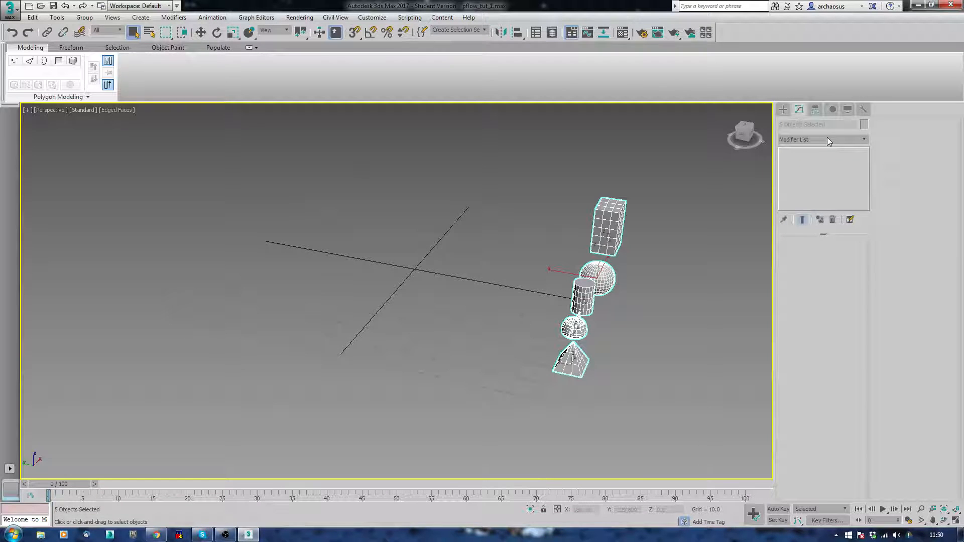
{"action": "left_click", "coordinate": [862, 139]}
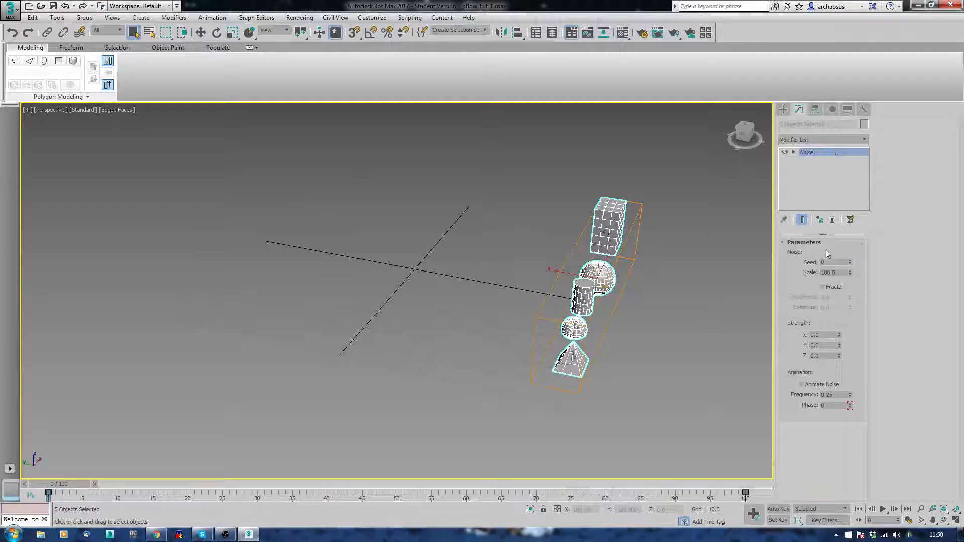
{"action": "left_click", "coordinate": [822, 286]}
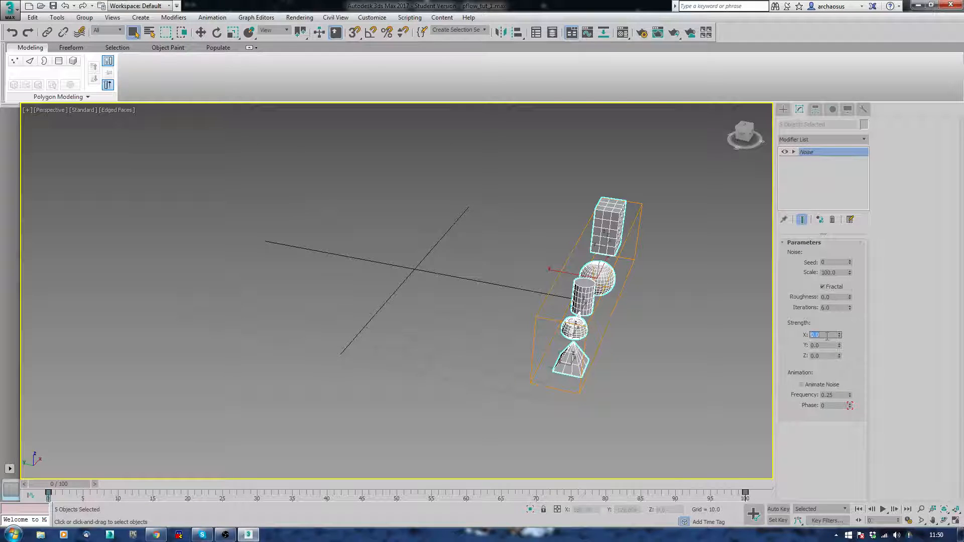
{"action": "type", "text": "8.0"}
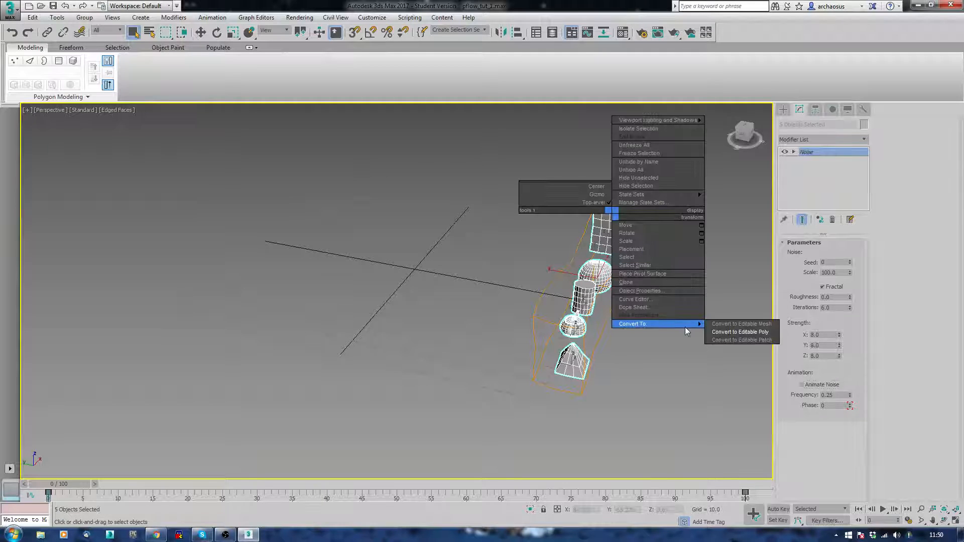
{"action": "left_click", "coordinate": [732, 332]}
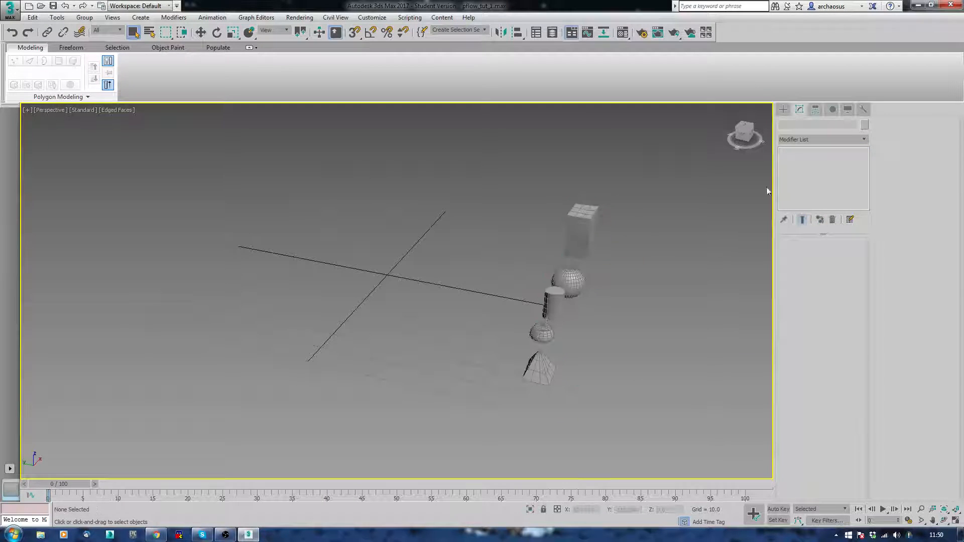
{"action": "left_click", "coordinate": [581, 230]}
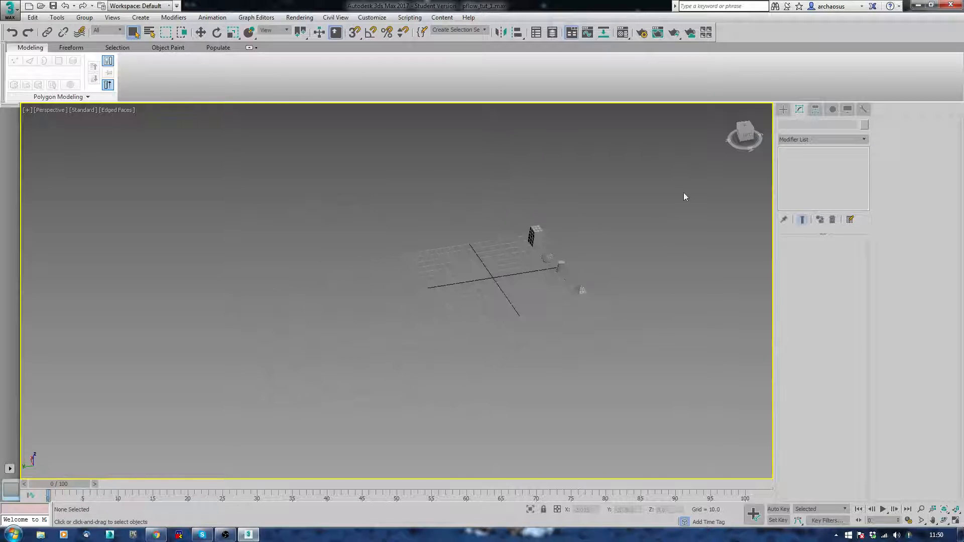
Drag out a large plane and convert it to an editable poly
{"action": "left_click", "coordinate": [783, 109]}
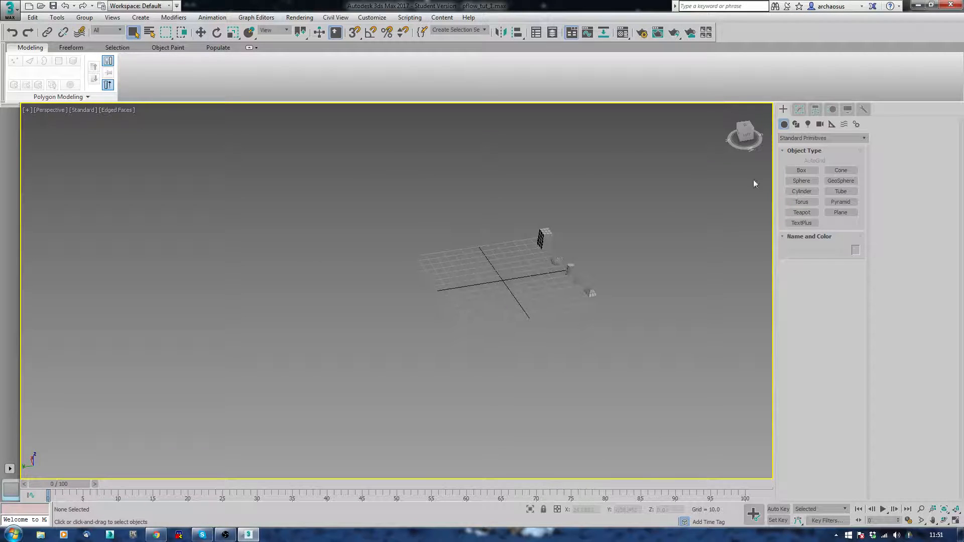
{"action": "left_click", "coordinate": [839, 211]}
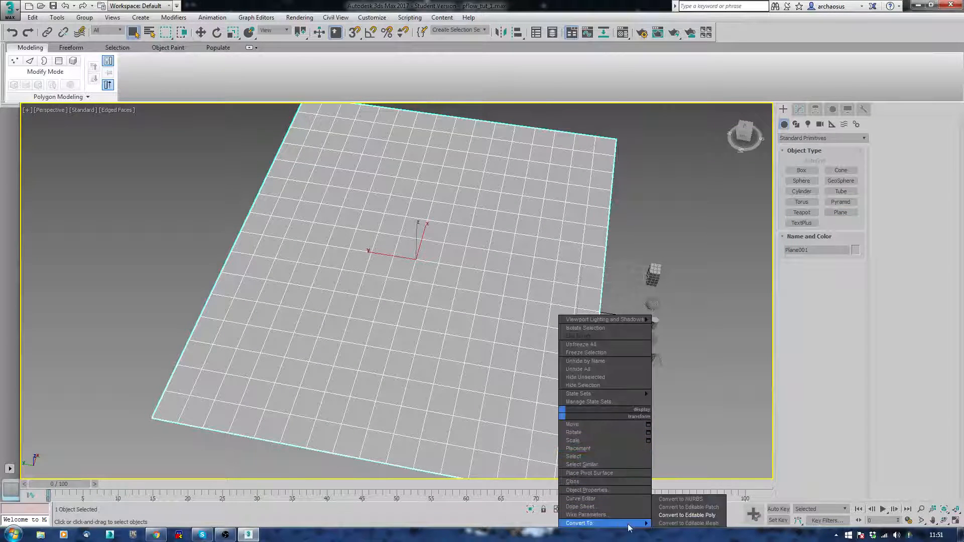
{"action": "left_click", "coordinate": [687, 515]}
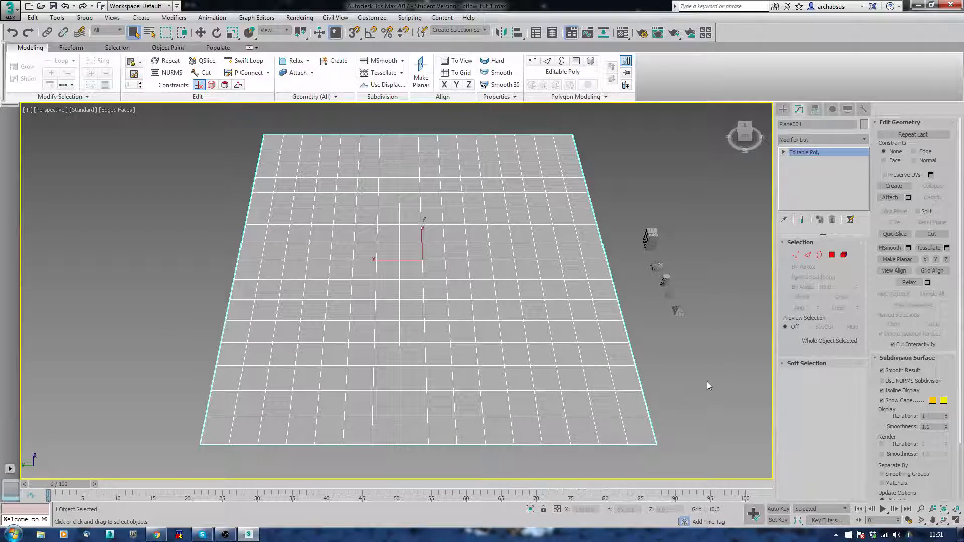
Select the winding strip of plane polygons and detach it as 'paths'
{"action": "left_click", "coordinate": [832, 255]}
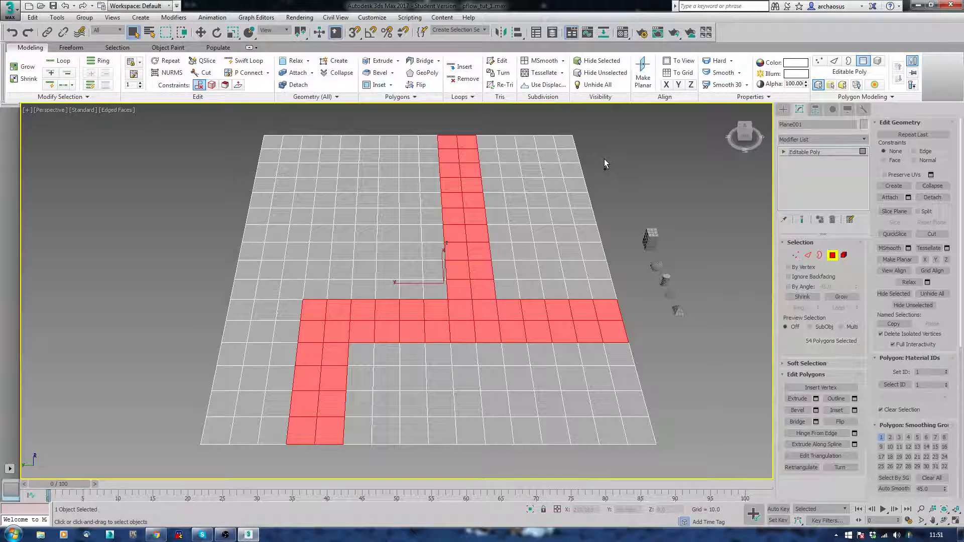
{"action": "mouse_move", "coordinate": [584, 196]}
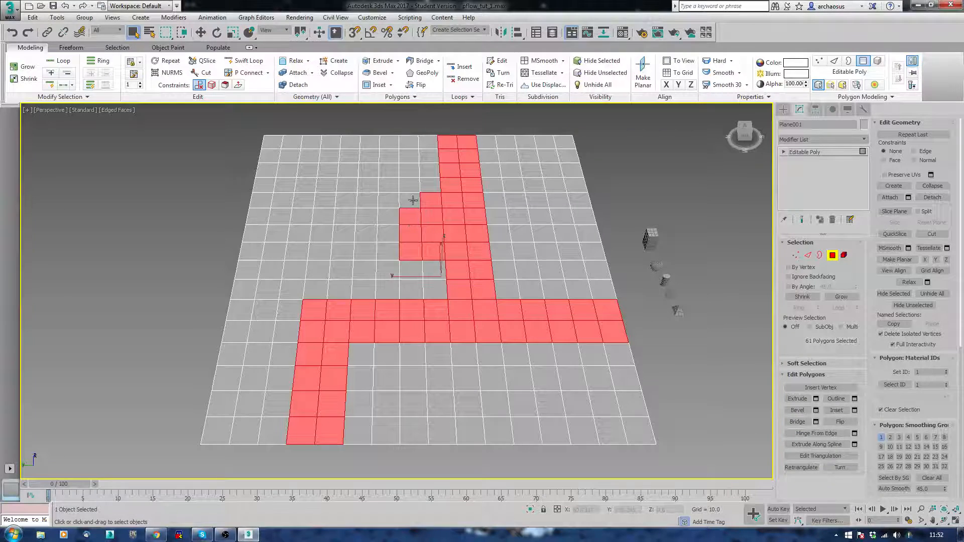
{"action": "left_click", "coordinate": [412, 201]}
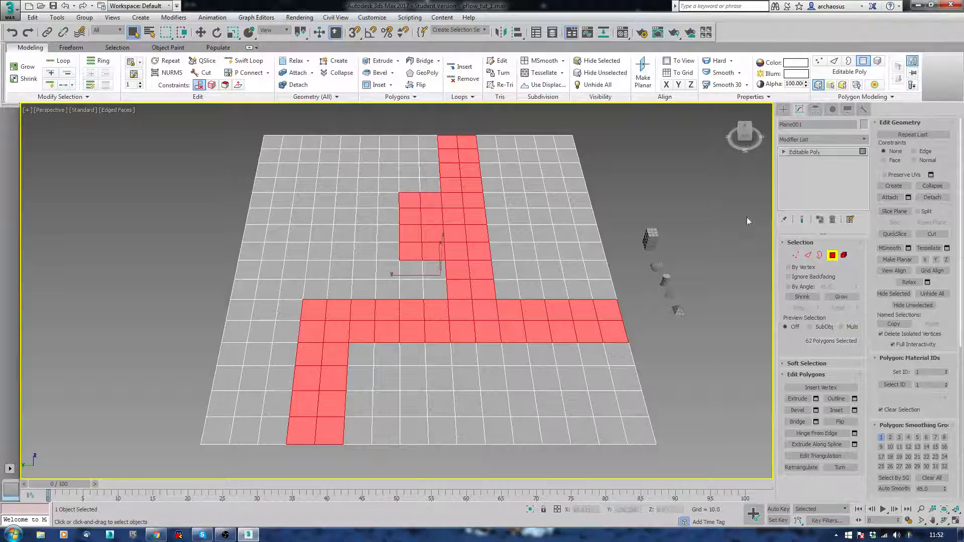
{"action": "left_click", "coordinate": [296, 85]}
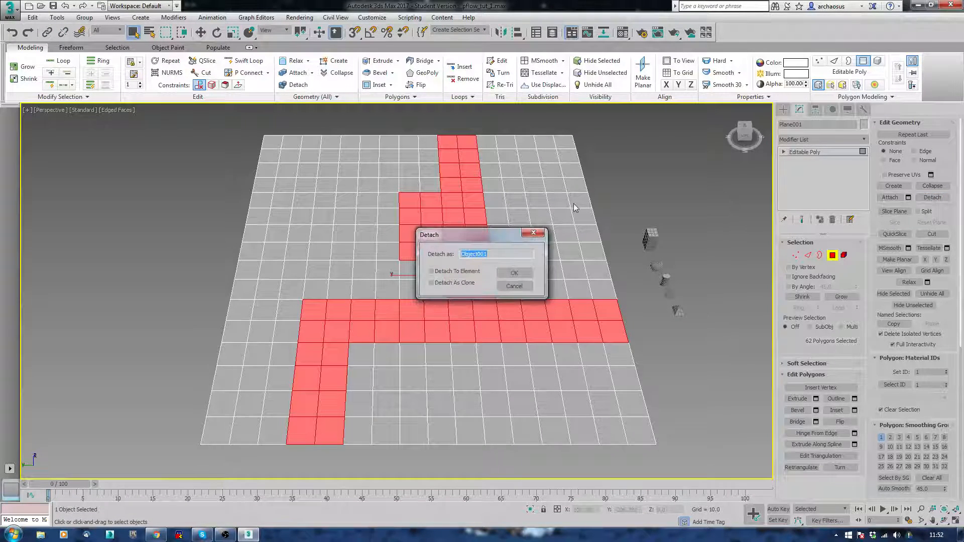
{"action": "type", "text": "paths"}
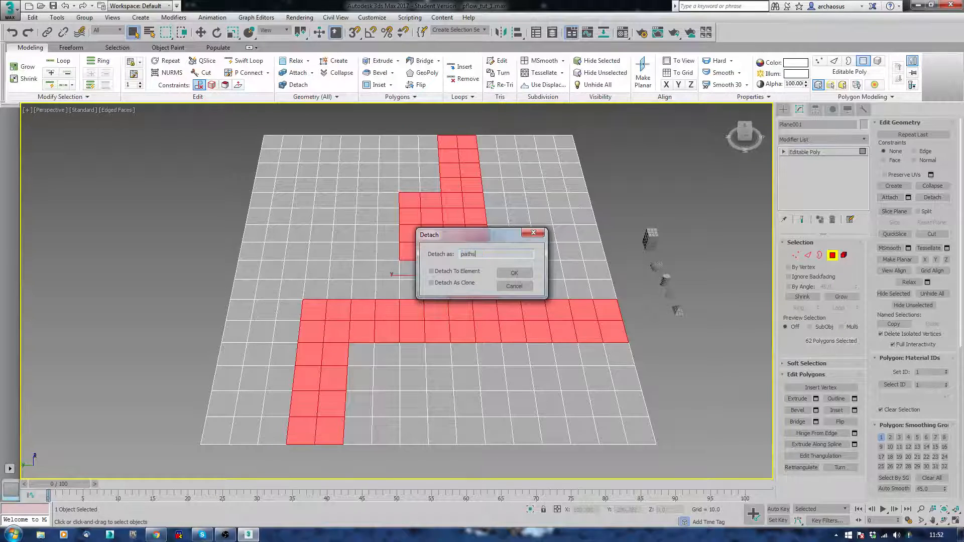
{"action": "left_click", "coordinate": [514, 272]}
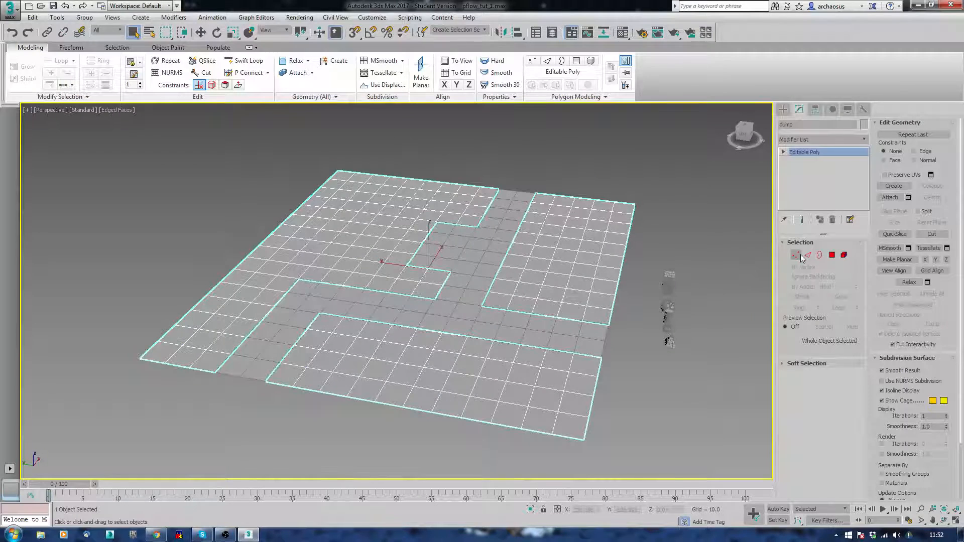
Raise soft-selected plane vertices into rolling hills around the flat paths
{"action": "left_click", "coordinate": [796, 255]}
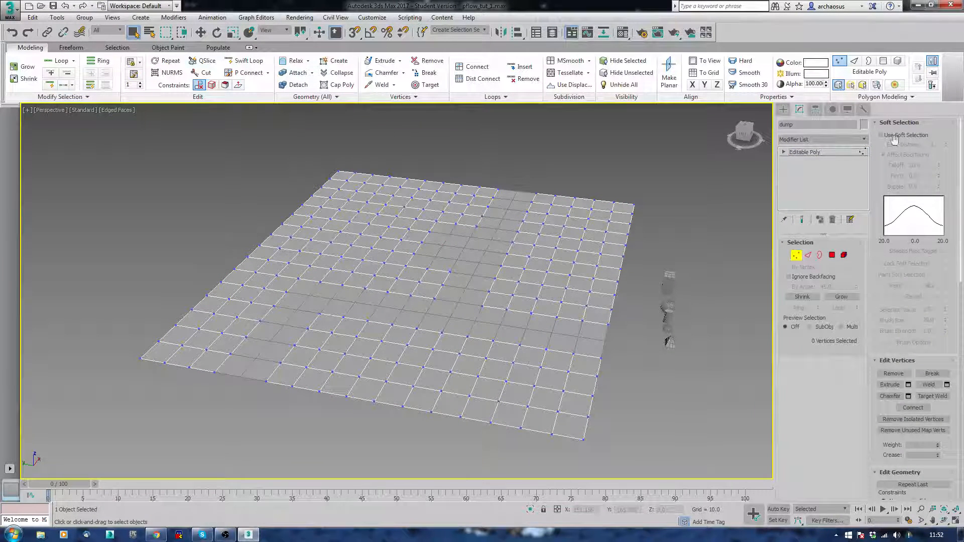
{"action": "left_click", "coordinate": [881, 135]}
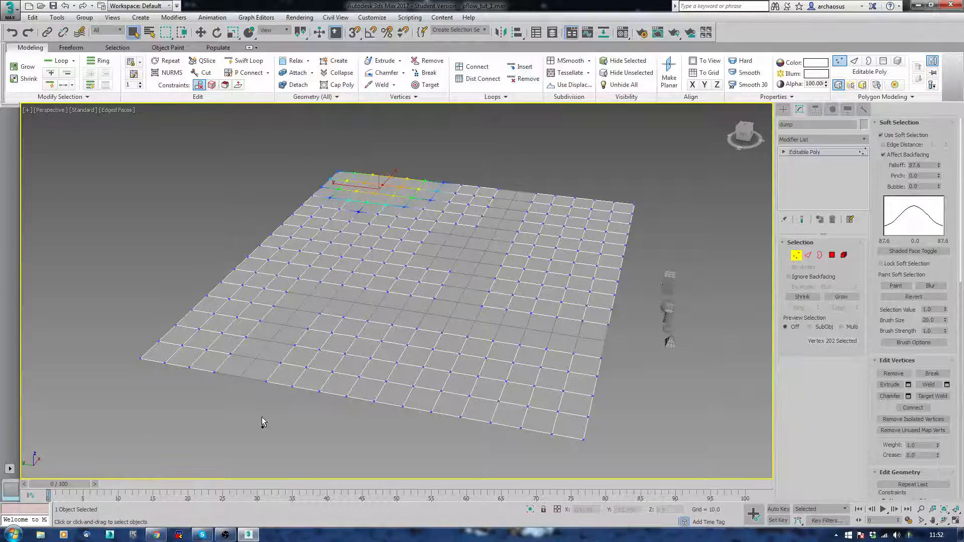
{"action": "left_click", "coordinate": [308, 228]}
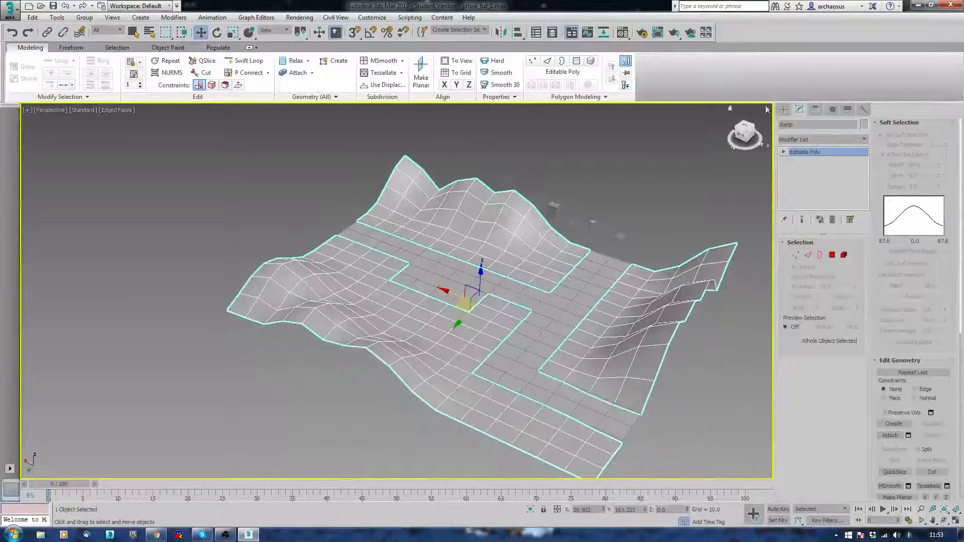
{"action": "left_click", "coordinate": [783, 109]}
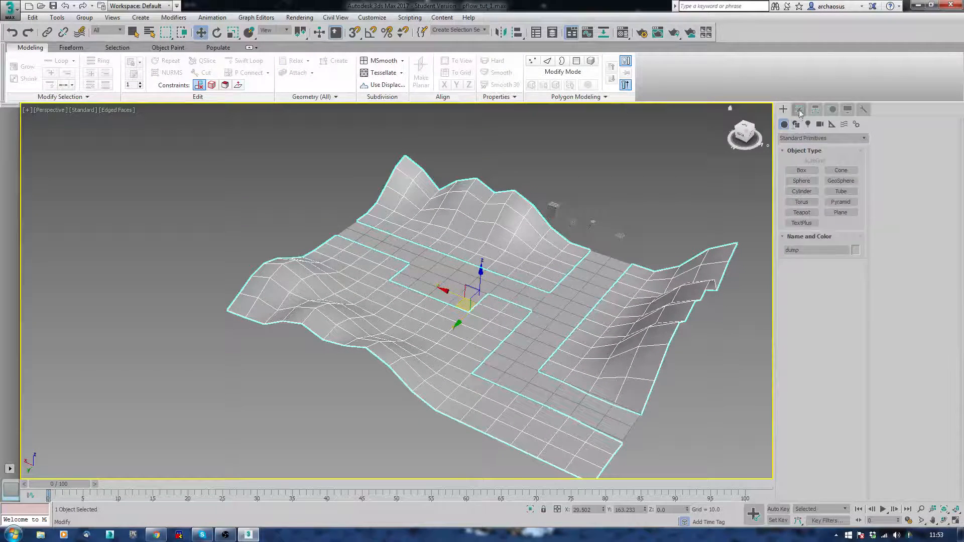
{"action": "left_click", "coordinate": [799, 109]}
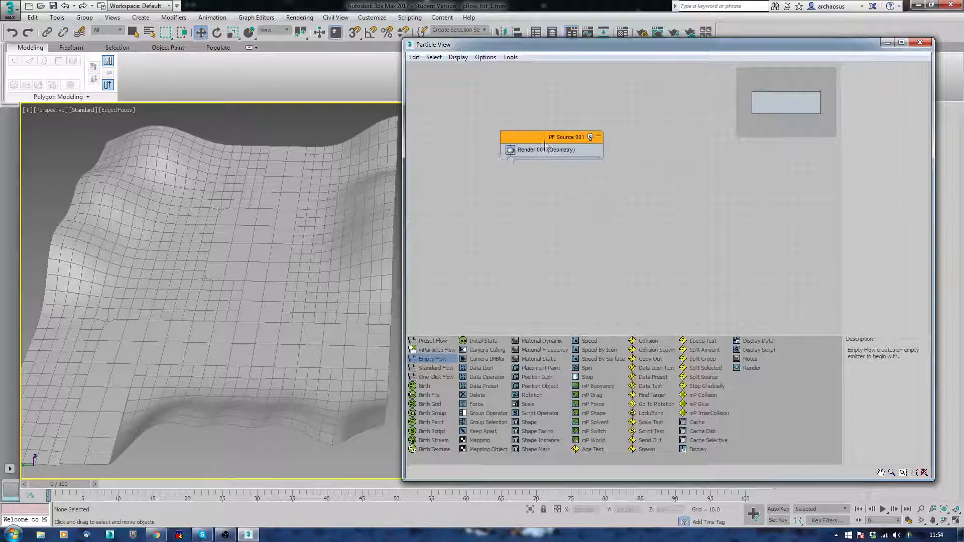
Drop a Standard Flow into Particle View, creating Event 001 wired to PF Source 001
{"action": "left_click", "coordinate": [546, 149]}
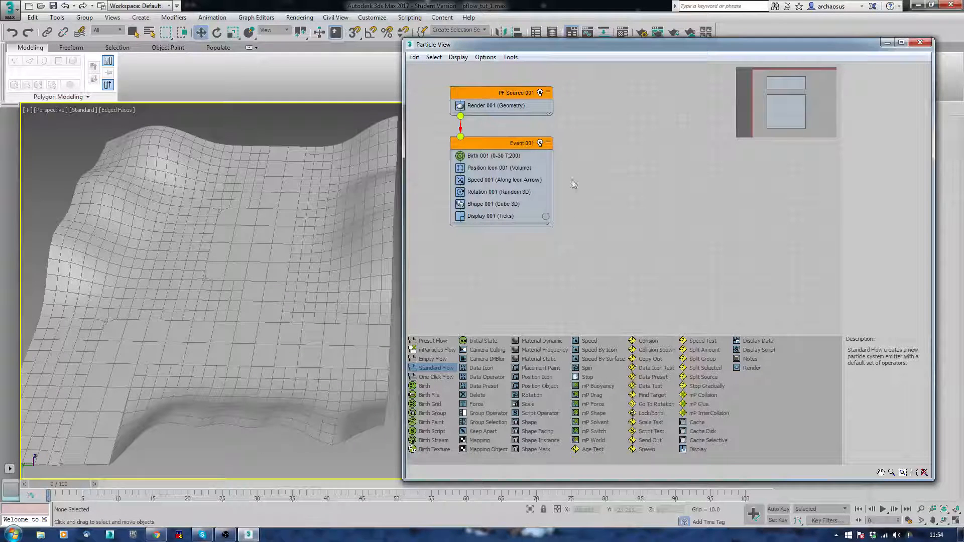
Review Event 001's Birth, Position Icon, Speed, Rotation, Shape and Display operators
{"action": "left_click", "coordinate": [490, 156]}
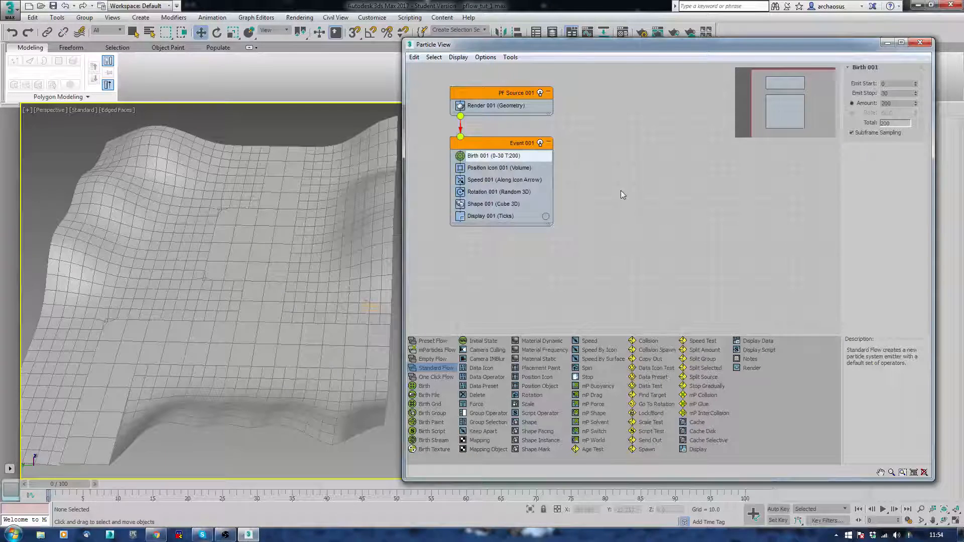
{"action": "left_click", "coordinate": [499, 167]}
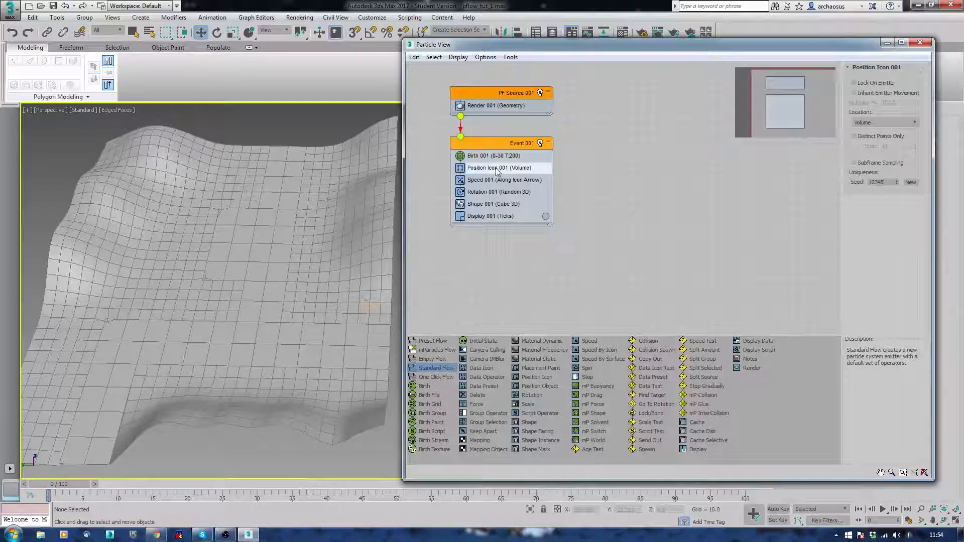
{"action": "left_click", "coordinate": [504, 179]}
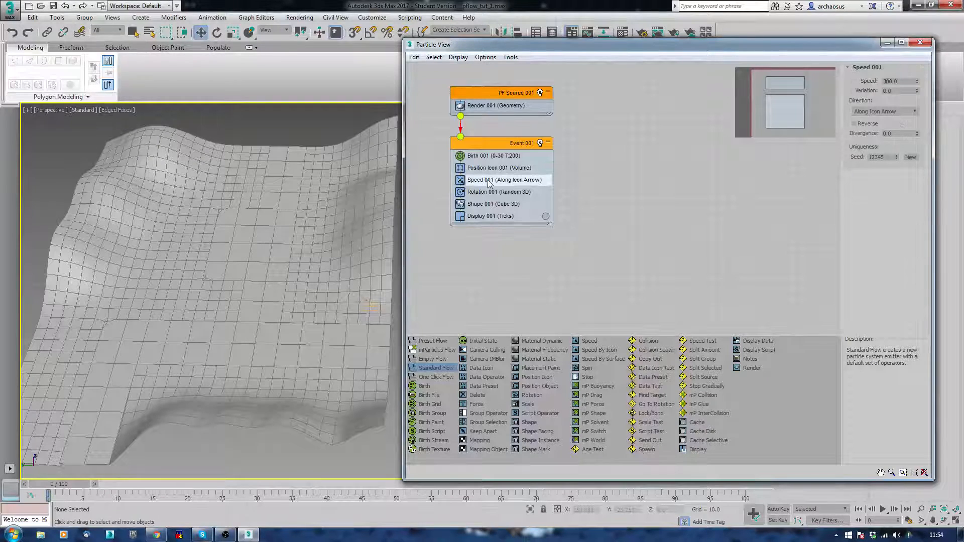
{"action": "left_click", "coordinate": [499, 191]}
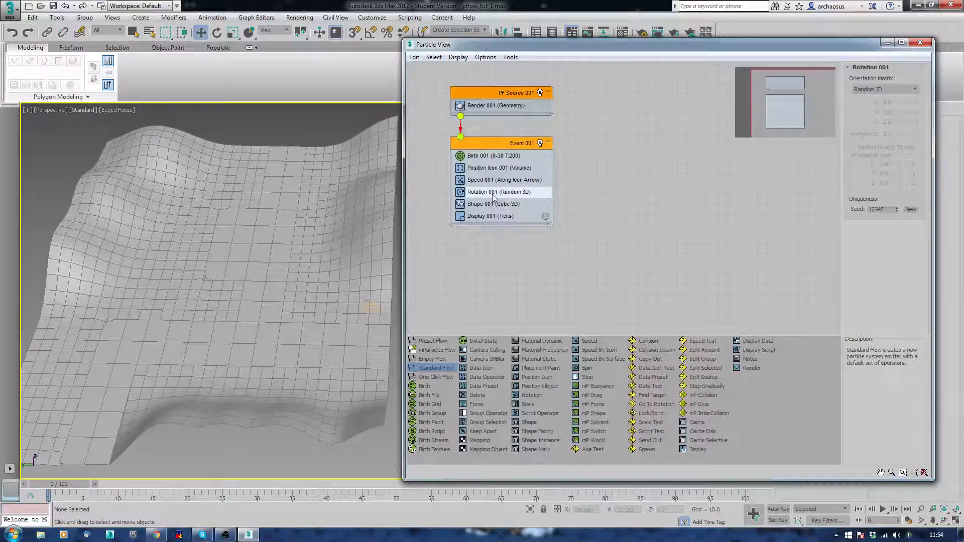
{"action": "left_click", "coordinate": [493, 203]}
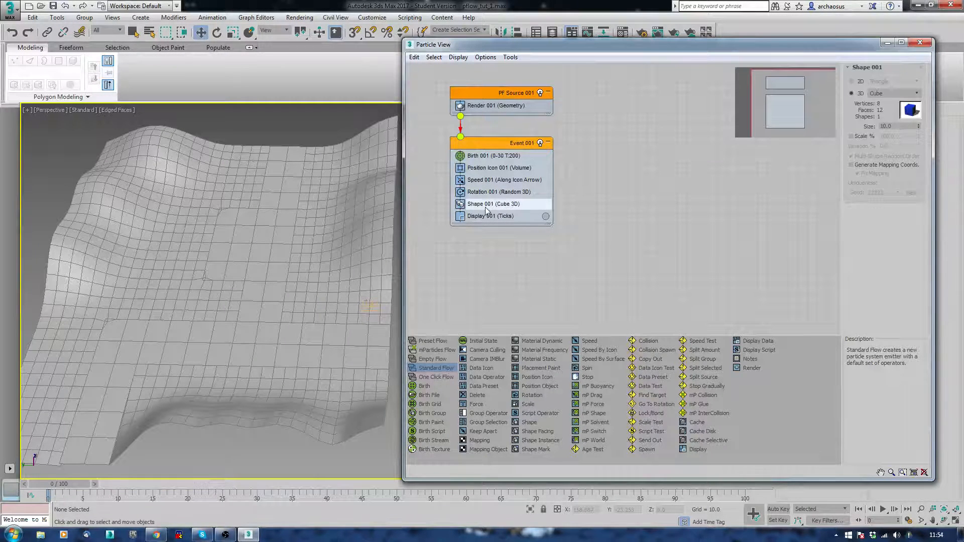
{"action": "left_click", "coordinate": [491, 216]}
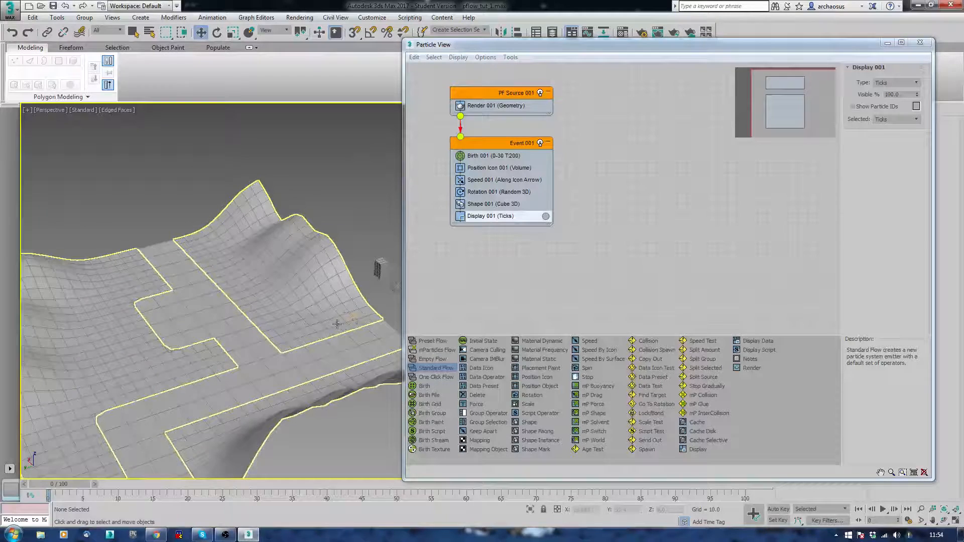
{"action": "left_click", "coordinate": [335, 301]}
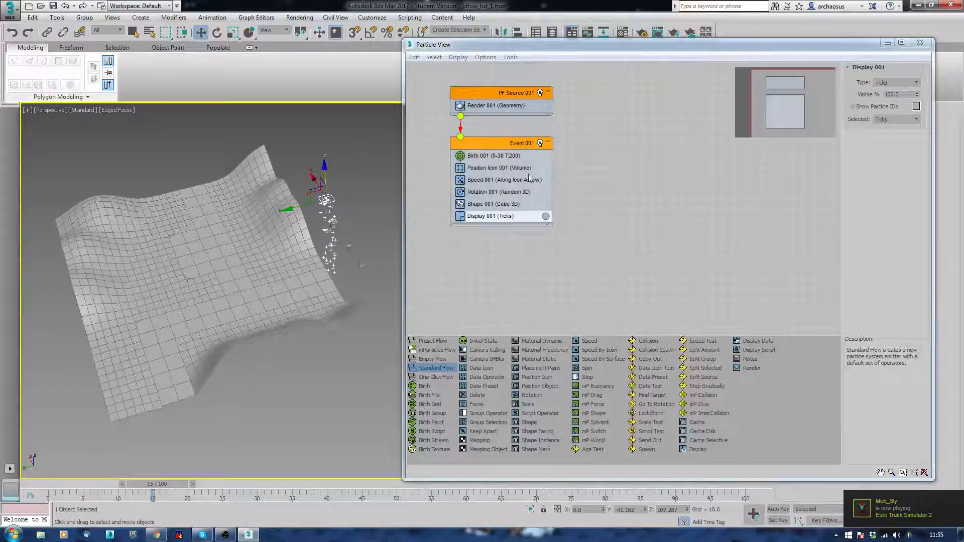
Replace Position Icon 001 in Event 001 with a Position Object operator
{"action": "left_click", "coordinate": [499, 167]}
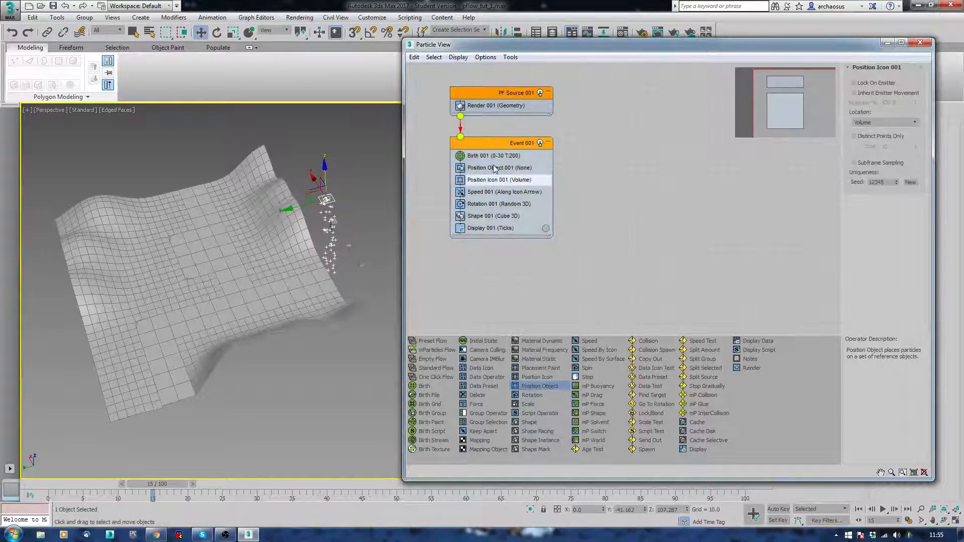
{"action": "left_click", "coordinate": [499, 180]}
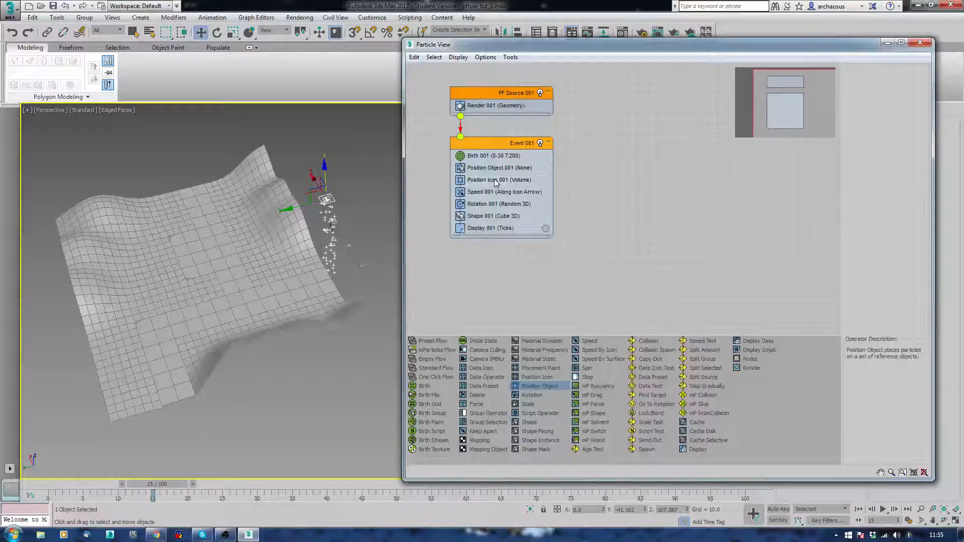
{"action": "left_click", "coordinate": [498, 179]}
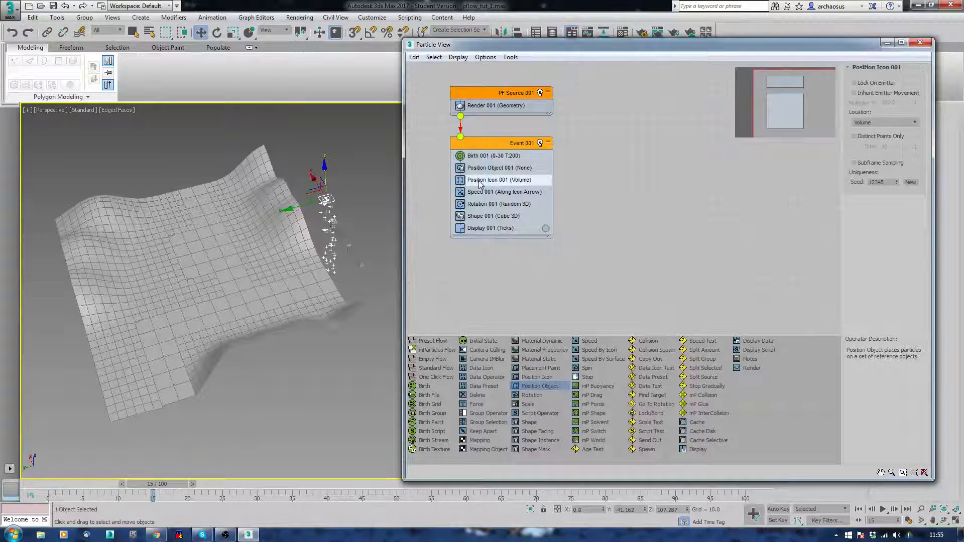
{"action": "left_click", "coordinate": [499, 168]}
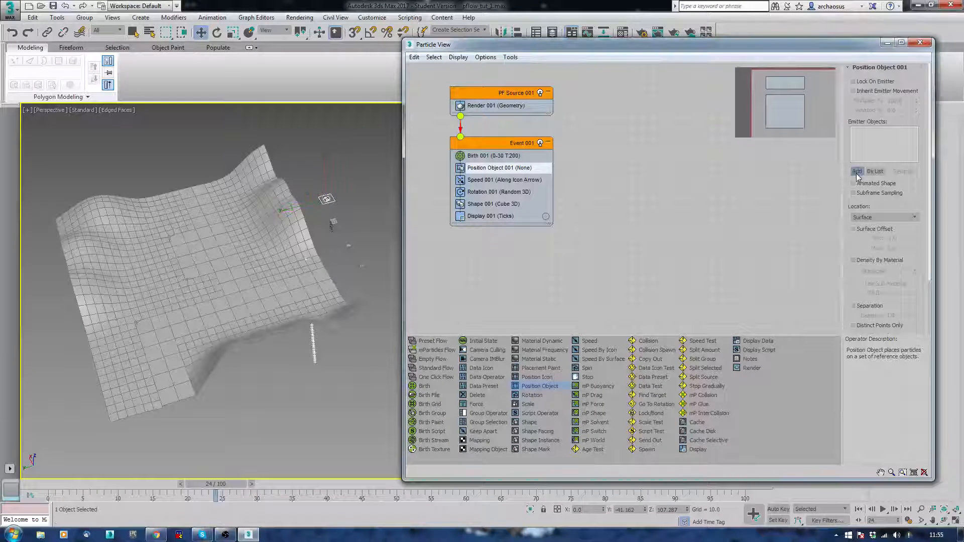
{"action": "left_click", "coordinate": [279, 188]}
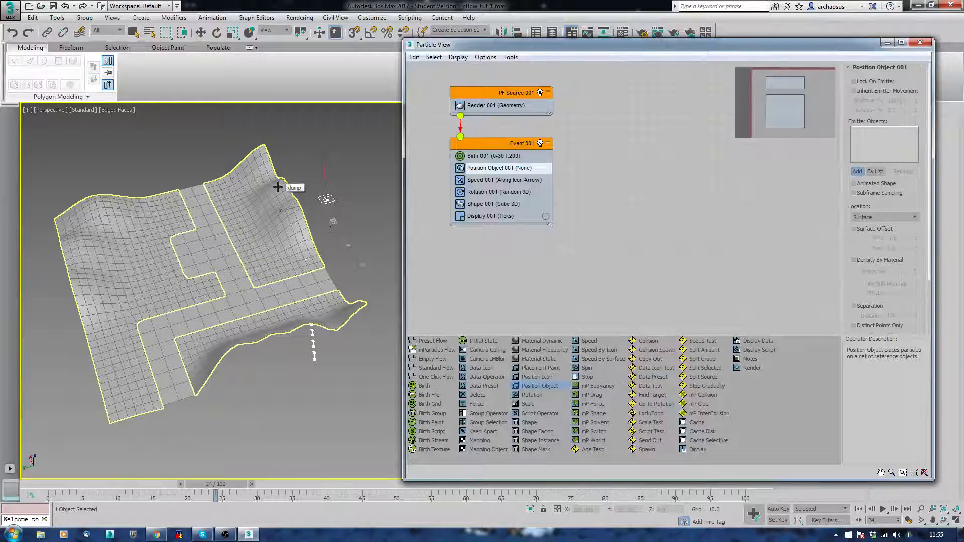
Emit from the dump plane with Birth set to 2000 particles over frames 0–100
{"action": "left_click", "coordinate": [855, 170]}
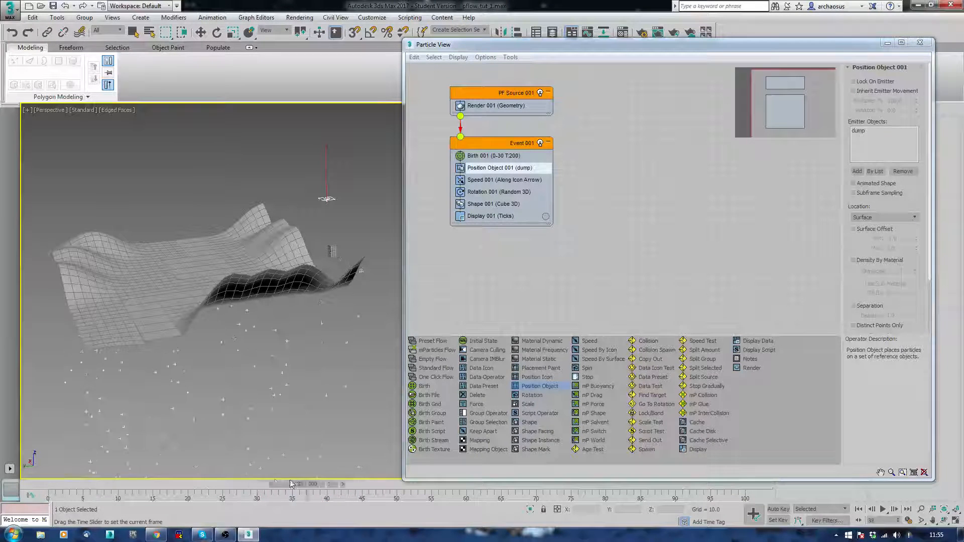
{"action": "left_click", "coordinate": [492, 155]}
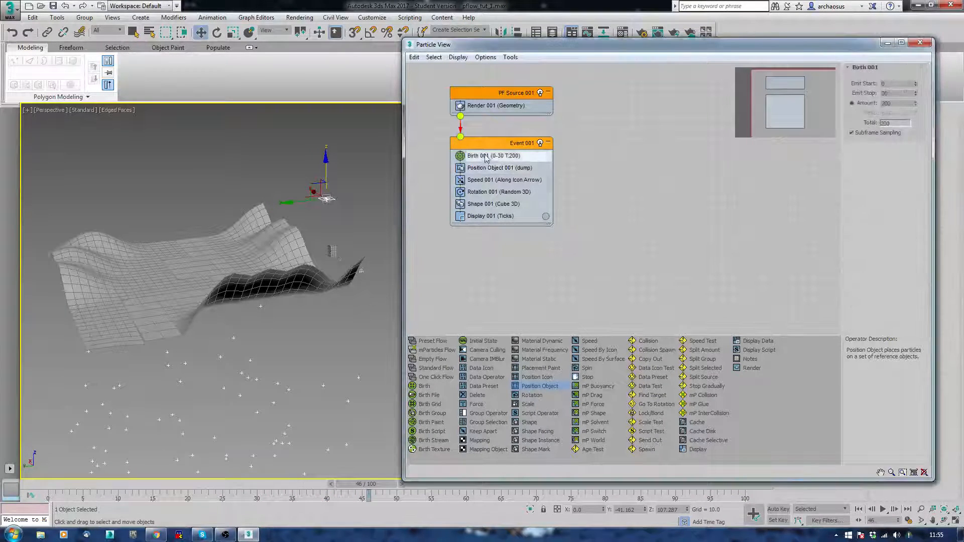
{"action": "triple_click", "coordinate": [893, 93]}
{"action": "type", "text": "100"}
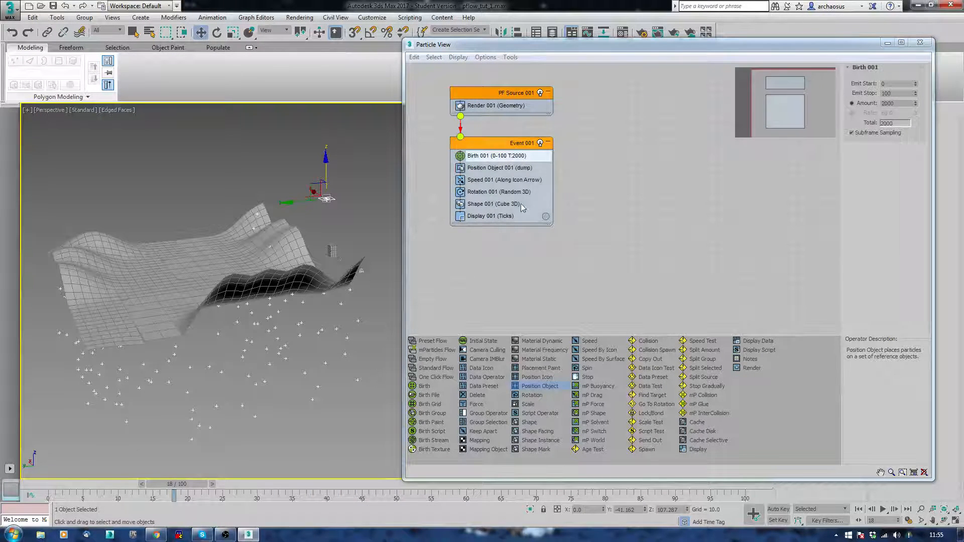
{"action": "left_click", "coordinate": [495, 105]}
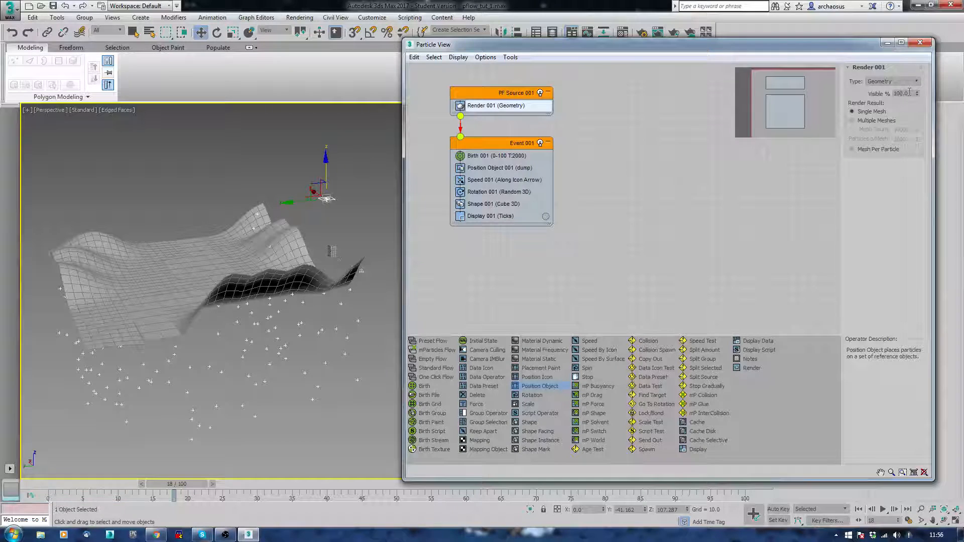
{"action": "left_click", "coordinate": [490, 216]}
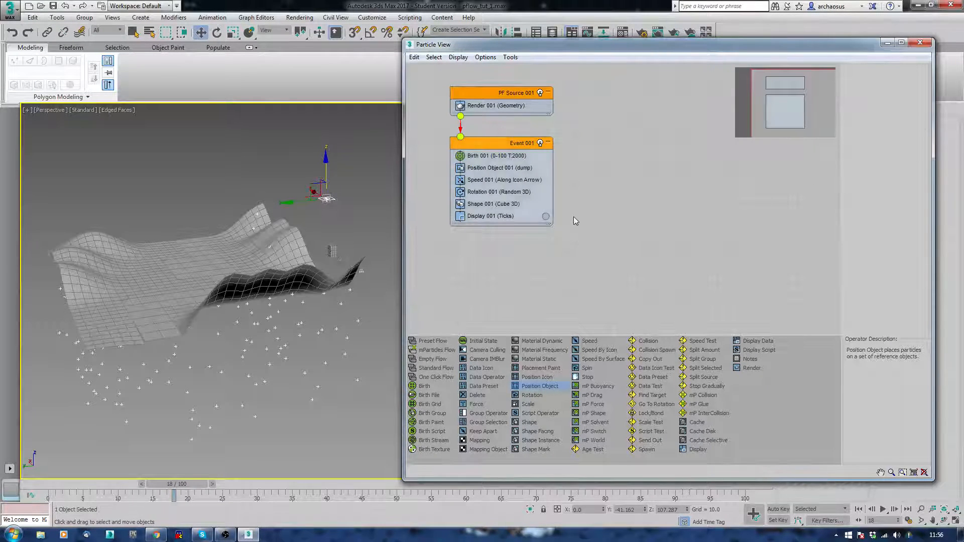
Set Speed 001 to 0 and review the Birth, Rotation and Shape operators
{"action": "left_click", "coordinate": [504, 180]}
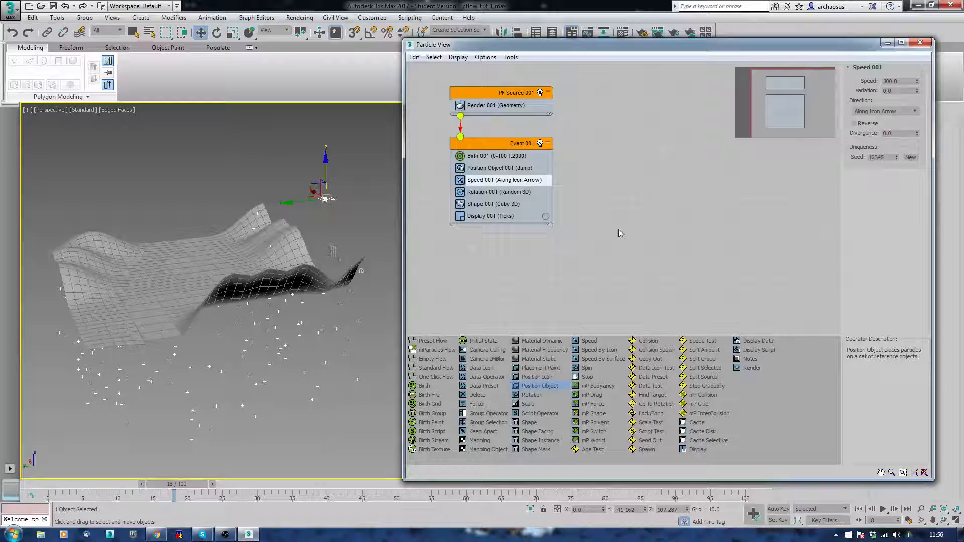
{"action": "triple_click", "coordinate": [890, 80]}
{"action": "type", "text": "0"}
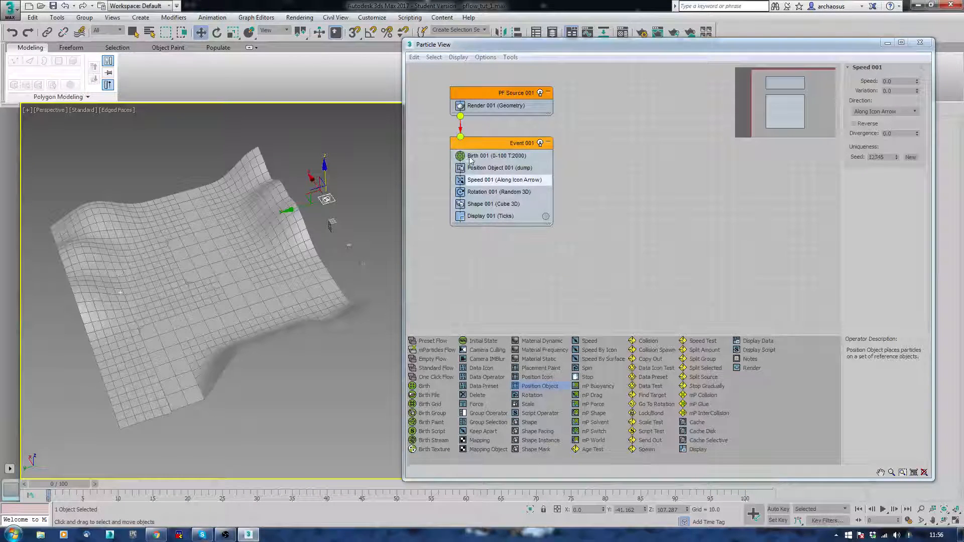
{"action": "left_click", "coordinate": [496, 156]}
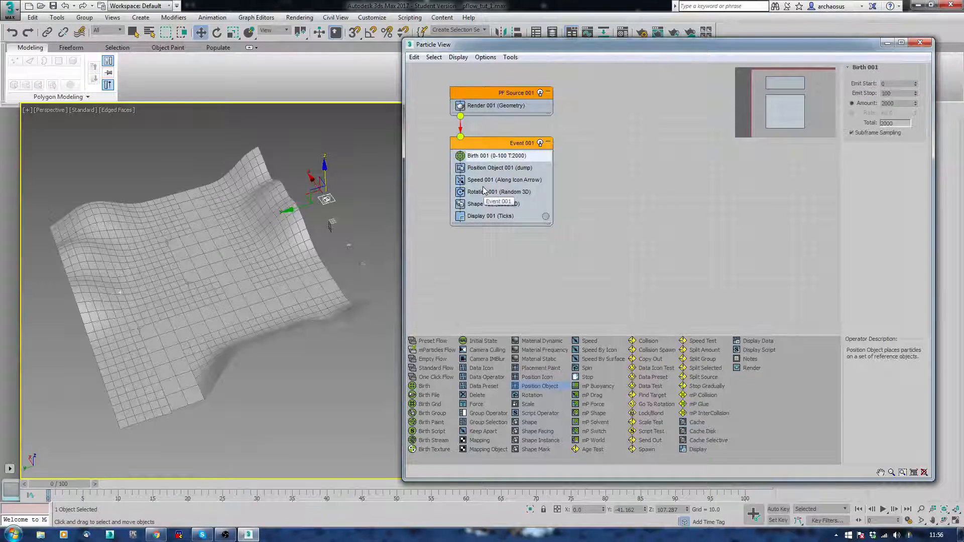
{"action": "left_click", "coordinate": [499, 191]}
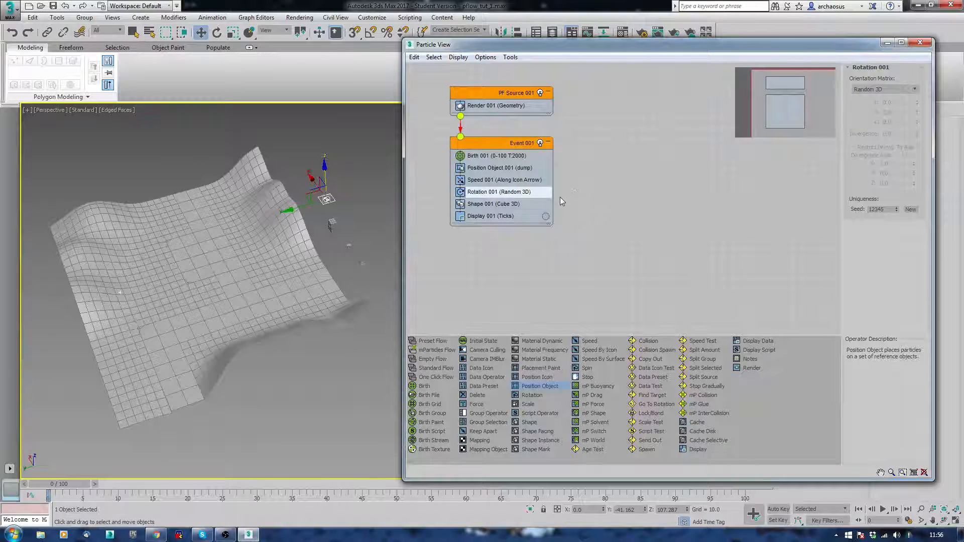
{"action": "left_click", "coordinate": [493, 203]}
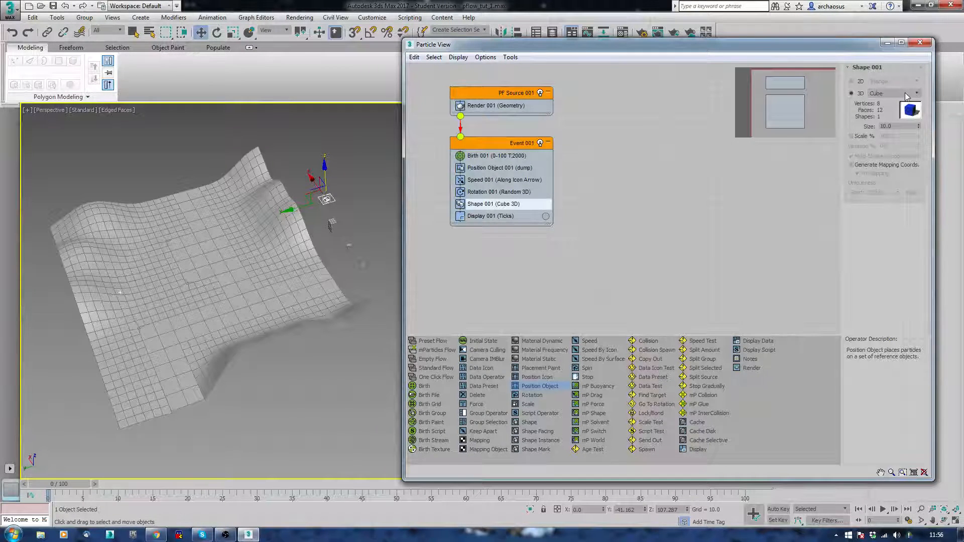
Set the Display 001 type to Geometry so particles show as cubes
{"action": "left_click", "coordinate": [491, 216]}
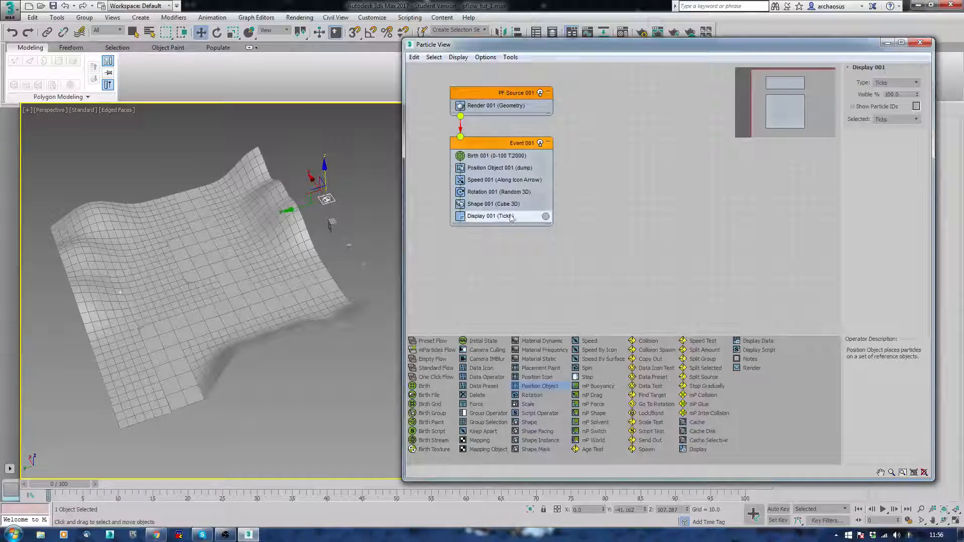
{"action": "left_click", "coordinate": [912, 82]}
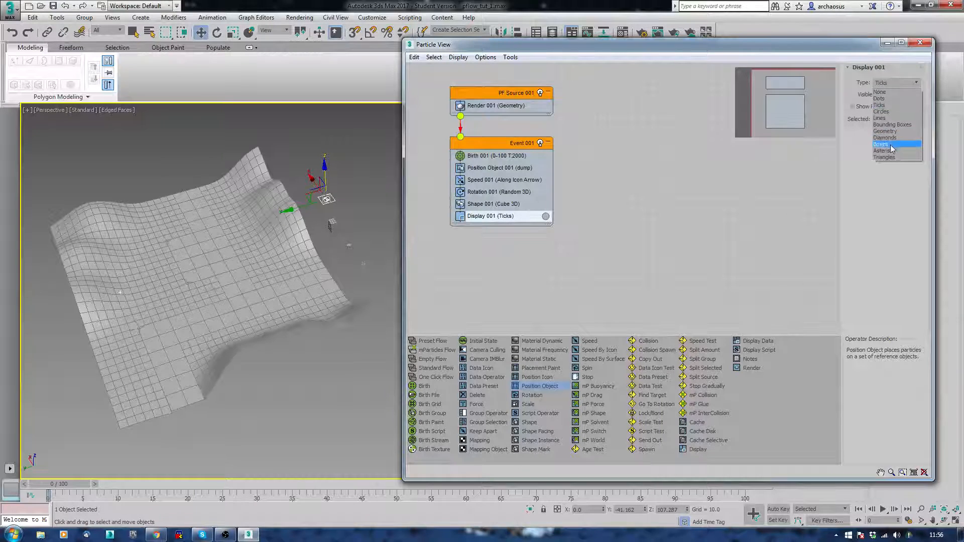
{"action": "left_click", "coordinate": [884, 131]}
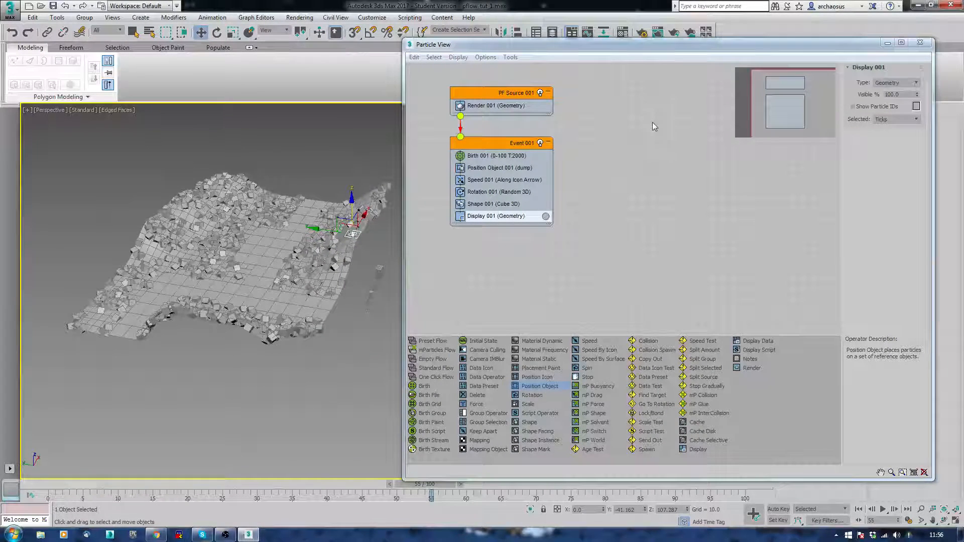
Swap Shape 001 for a Shape Instance operator and view its unassigned parameters
{"action": "left_click", "coordinate": [492, 203]}
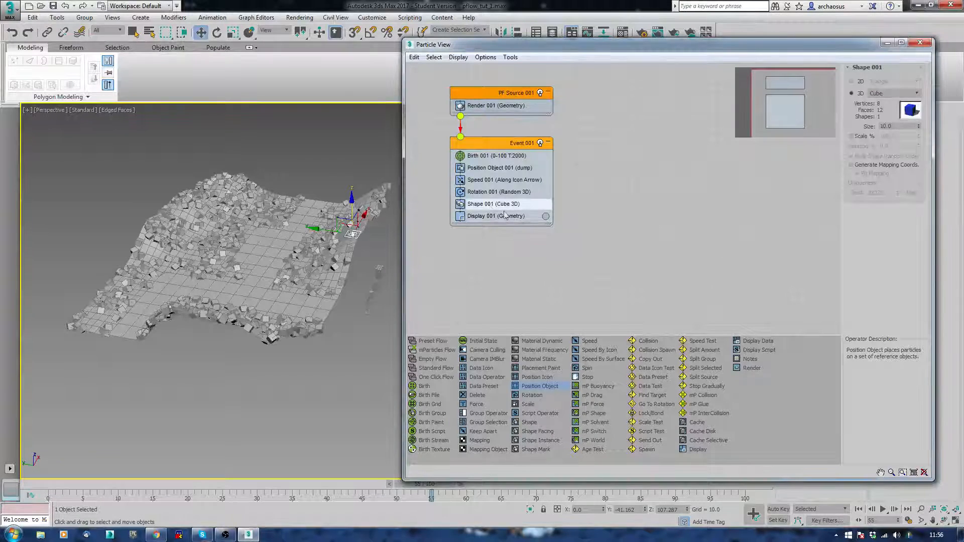
{"action": "mouse_move", "coordinate": [539, 440]}
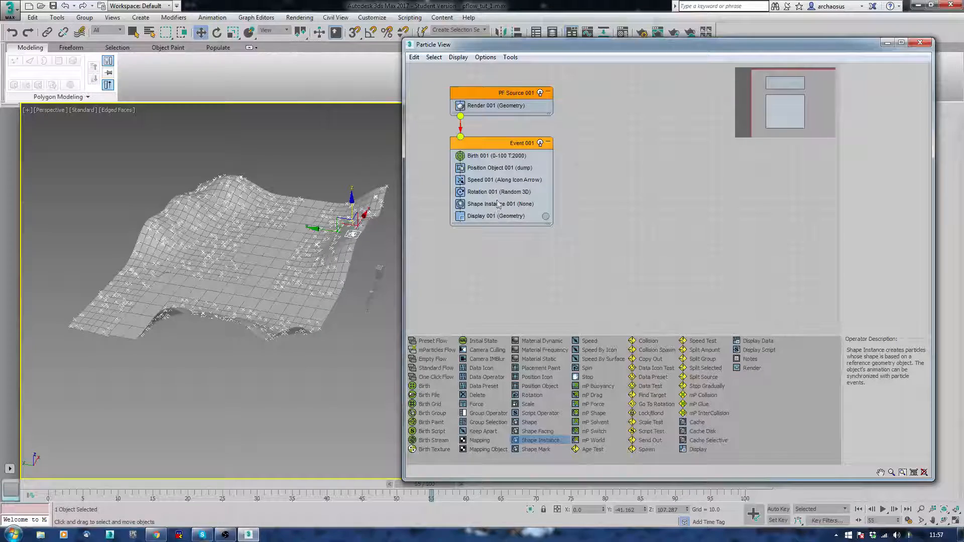
{"action": "left_click", "coordinate": [501, 203]}
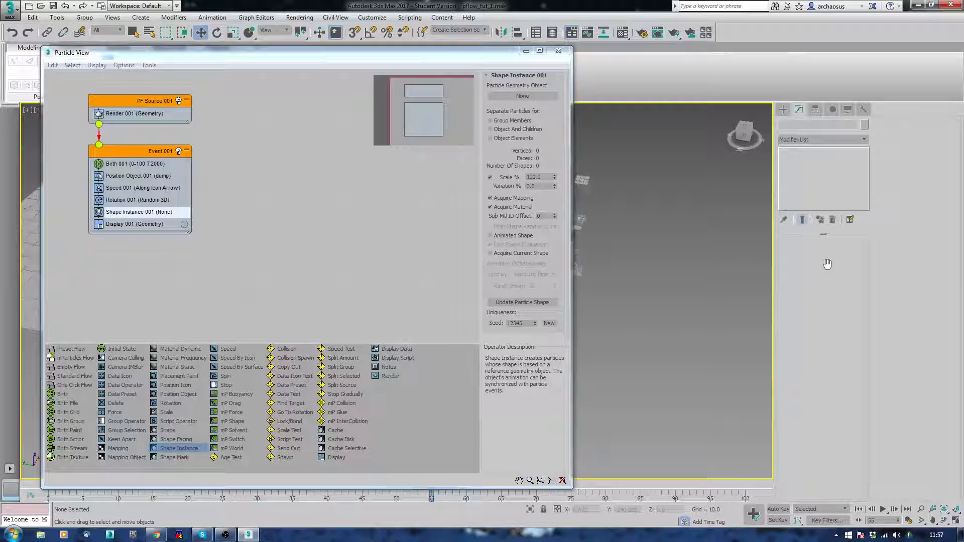
Assign Box001 as Shape Instance 001's geometry, try Sphere001, and add Shape Instance 002
{"action": "left_click", "coordinate": [522, 96]}
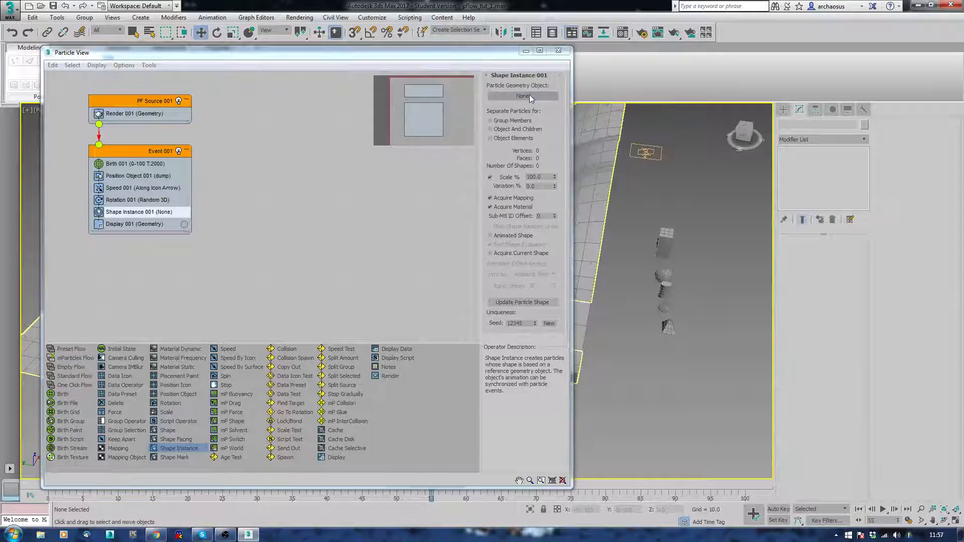
{"action": "left_click", "coordinate": [523, 96]}
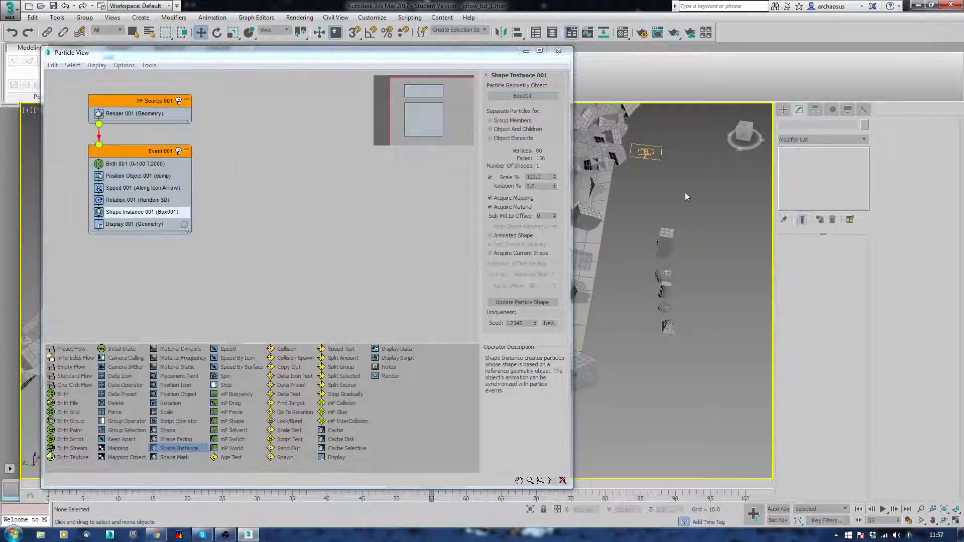
{"action": "left_click", "coordinate": [522, 96]}
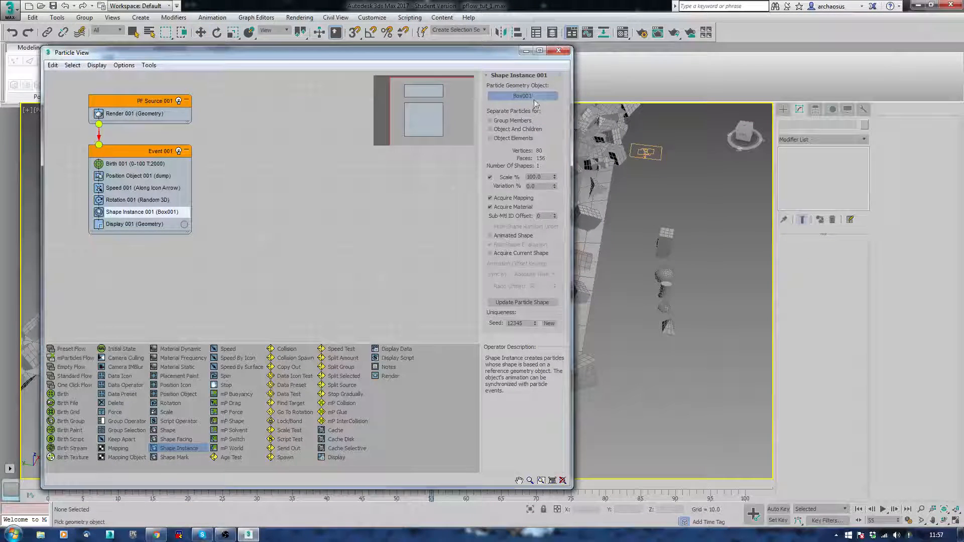
{"action": "left_click", "coordinate": [522, 96]}
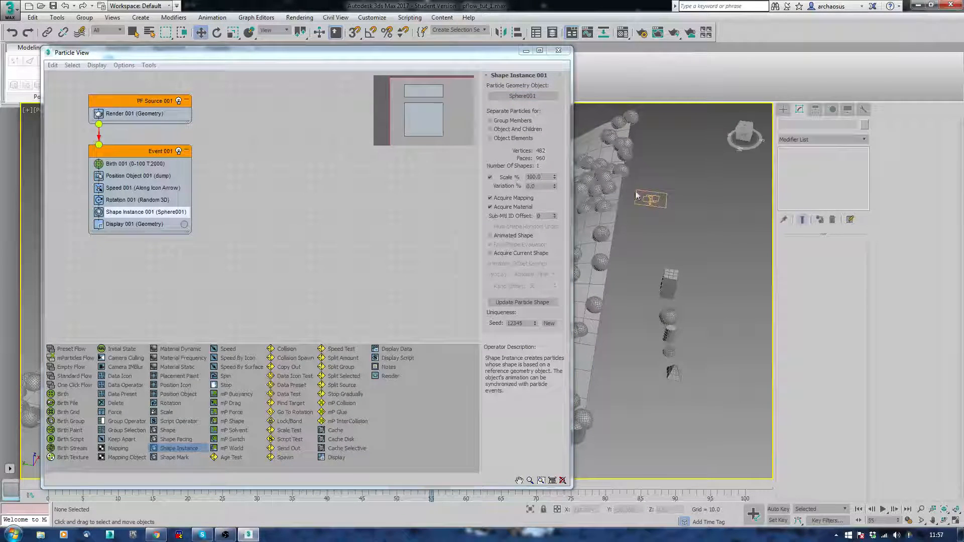
{"action": "left_click", "coordinate": [522, 95]}
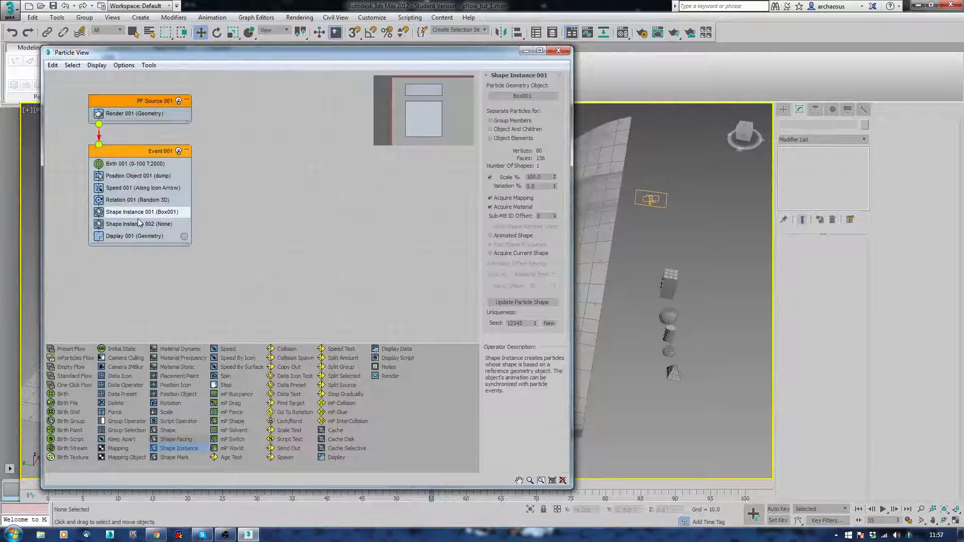
Assign Sphere001 to Shape Instance 002 and inspect Shape Instance 001
{"action": "left_click", "coordinate": [139, 224]}
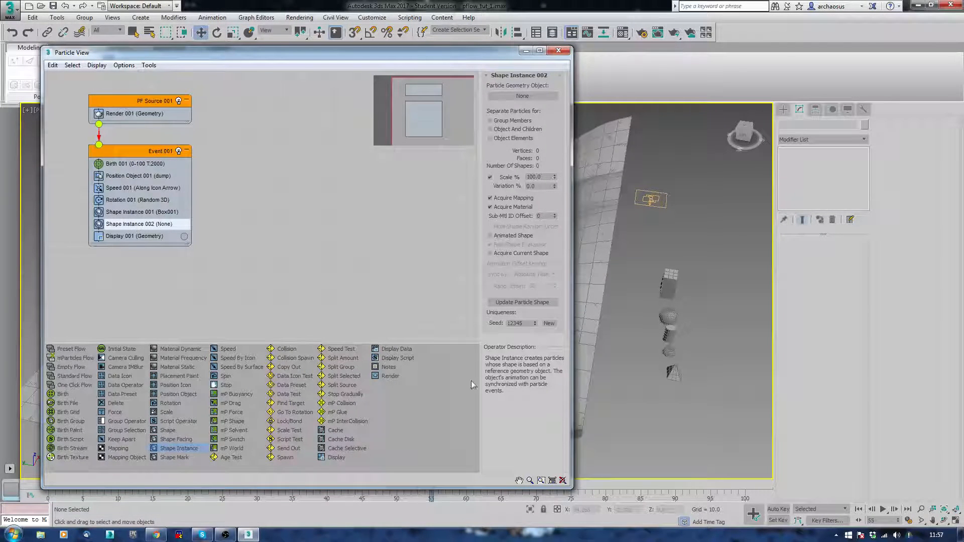
{"action": "left_click", "coordinate": [522, 96]}
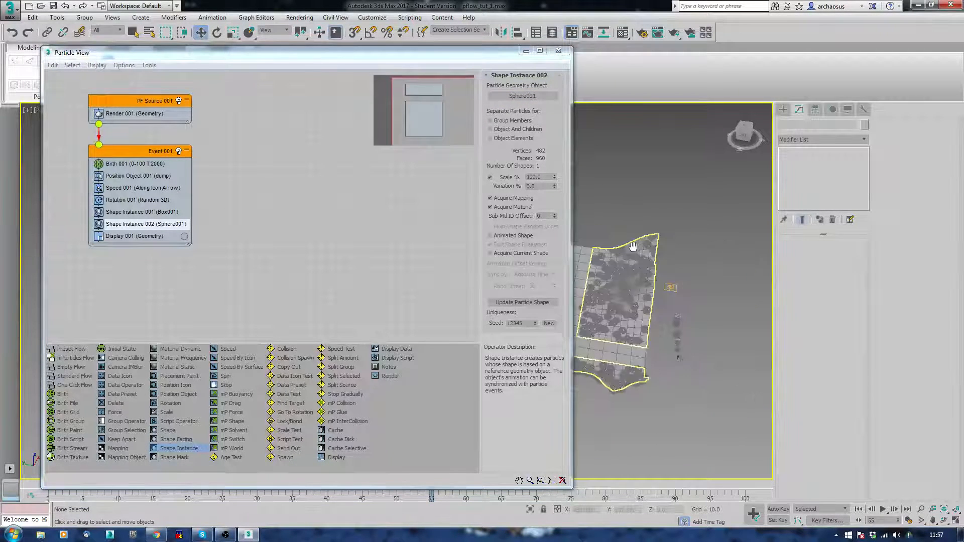
{"action": "left_click", "coordinate": [142, 211]}
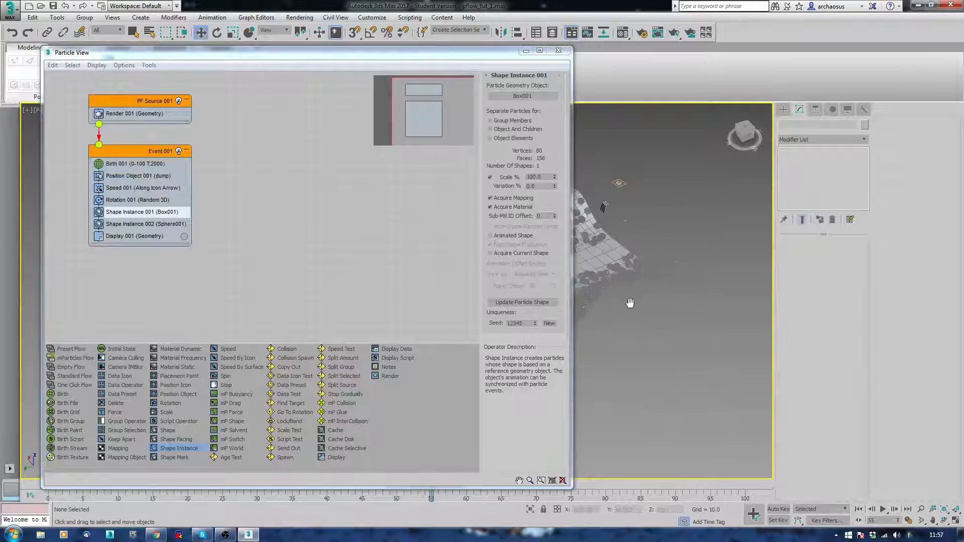
{"action": "left_click", "coordinate": [521, 302]}
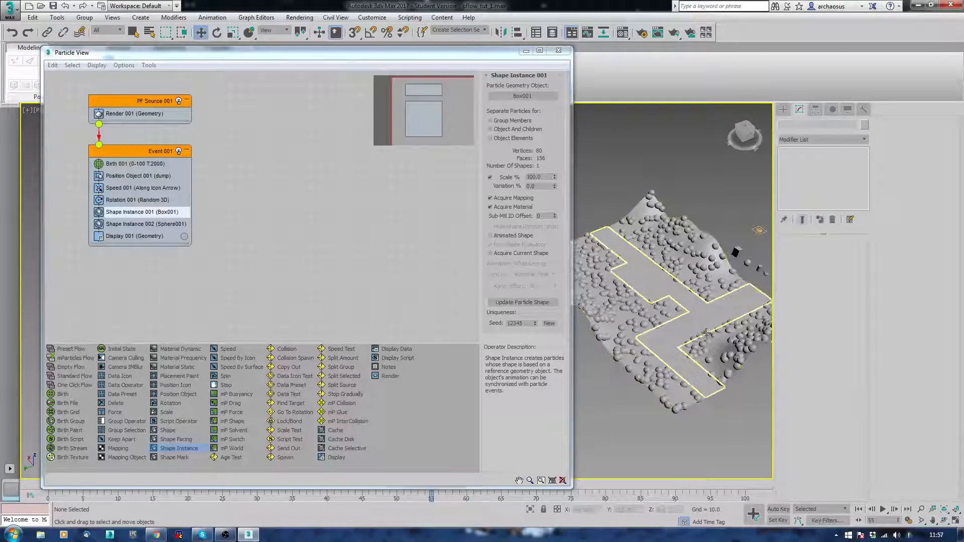
Compare both shape operators, then delete Shape Instance 002, keeping only Box001
{"action": "left_click", "coordinate": [145, 224]}
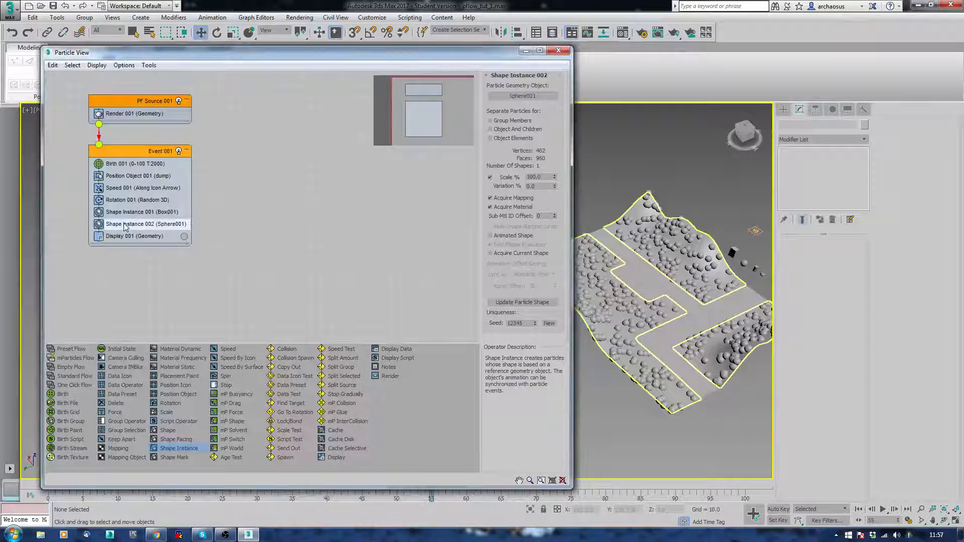
{"action": "left_click", "coordinate": [141, 211]}
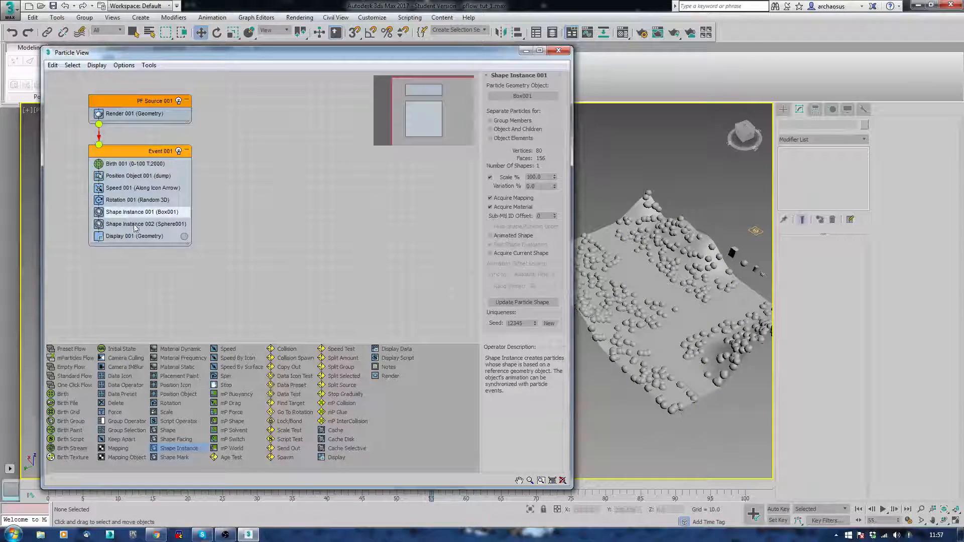
{"action": "left_click", "coordinate": [146, 224]}
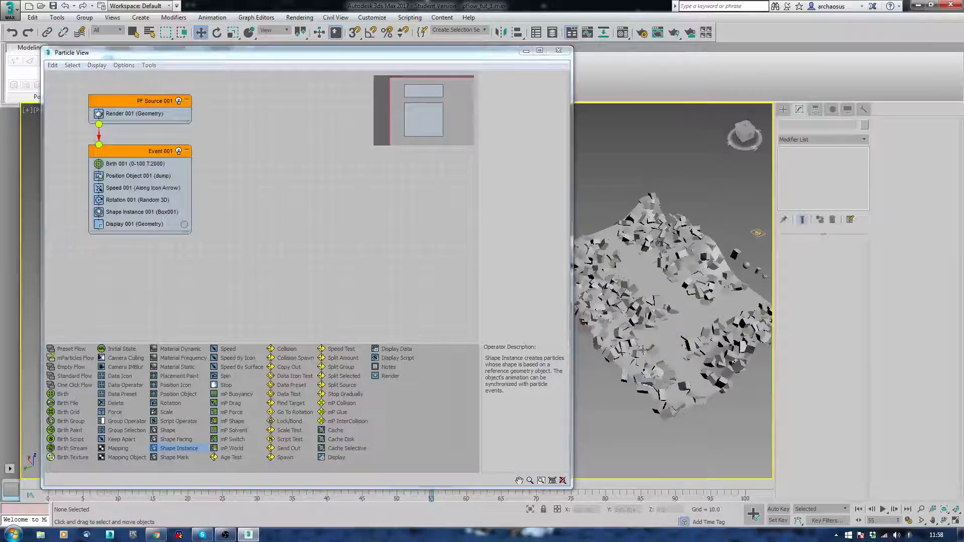
{"action": "left_click", "coordinate": [142, 211]}
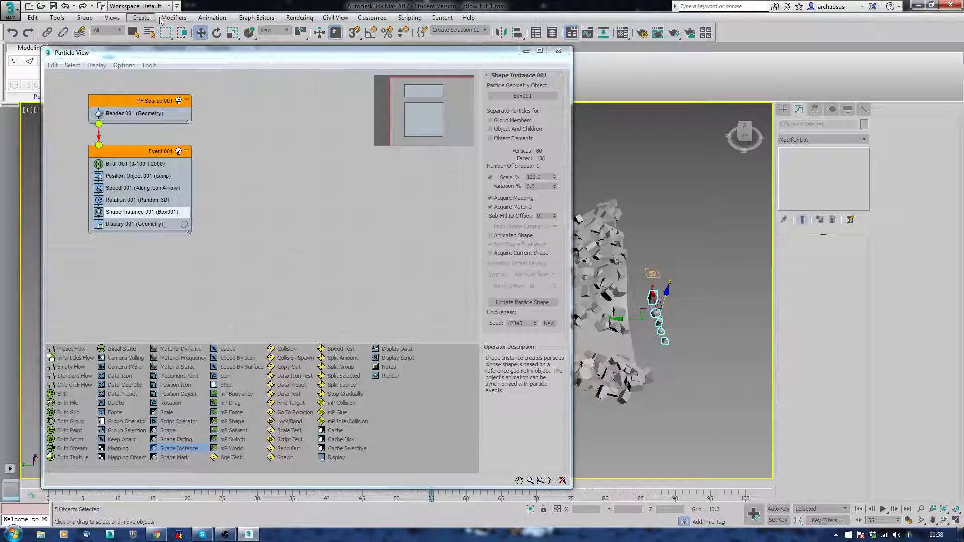
Group the five debris primitives as garbagegroup and pick it for Shape Instance 001
{"action": "left_click", "coordinate": [84, 17]}
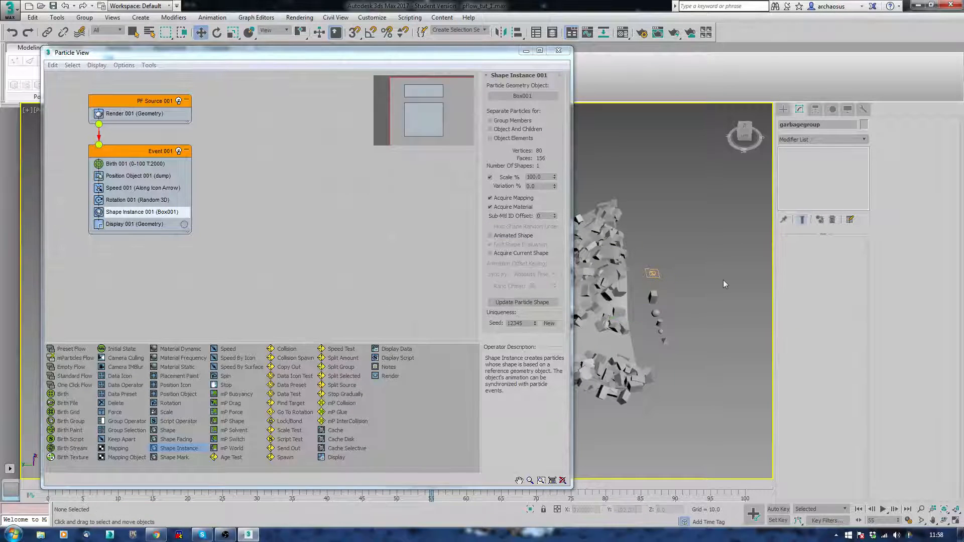
{"action": "left_click", "coordinate": [652, 302]}
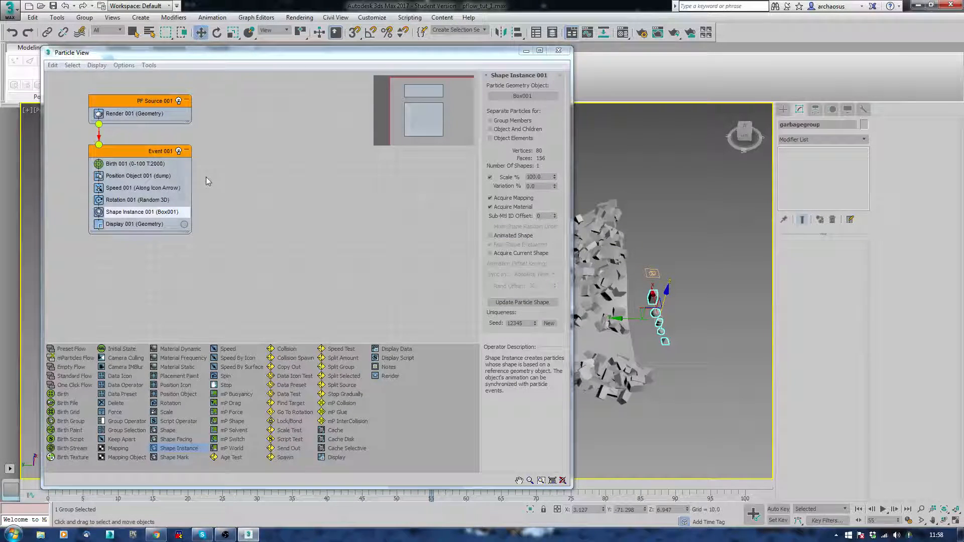
{"action": "left_click", "coordinate": [521, 96]}
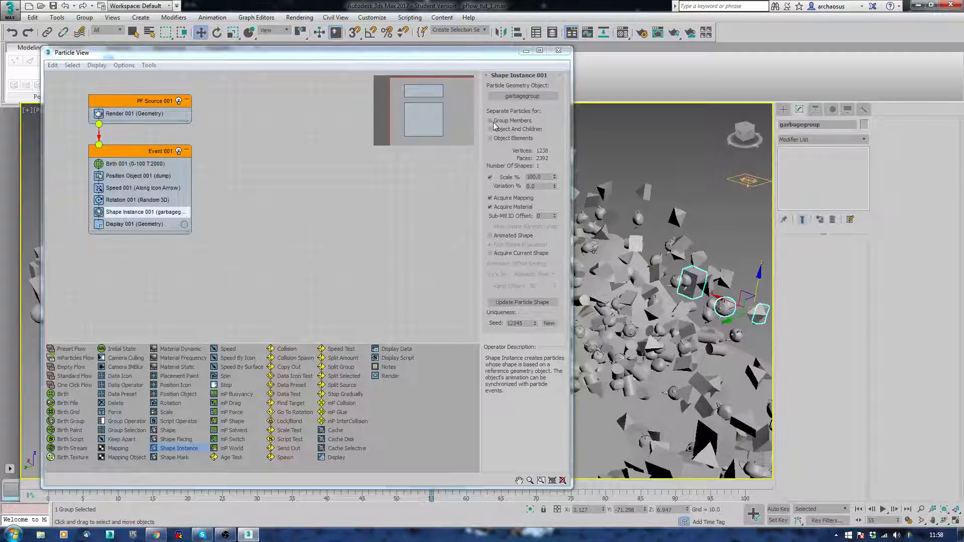
Turn on Separate Particles for Group Members in Shape Instance 001
{"action": "left_click", "coordinate": [490, 120]}
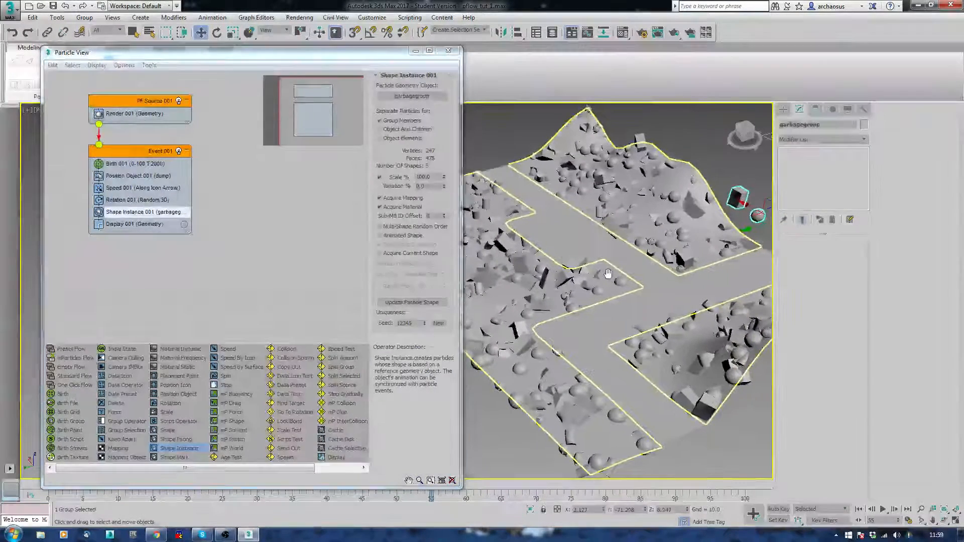
{"action": "left_click", "coordinate": [410, 301]}
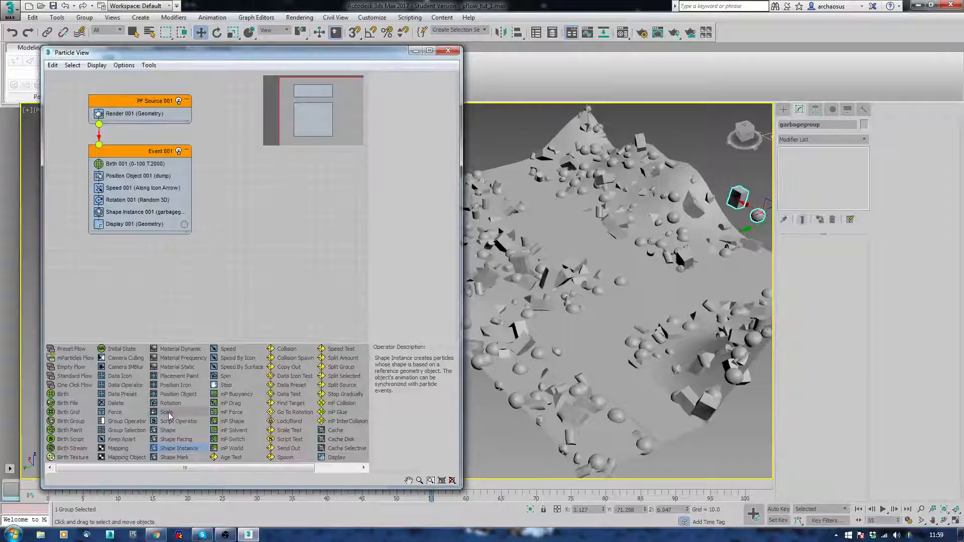
Add a Scale 001 operator with 25% X/Y/Z scale variation
{"action": "left_click", "coordinate": [166, 411]}
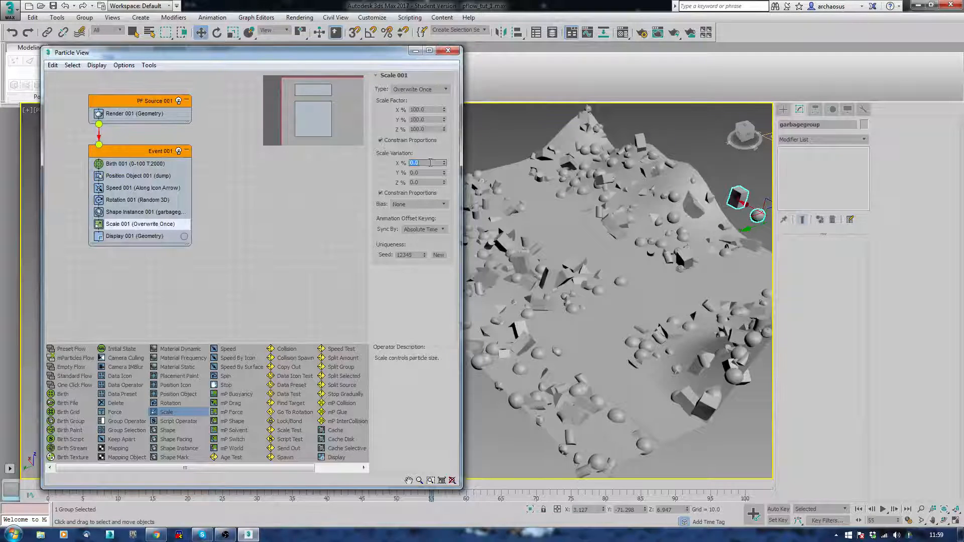
{"action": "type", "text": "25.0"}
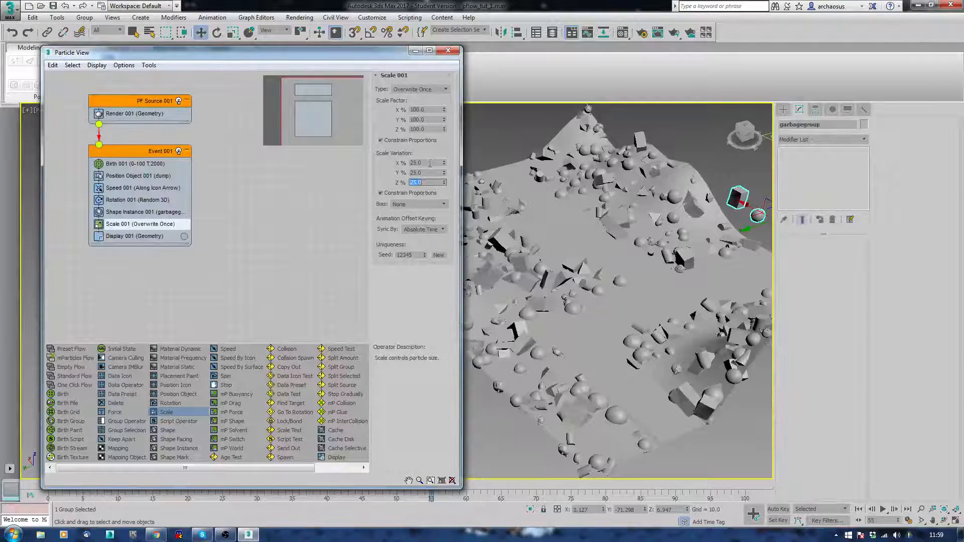
{"action": "left_click", "coordinate": [380, 192]}
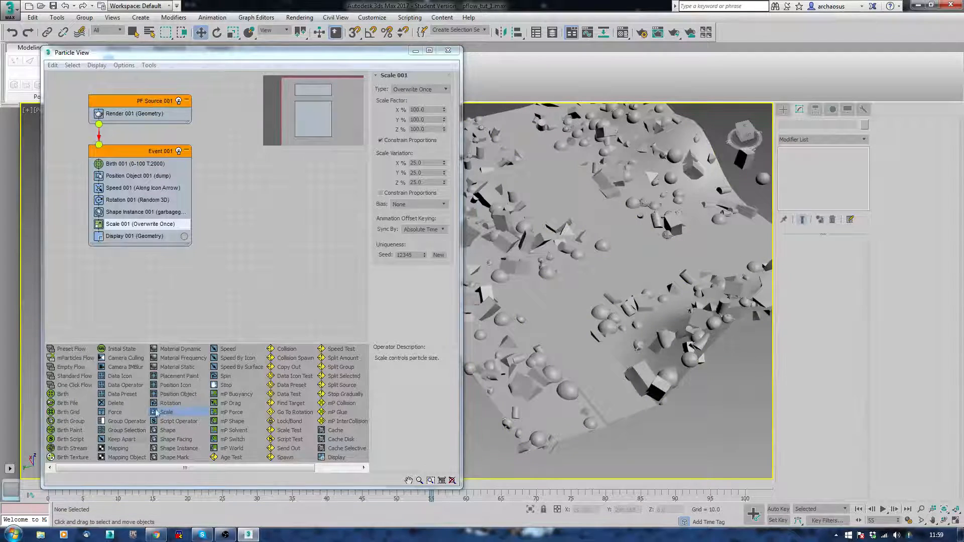
{"action": "mouse_move", "coordinate": [121, 439]}
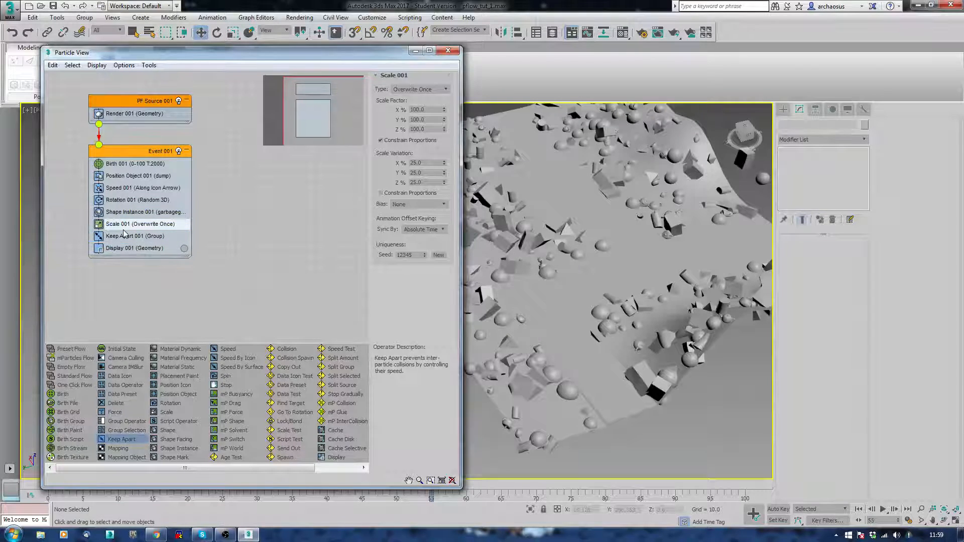
Give Keep Apart 001 force 10, core radius and falloff 2, and preview at frame 29
{"action": "left_click", "coordinate": [134, 236]}
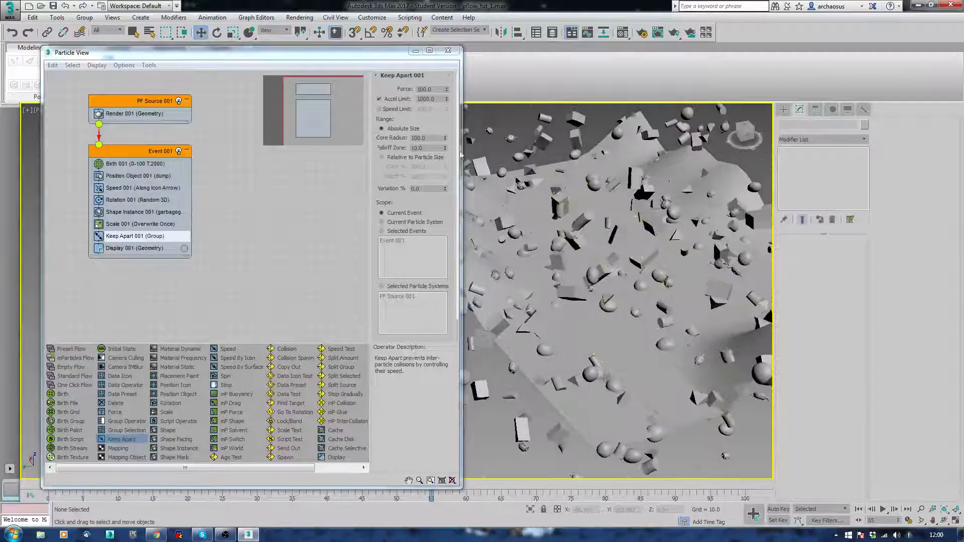
{"action": "triple_click", "coordinate": [421, 137]}
{"action": "type", "text": "3"}
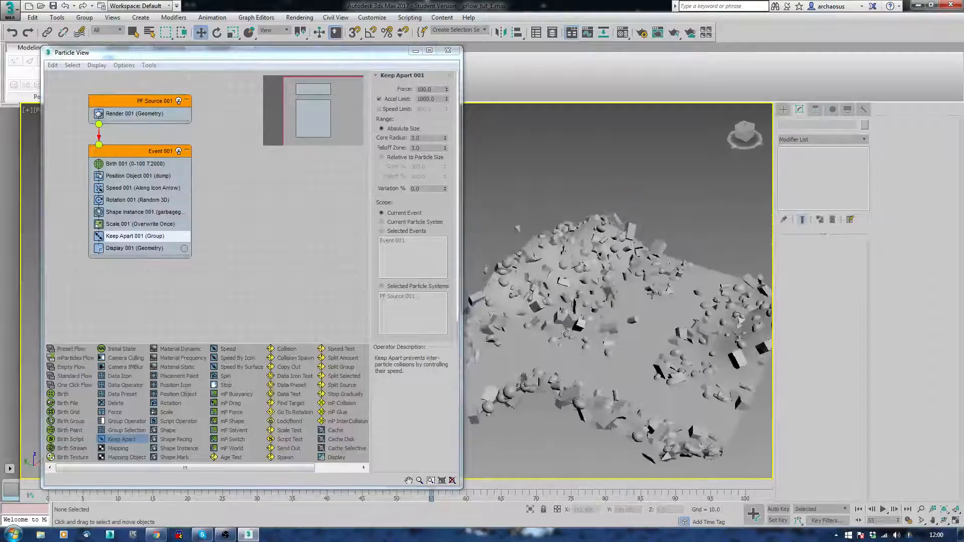
{"action": "triple_click", "coordinate": [423, 137]}
{"action": "type", "text": "2"}
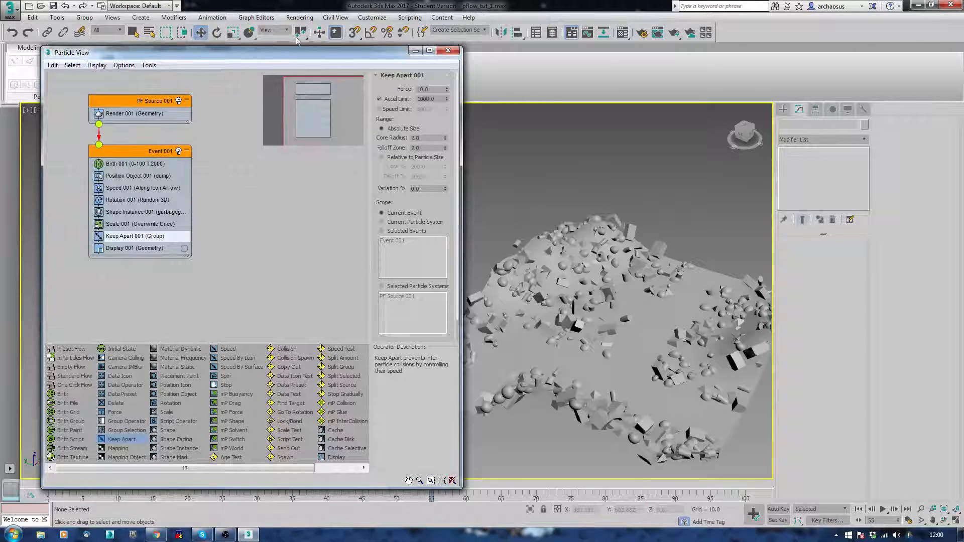
{"action": "left_click_drag", "start_coordinate": [70, 52], "coordinate": [74, 31]}
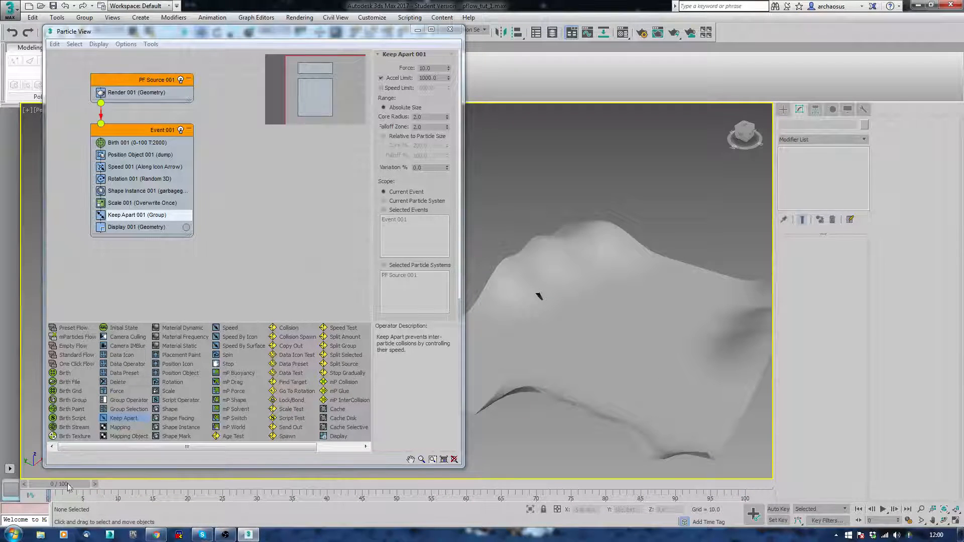
{"action": "left_click", "coordinate": [882, 509]}
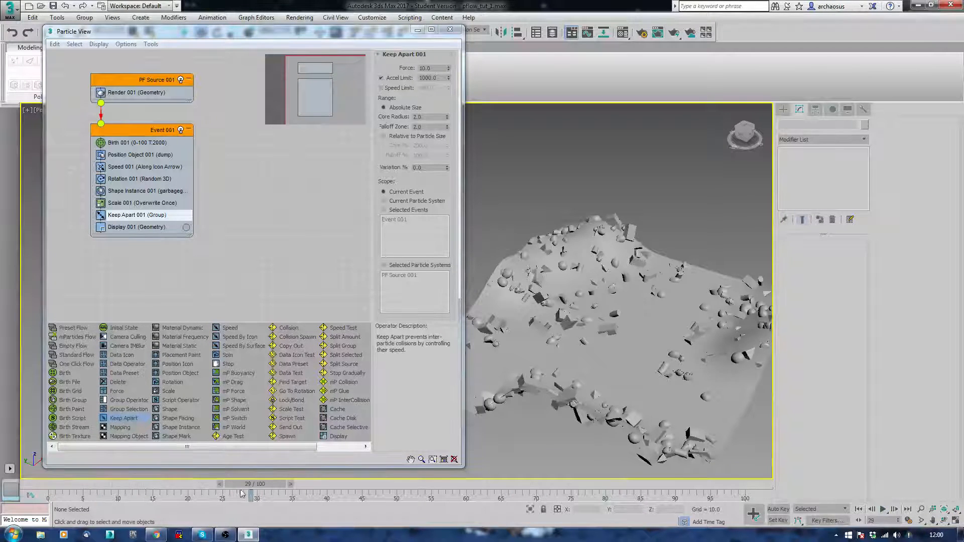
Set Birth 001 to emit between frames -1 and 0 and turn off Keep Apart 001
{"action": "left_click", "coordinate": [36, 484]}
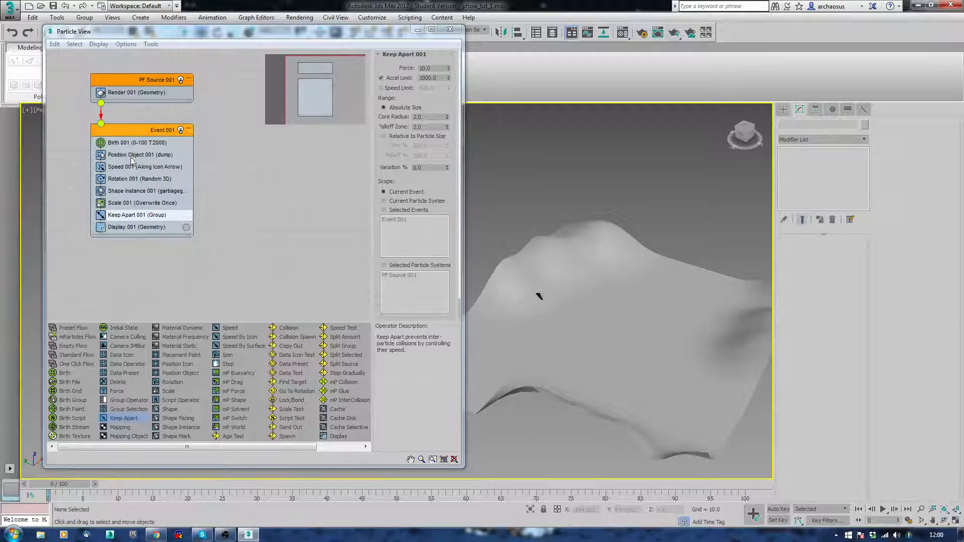
{"action": "left_click", "coordinate": [135, 142]}
{"action": "type", "text": "-1"}
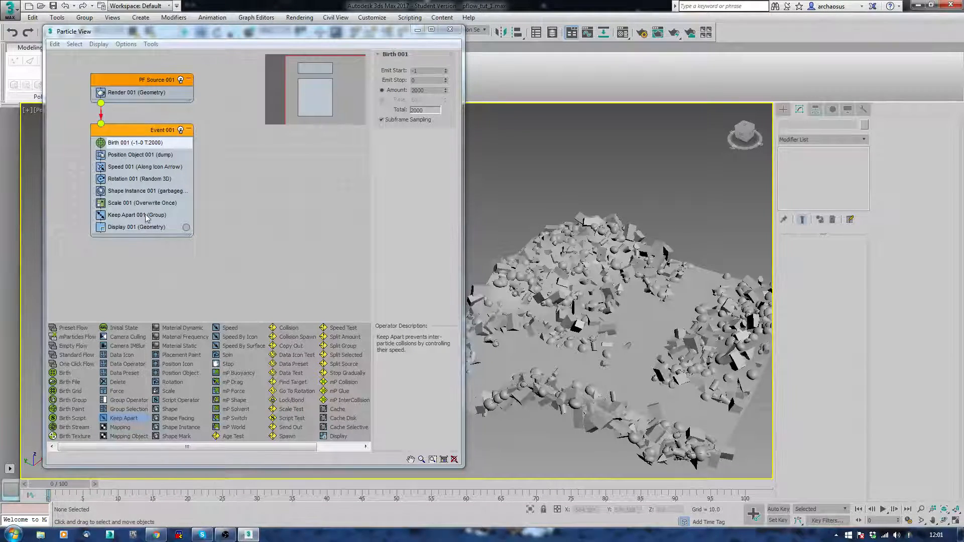
{"action": "right_click", "coordinate": [137, 214]}
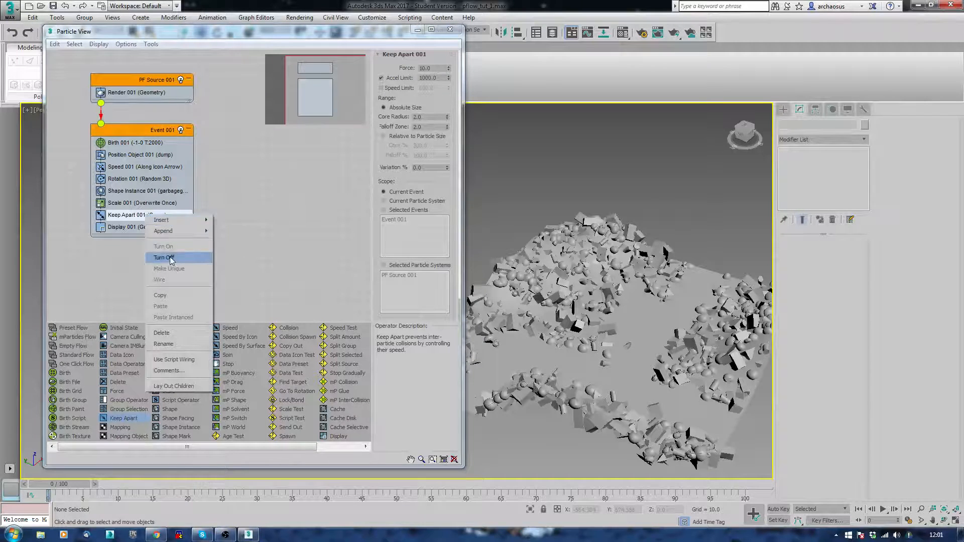
{"action": "left_click", "coordinate": [164, 257]}
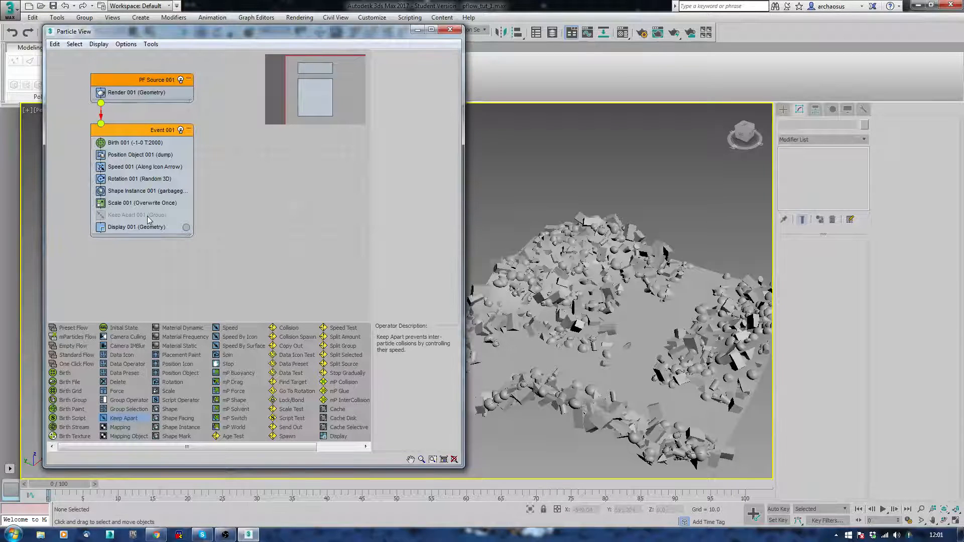
{"action": "right_click", "coordinate": [137, 214]}
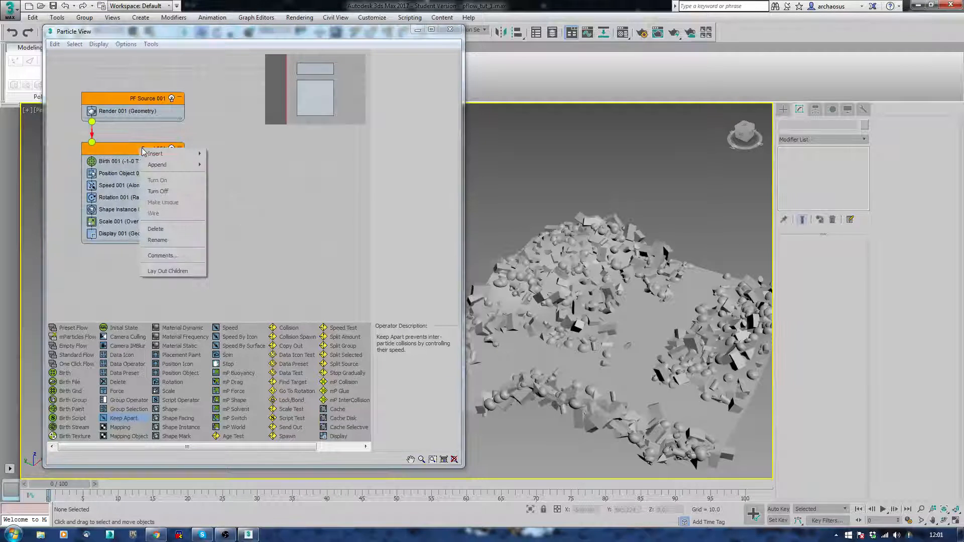
{"action": "mouse_move", "coordinate": [160, 240]}
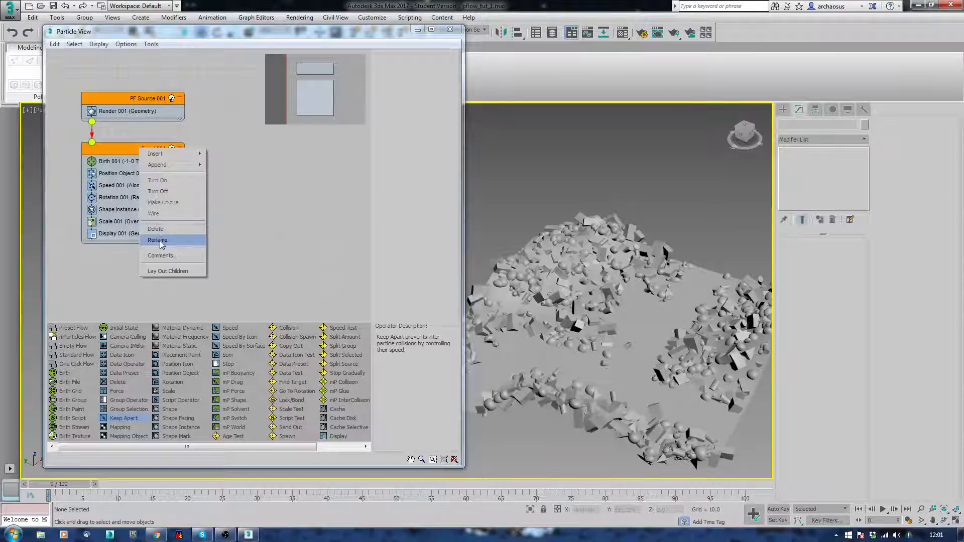
Rename the event to placegarbage and raise the Birth 001 amount to 4000
{"action": "left_click", "coordinate": [157, 240]}
{"action": "type", "text": "placeme"}
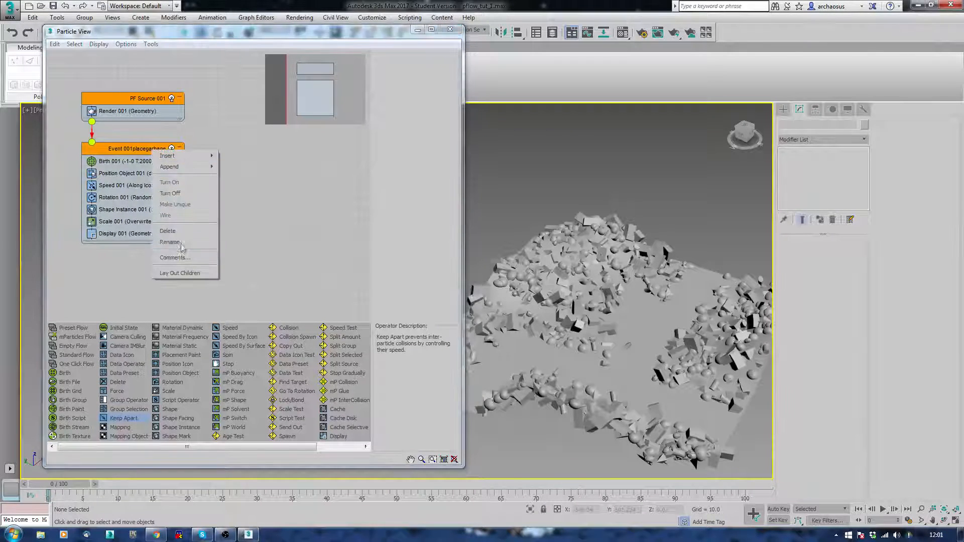
{"action": "left_click", "coordinate": [169, 241]}
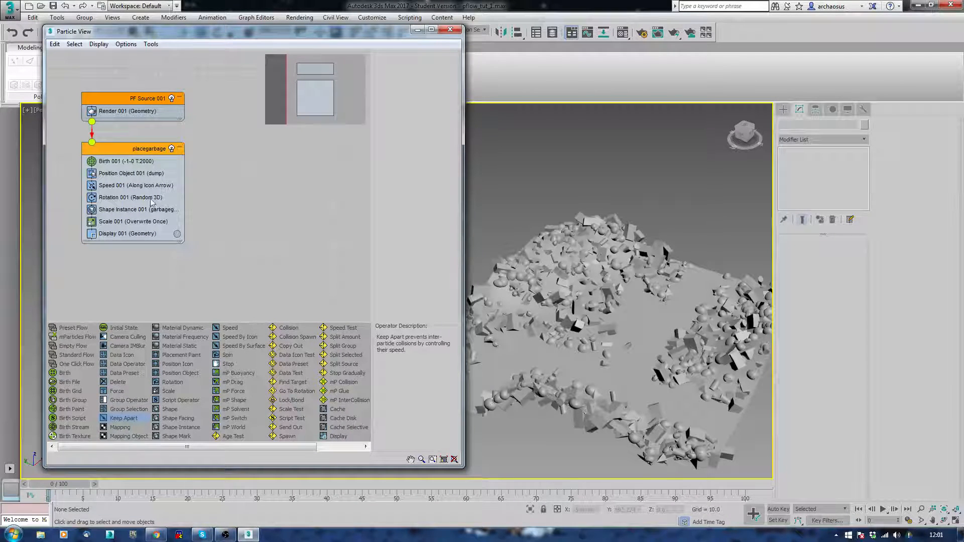
{"action": "left_click", "coordinate": [127, 161]}
{"action": "type", "text": "4000"}
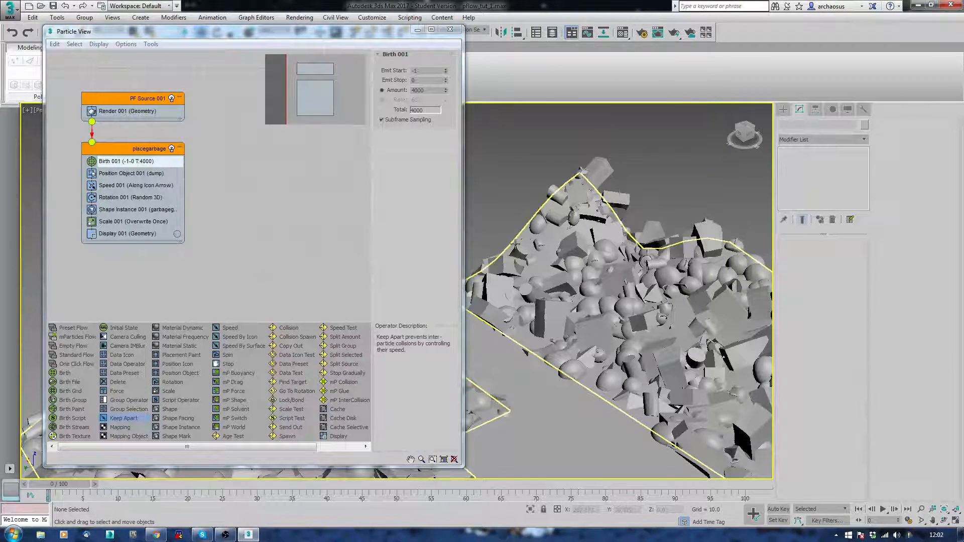
Set the PF Source Birth Amount to 6000 and zoom out to view the dense debris
{"action": "triple_click", "coordinate": [417, 91]}
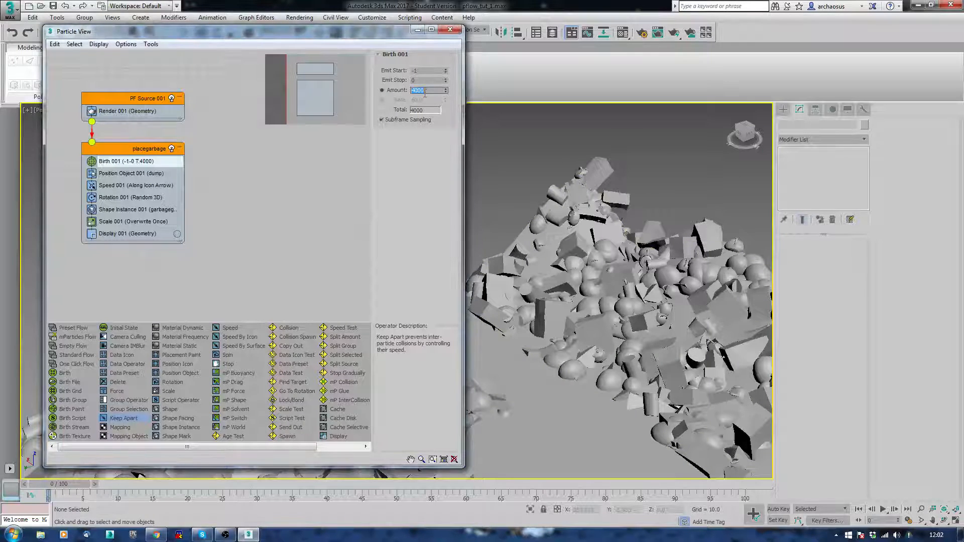
{"action": "type", "text": "600"}
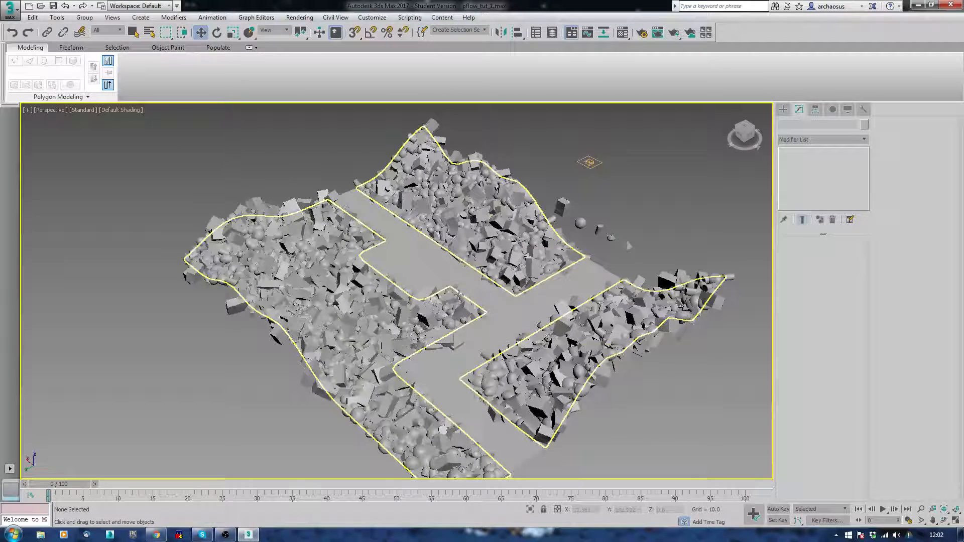
{"action": "scroll", "scroll_direction": "down", "scroll_amount": 3}
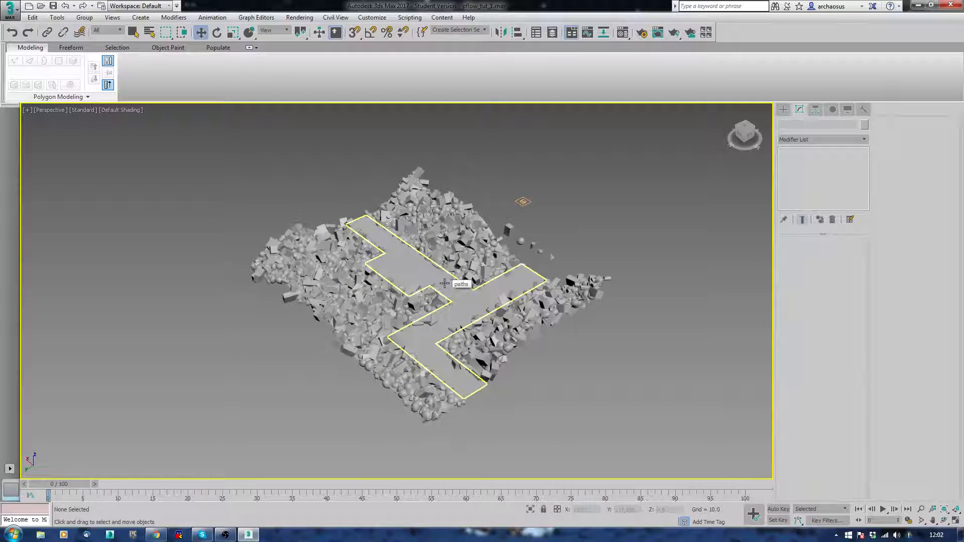
Place a Mesher compound object beside the dump, linked to PF Source 001's debris
{"action": "left_click", "coordinate": [783, 109]}
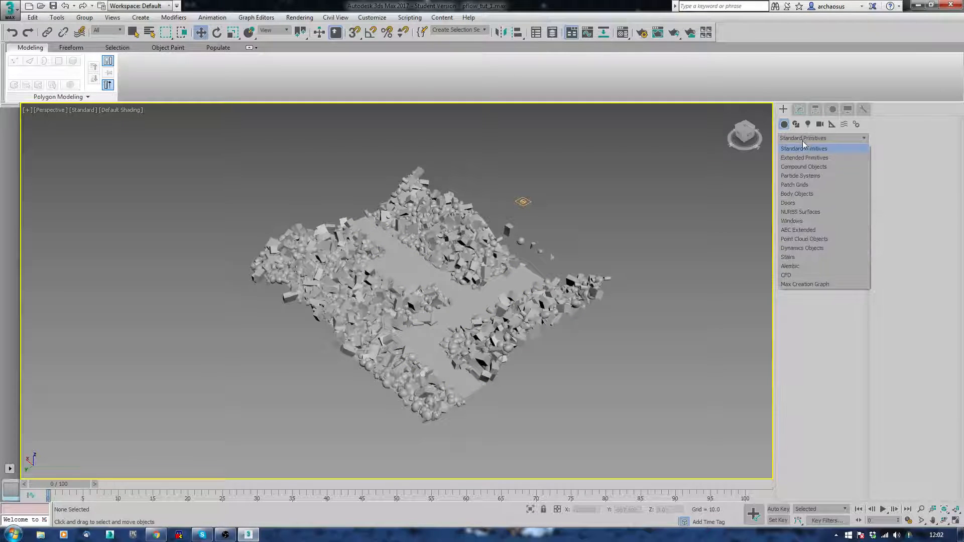
{"action": "left_click", "coordinate": [803, 166]}
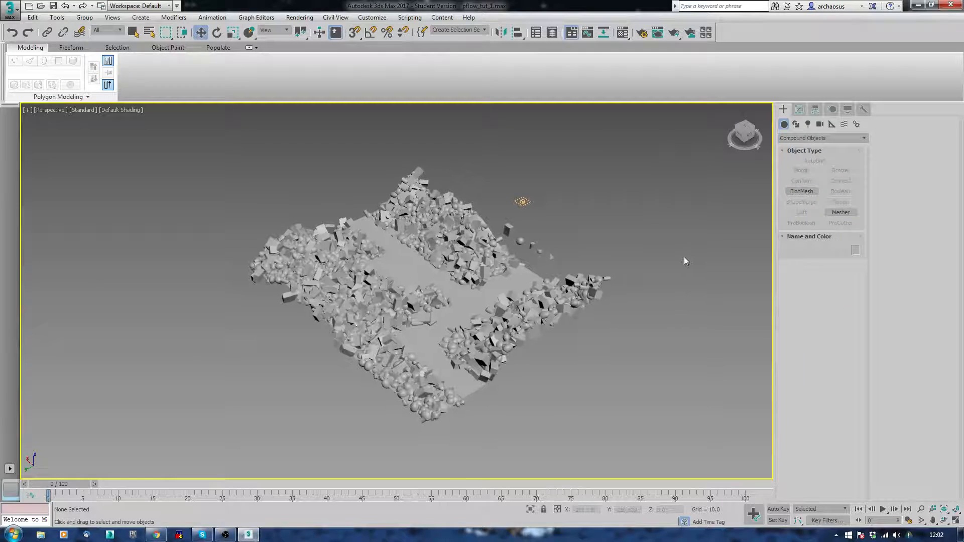
{"action": "left_click", "coordinate": [840, 212]}
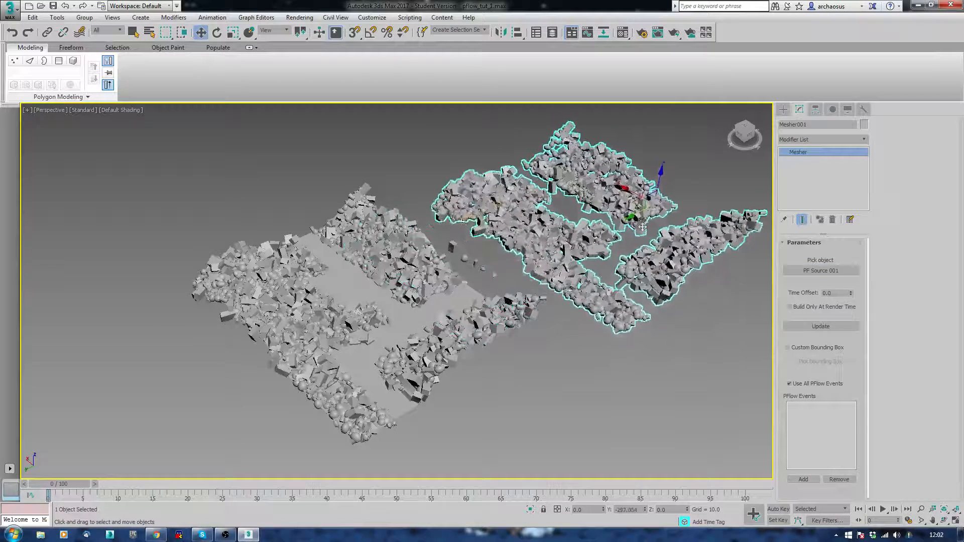
{"action": "right_click", "coordinate": [641, 228]}
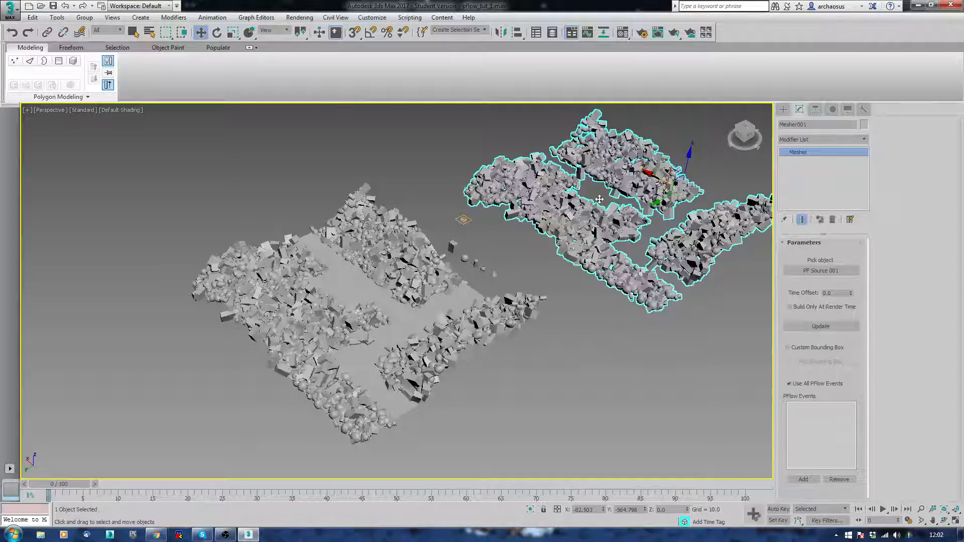
{"action": "left_click", "coordinate": [804, 151]}
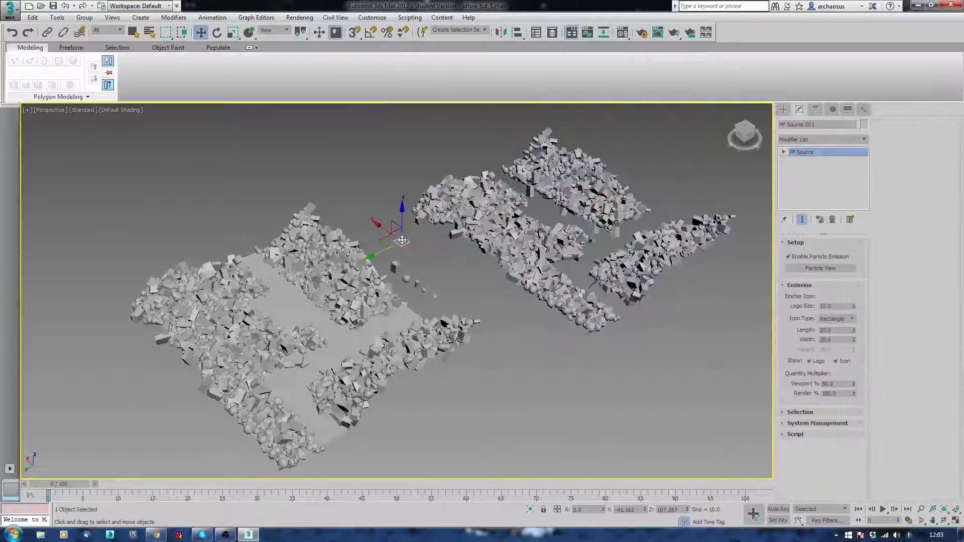
Review the debris Shape Instance and Rotation settings in Particle View
{"action": "left_click", "coordinate": [820, 269]}
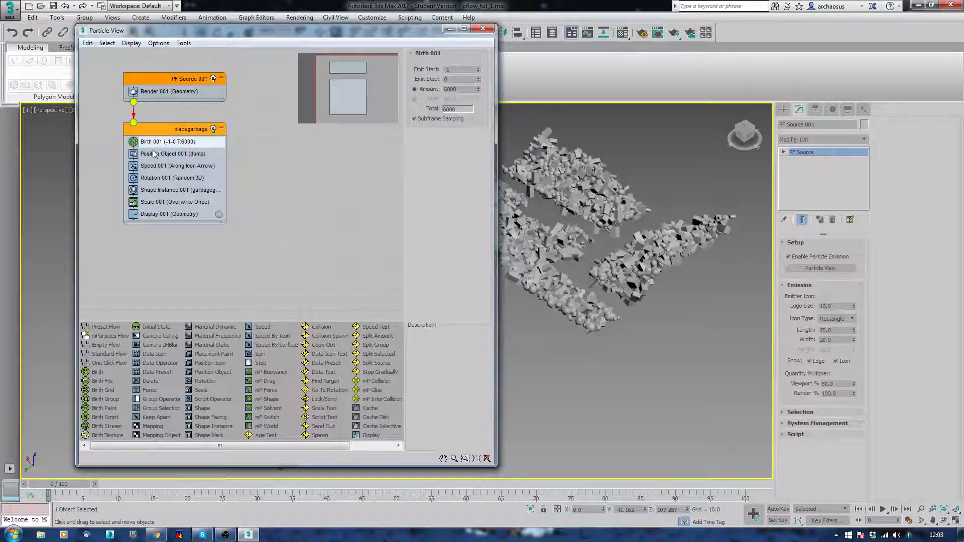
{"action": "left_click", "coordinate": [181, 189]}
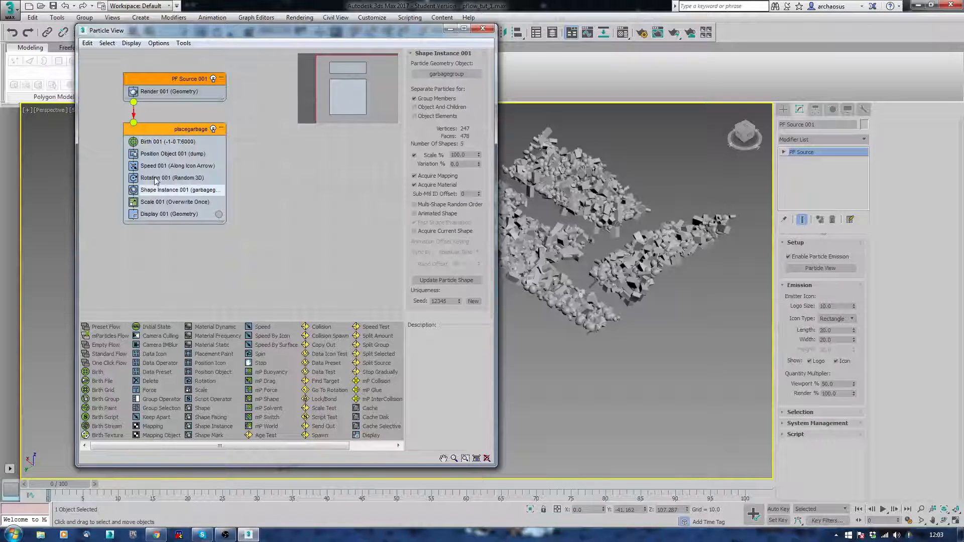
{"action": "left_click", "coordinate": [173, 178]}
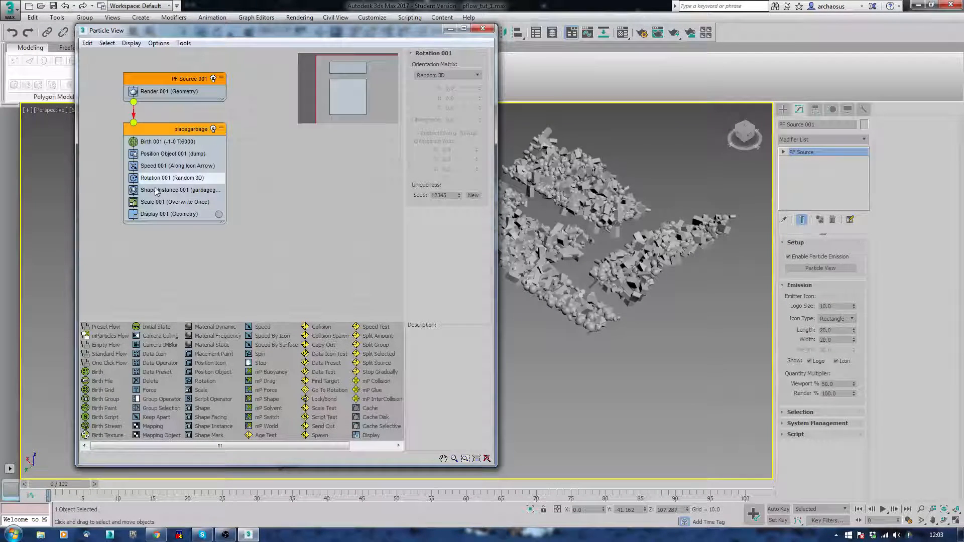
{"action": "left_click", "coordinate": [181, 189]}
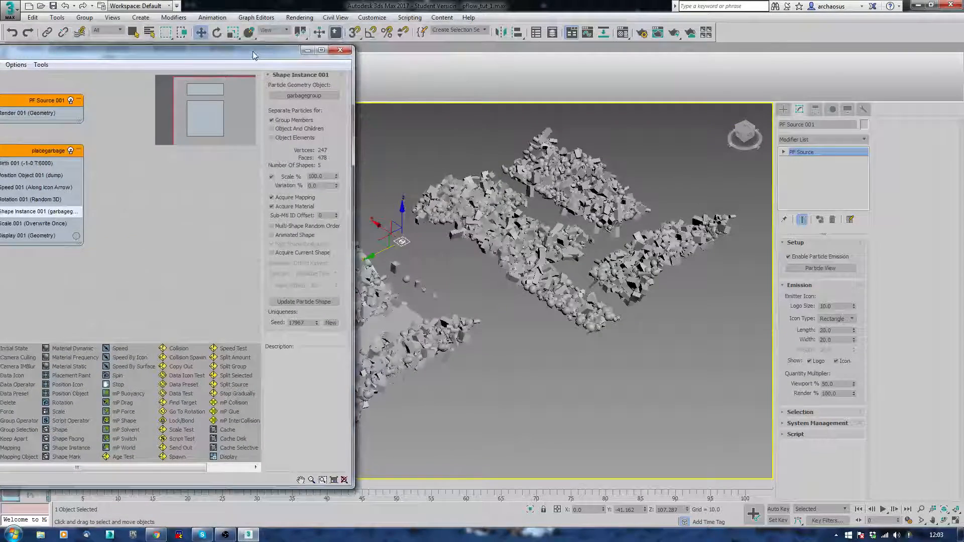
{"action": "left_click_drag", "start_coordinate": [252, 50], "coordinate": [172, 50]}
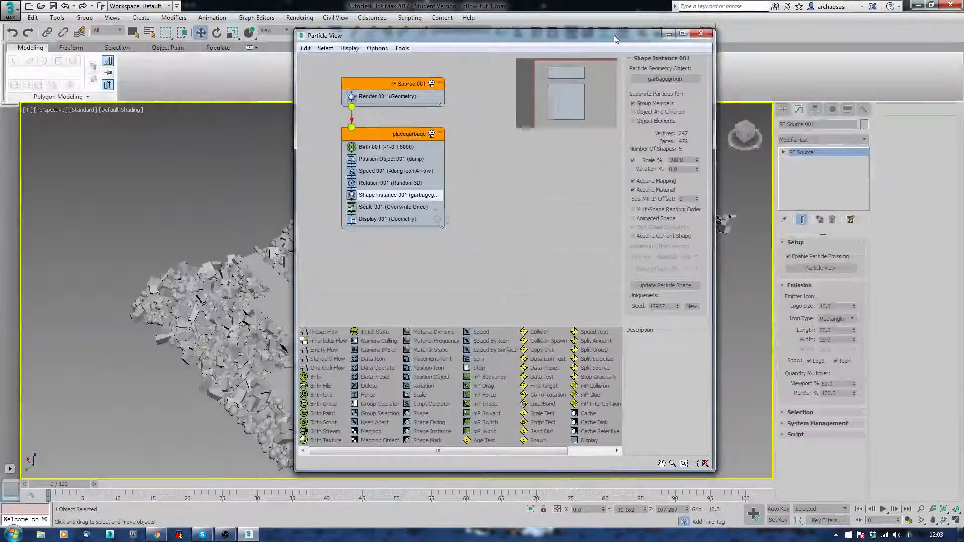
Generate a new random placement seed in Position Object and close Particle View
{"action": "left_click", "coordinate": [394, 159]}
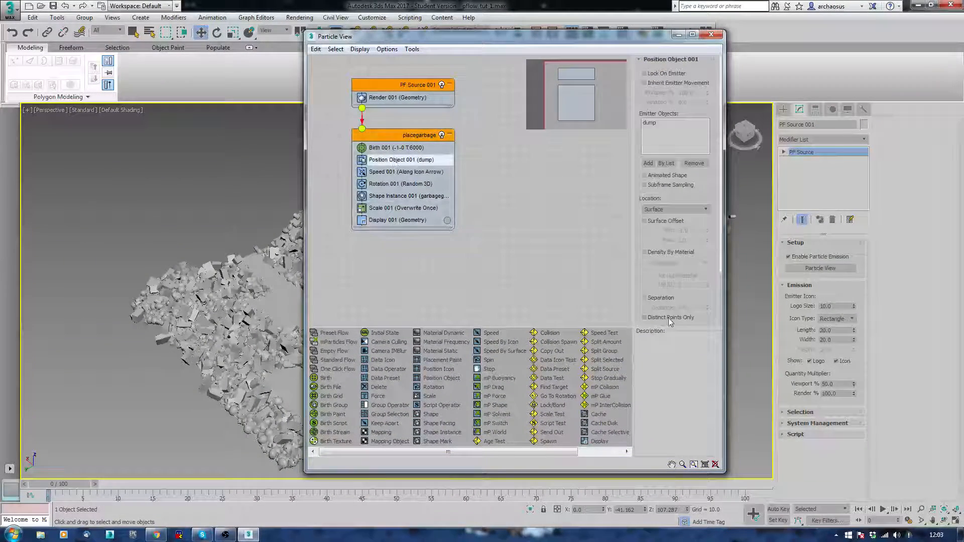
{"action": "scroll", "scroll_direction": "down", "scroll_amount": 3}
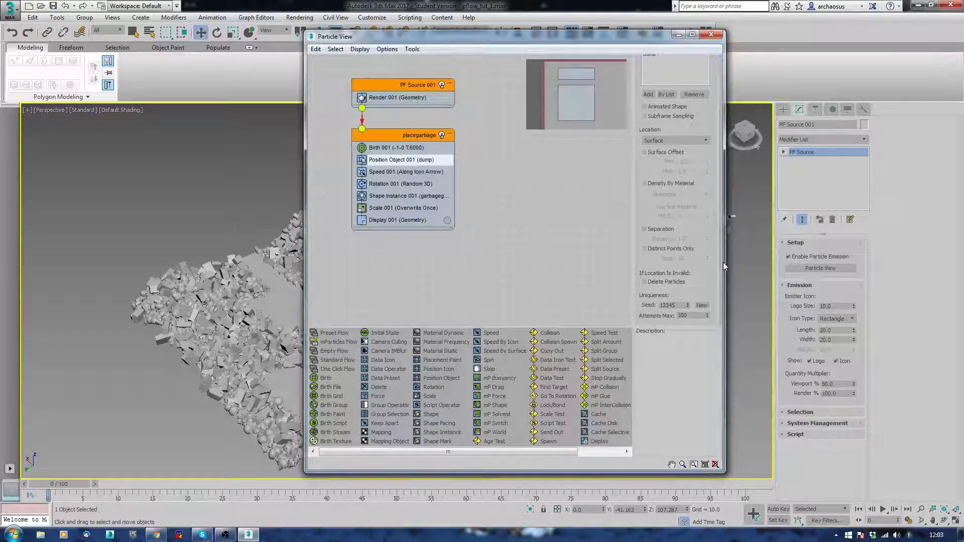
{"action": "left_click", "coordinate": [701, 304]}
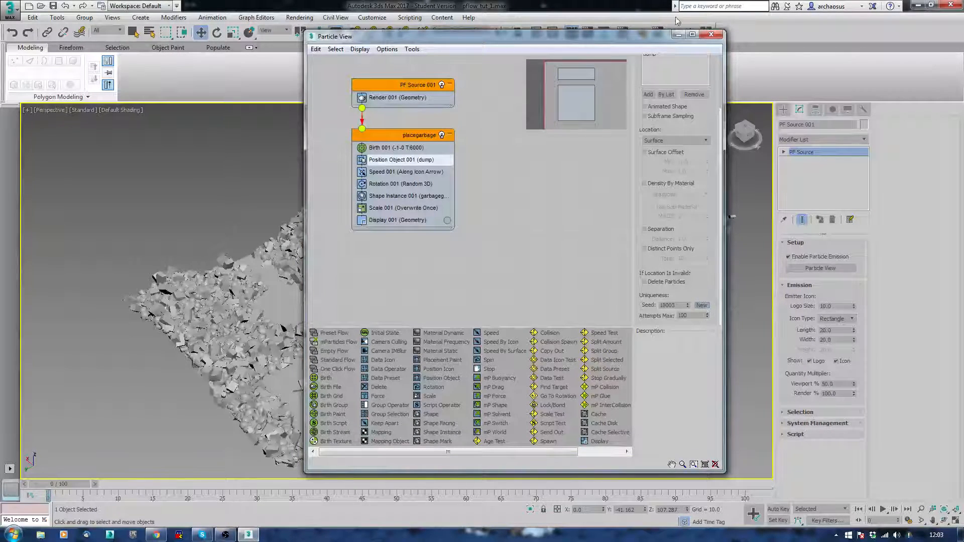
{"action": "left_click", "coordinate": [712, 34]}
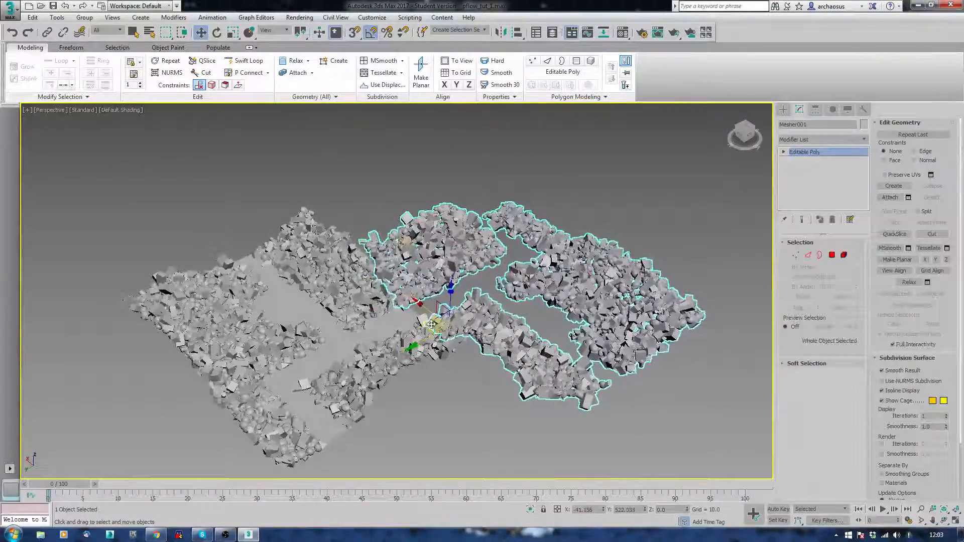
Hide the dump plane and PF Source, then select the Mesher001 debris copy
{"action": "left_click", "coordinate": [255, 244]}
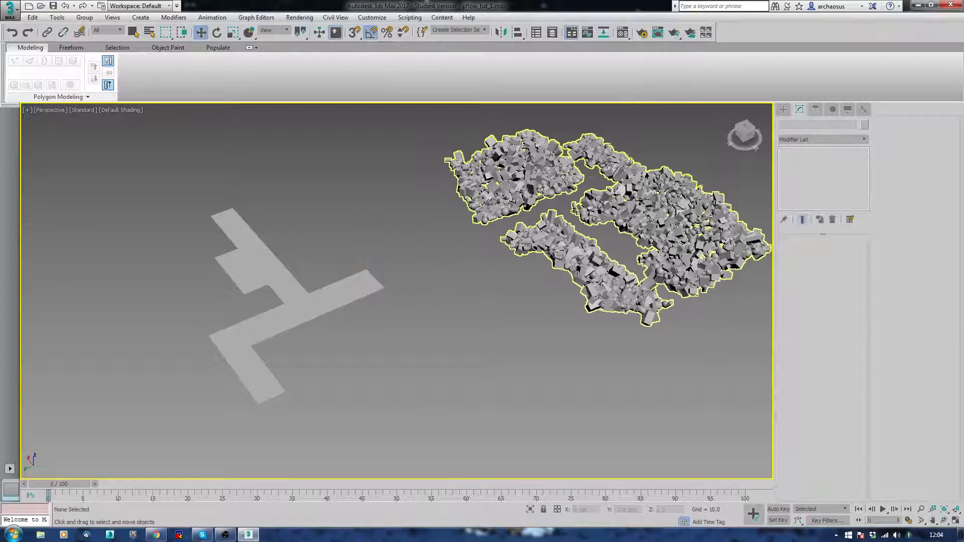
{"action": "left_click", "coordinate": [492, 215]}
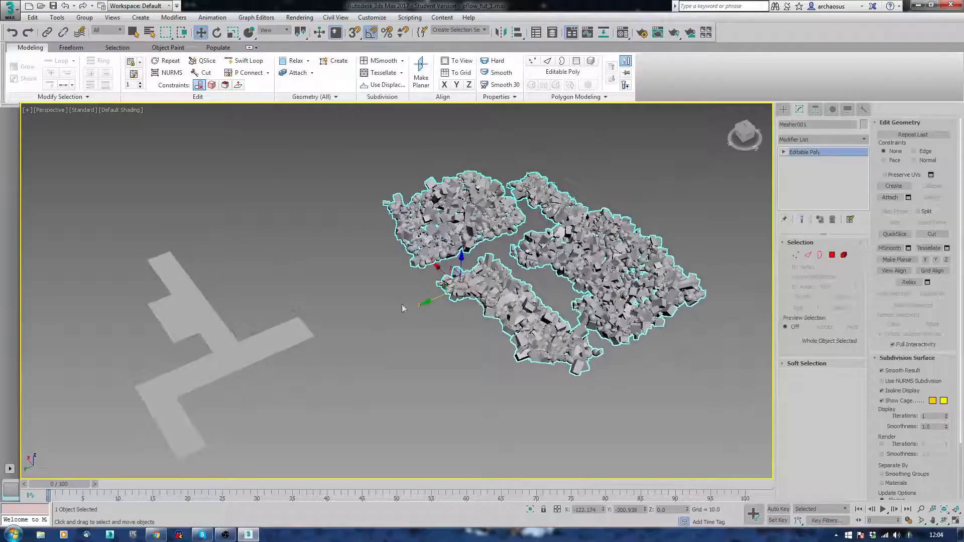